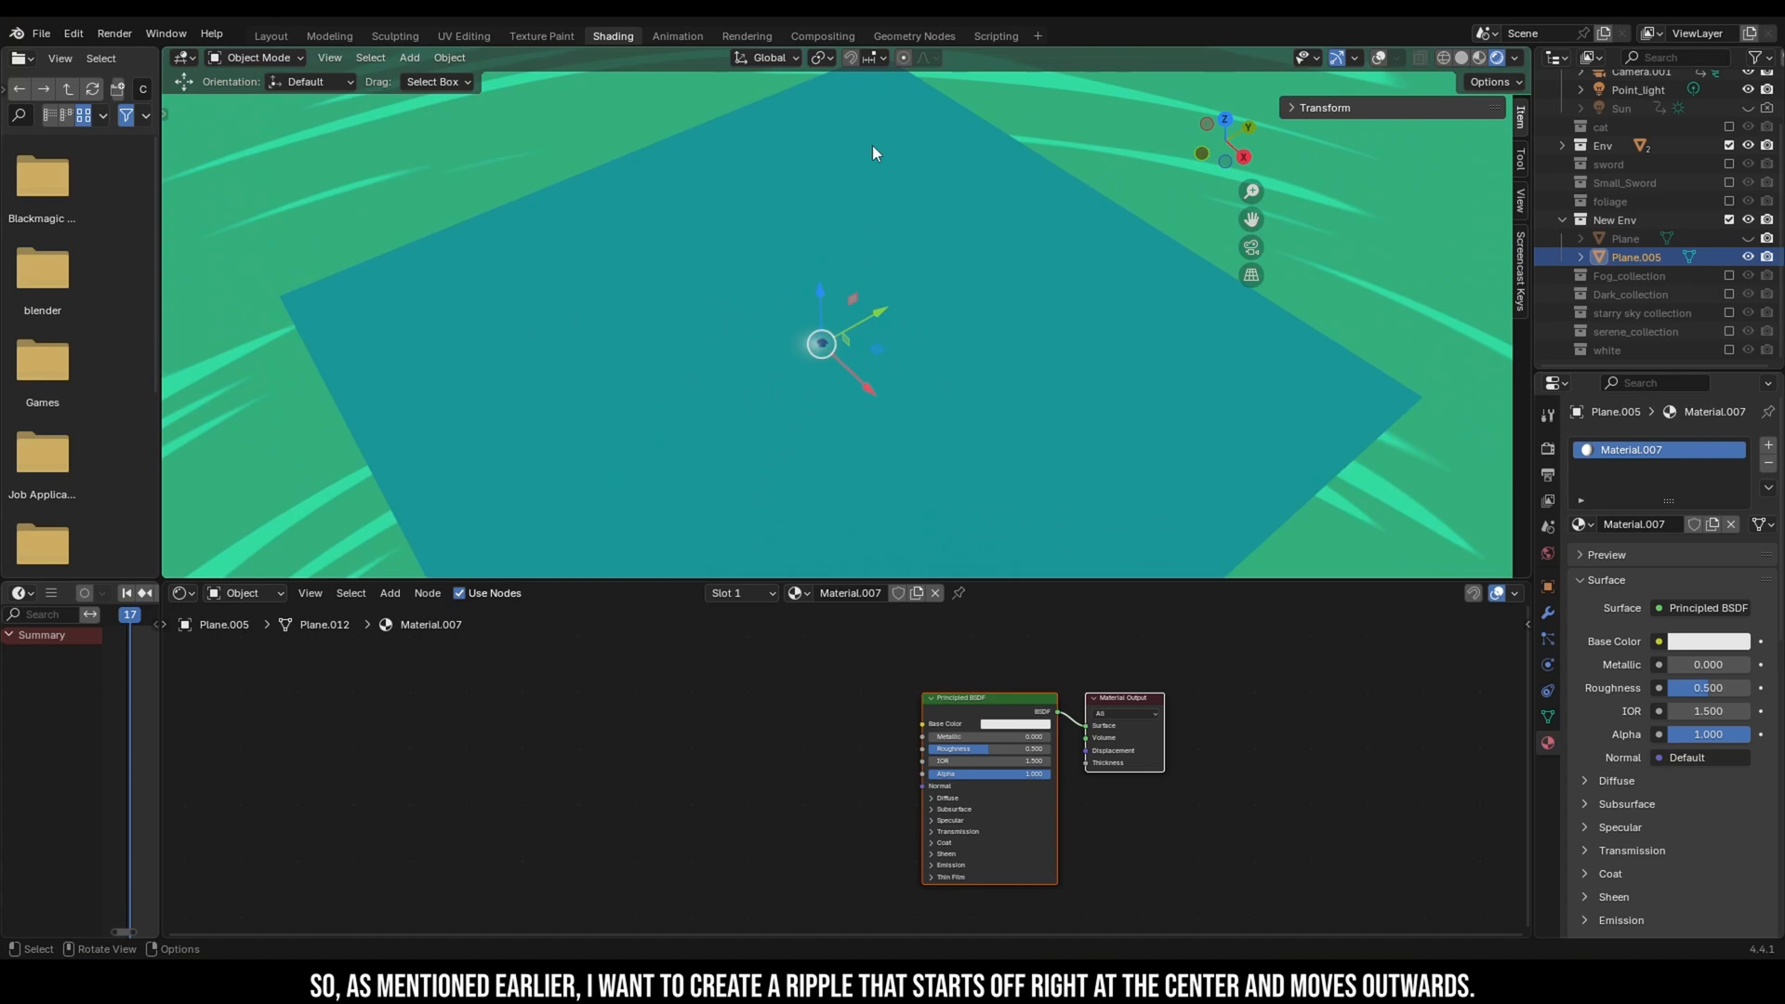
pyautogui.moveTo(521, 320)
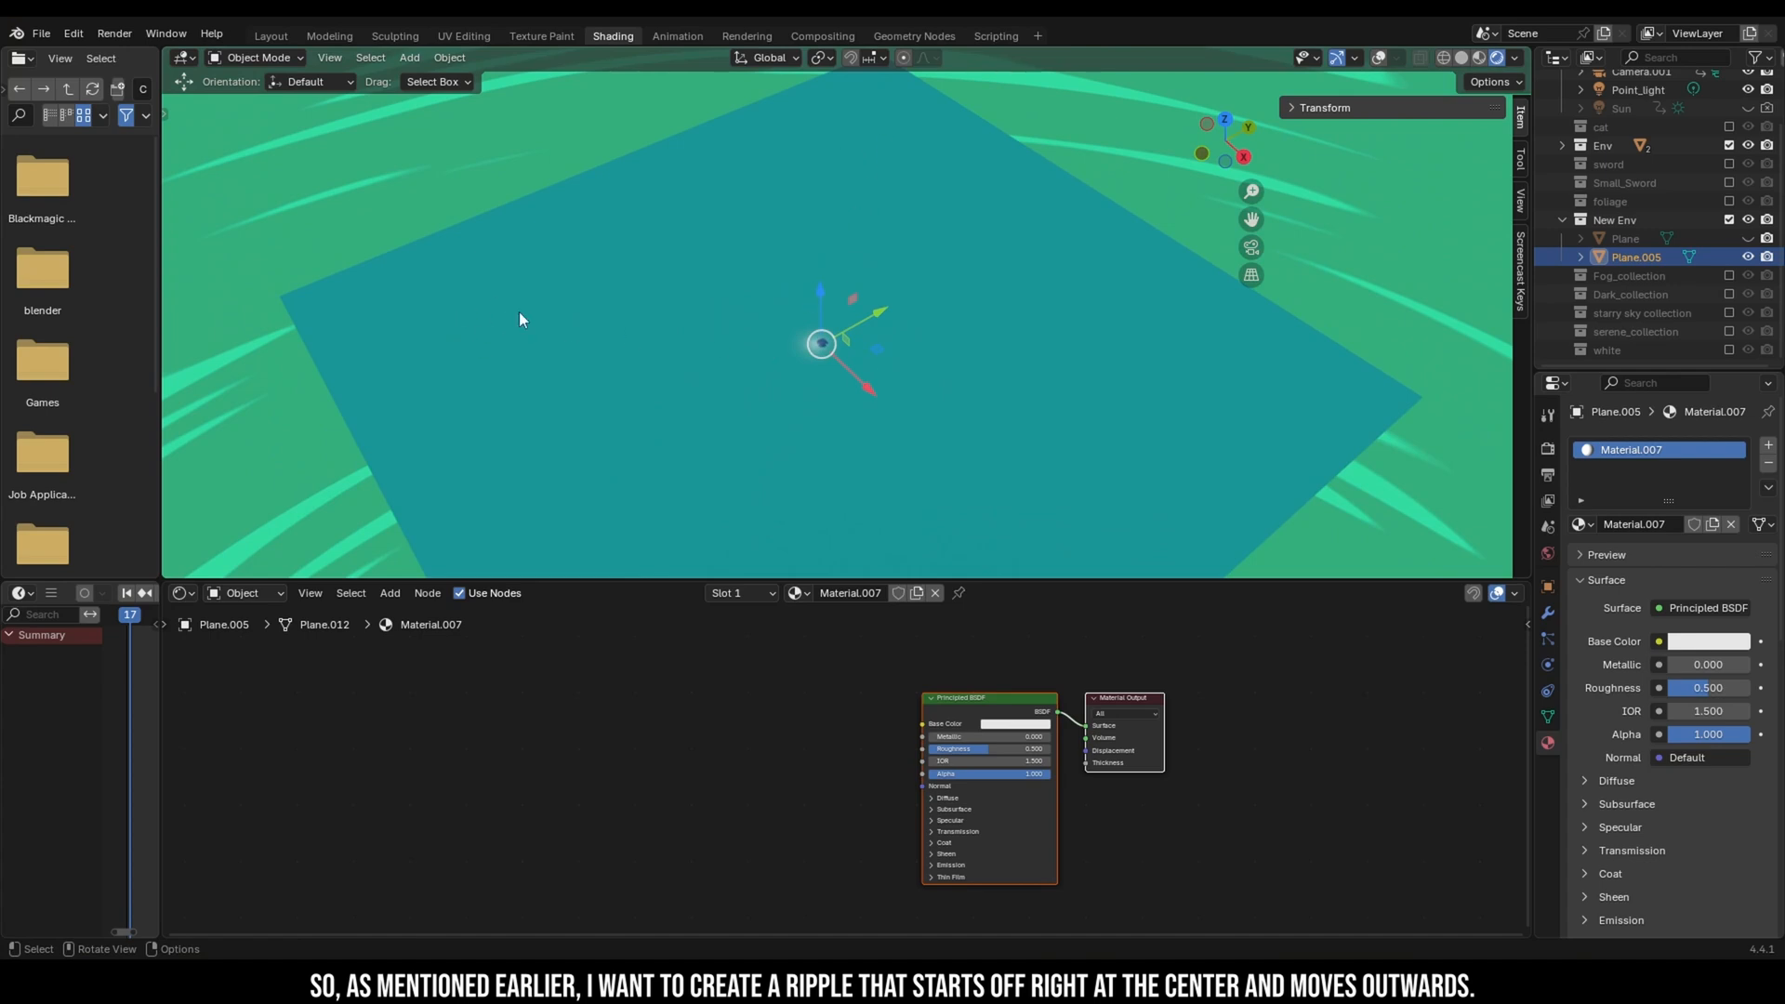
pyautogui.moveTo(746, 271)
pyautogui.write('glas')
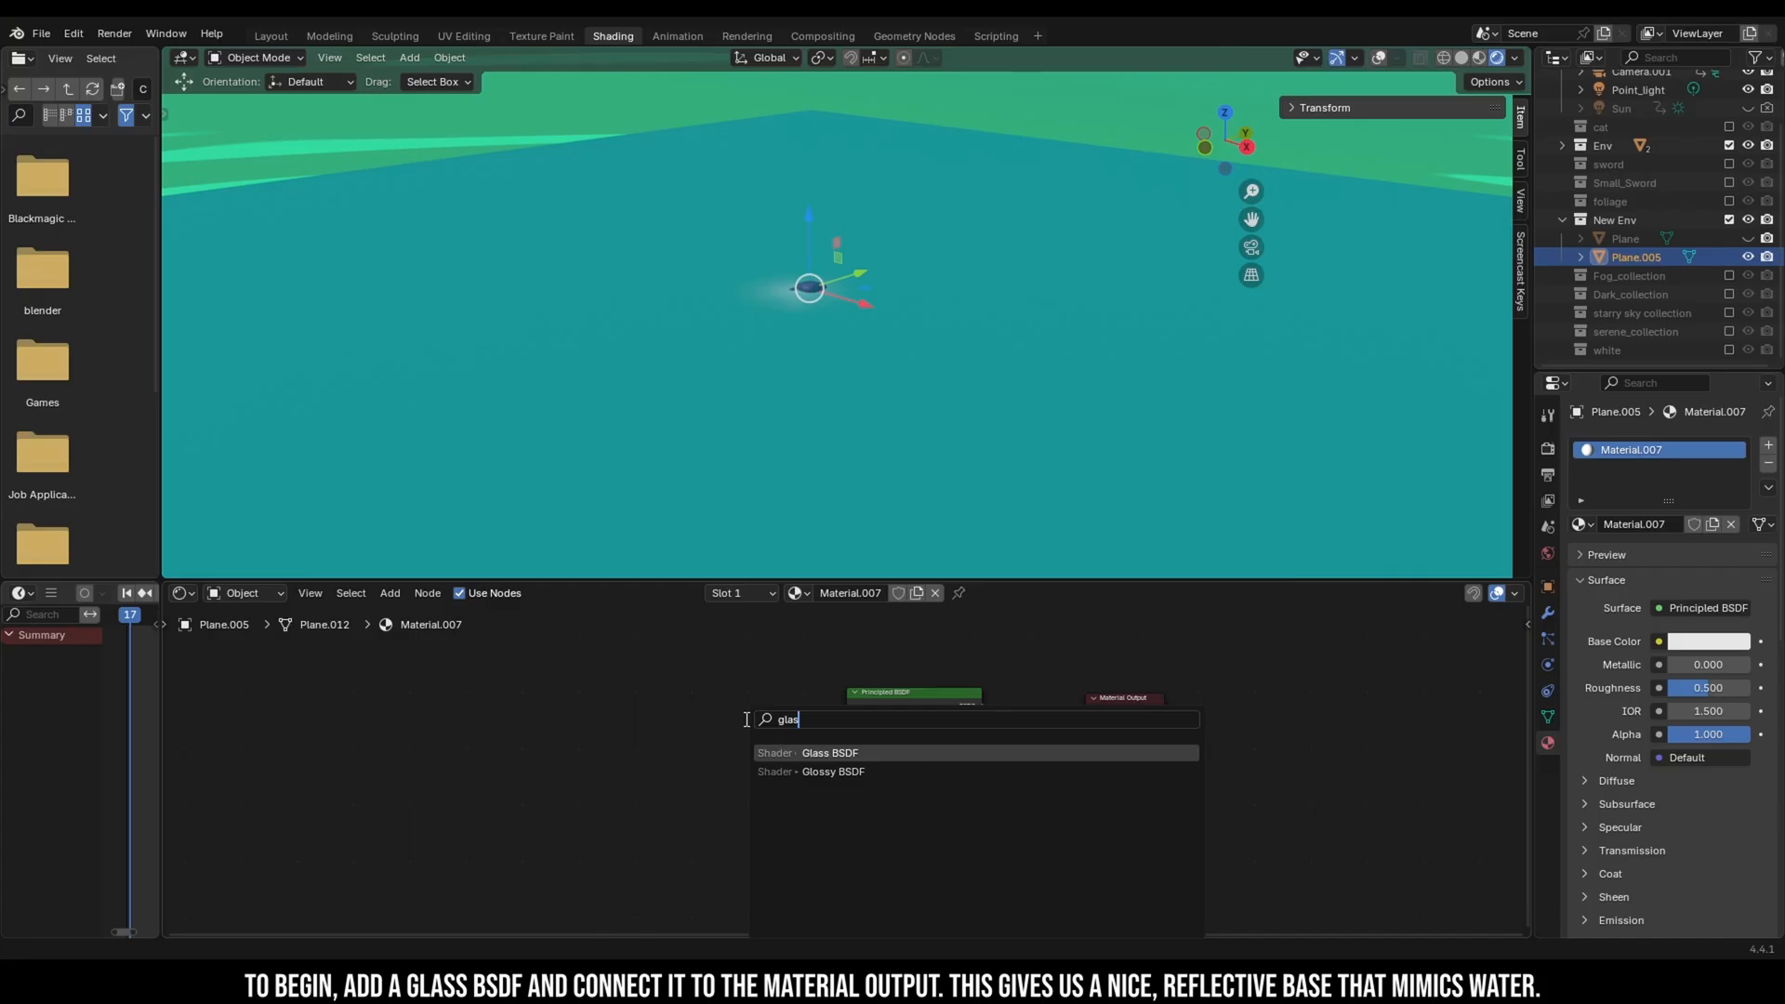
# Step: Add a Glass BSDF node and link its BSDF output to the Material Output Surface
pyautogui.click(829, 752)
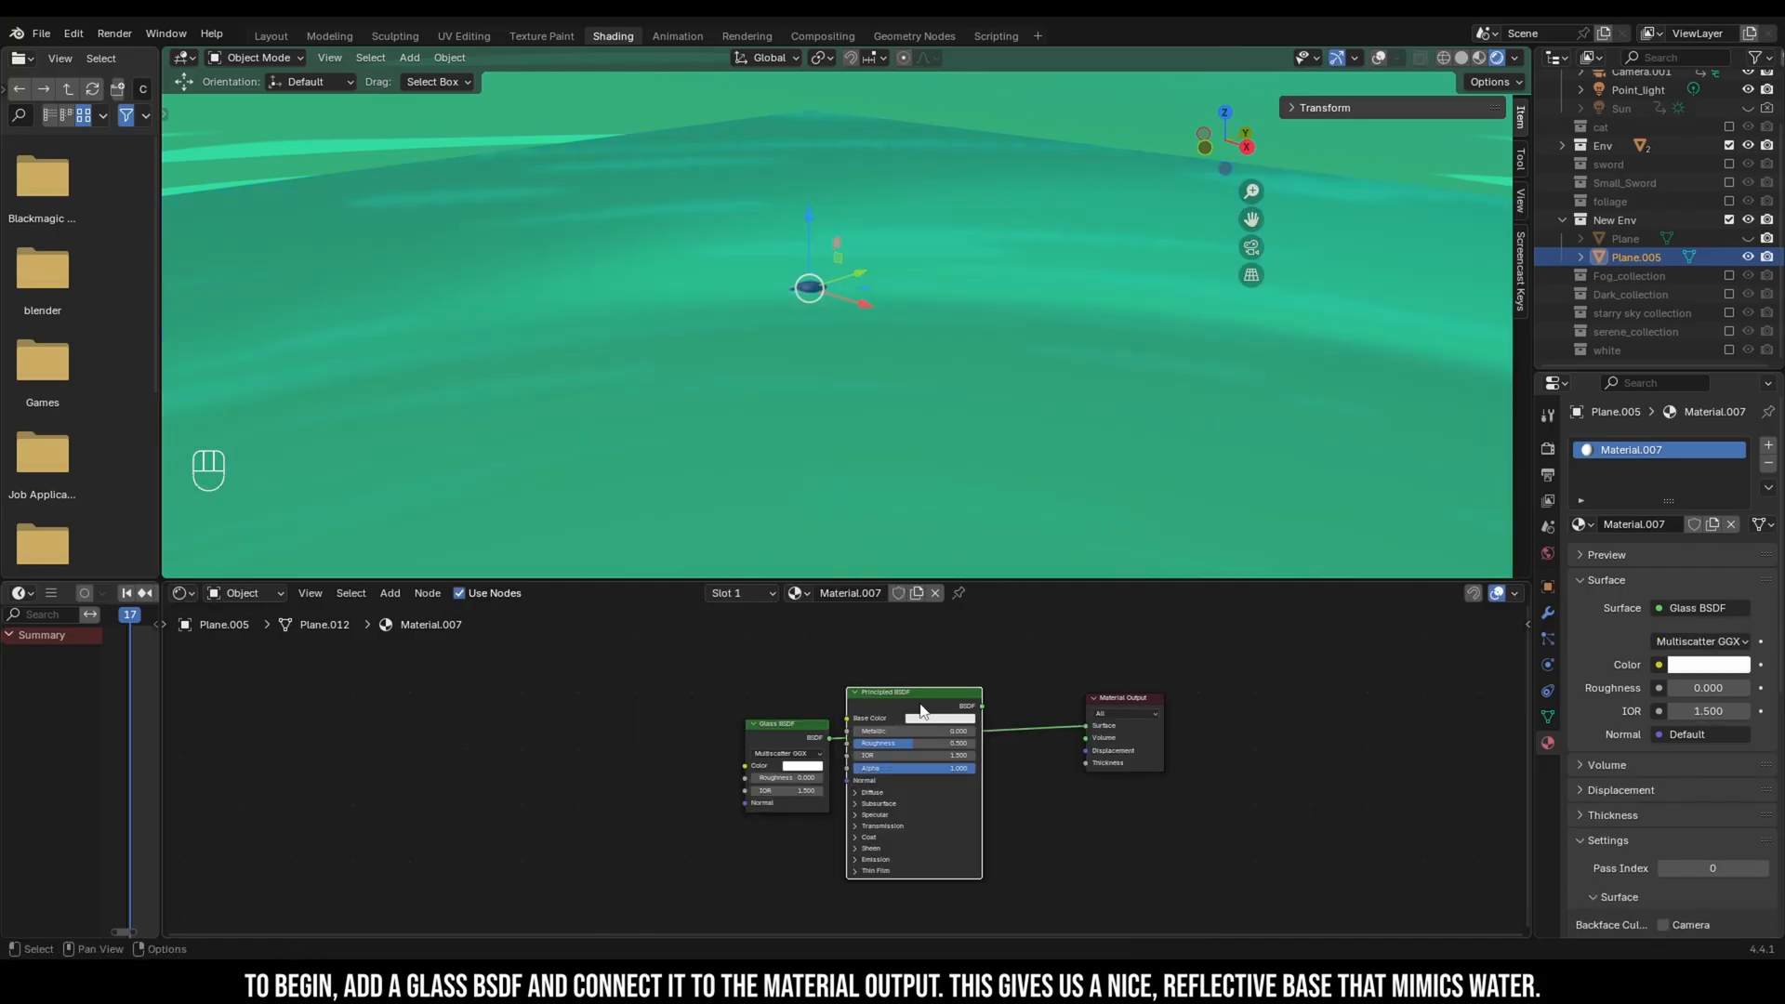
pyautogui.moveTo(919, 692); pyautogui.dragTo(891, 691)
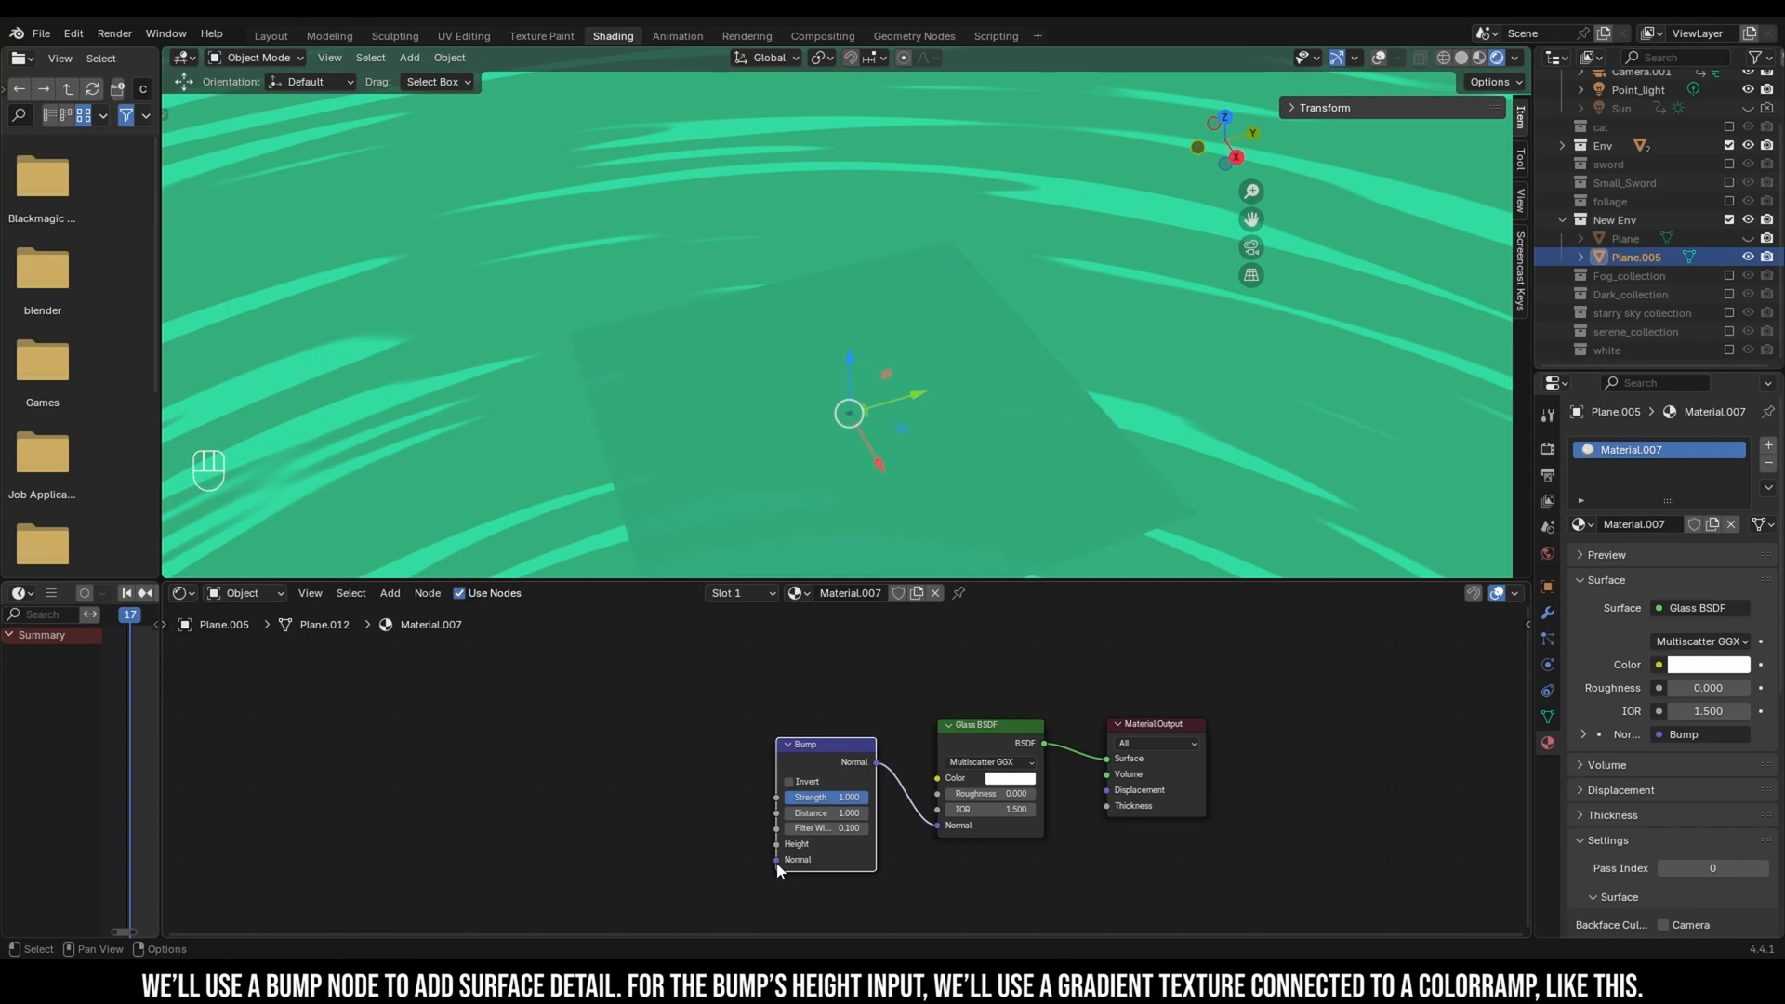
# Step: Chain Texture Coordinate, Gradient Texture and Color Ramp into the Bump Height and preview the ramp on the plane
pyautogui.write('color ra')
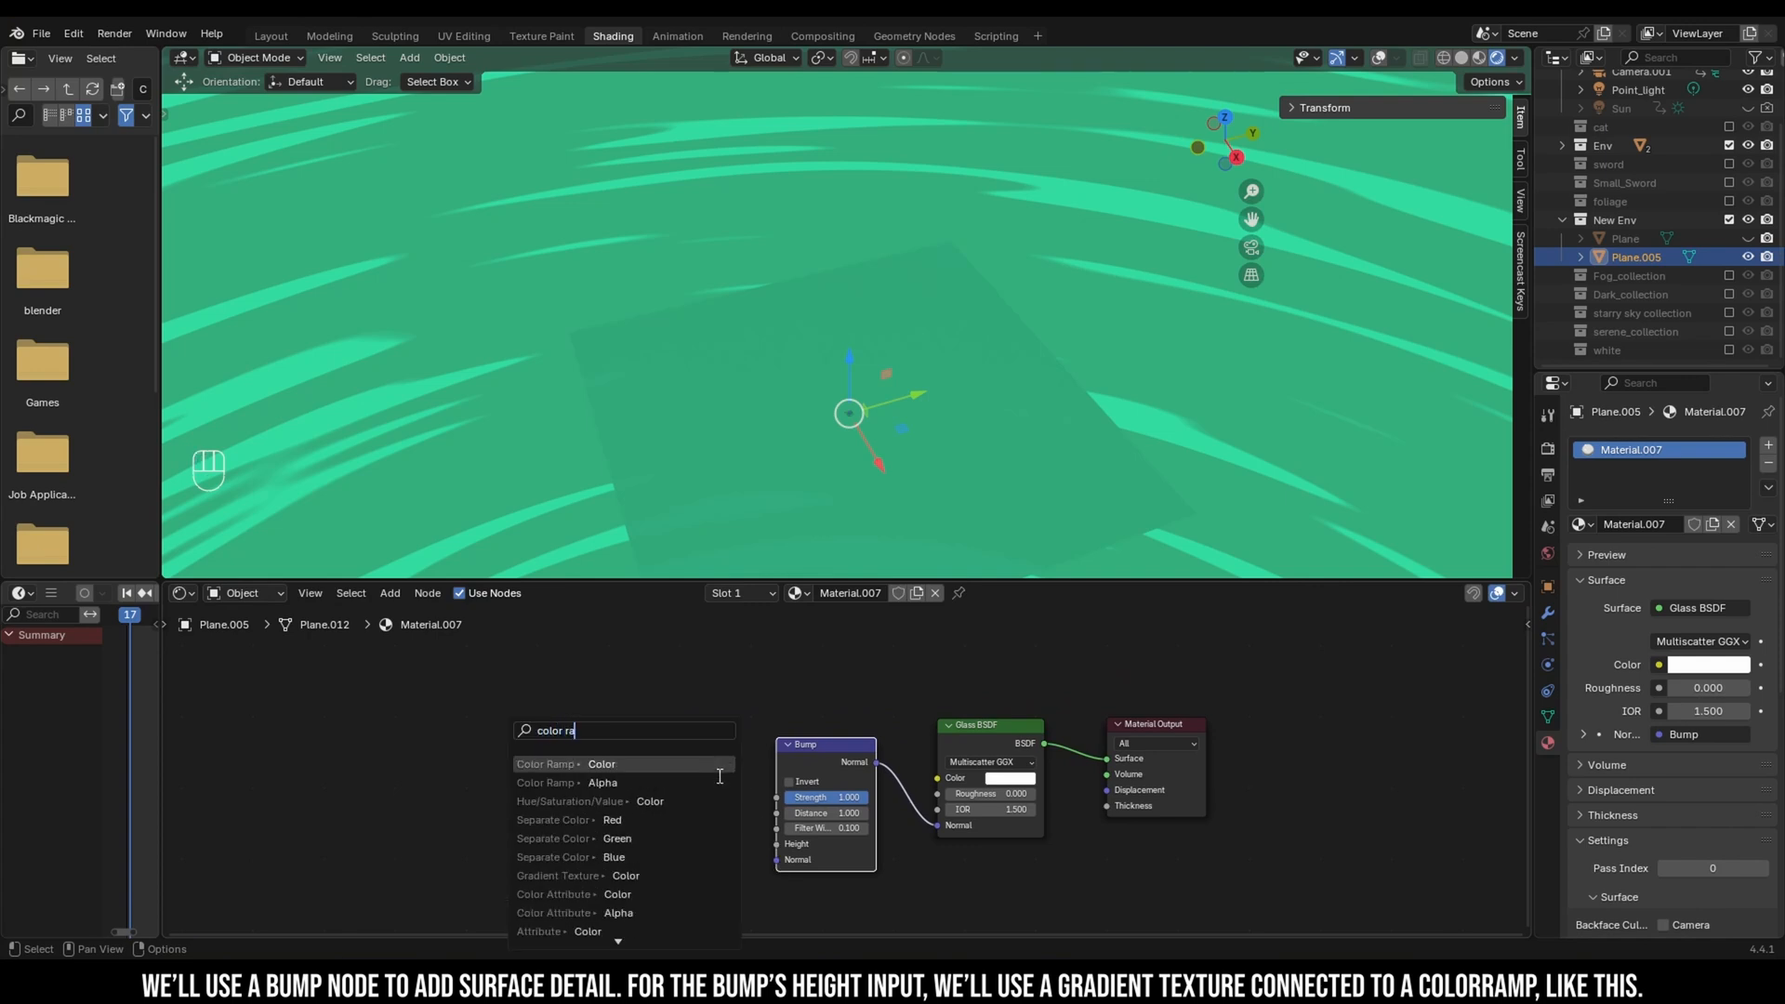
pyautogui.click(545, 763)
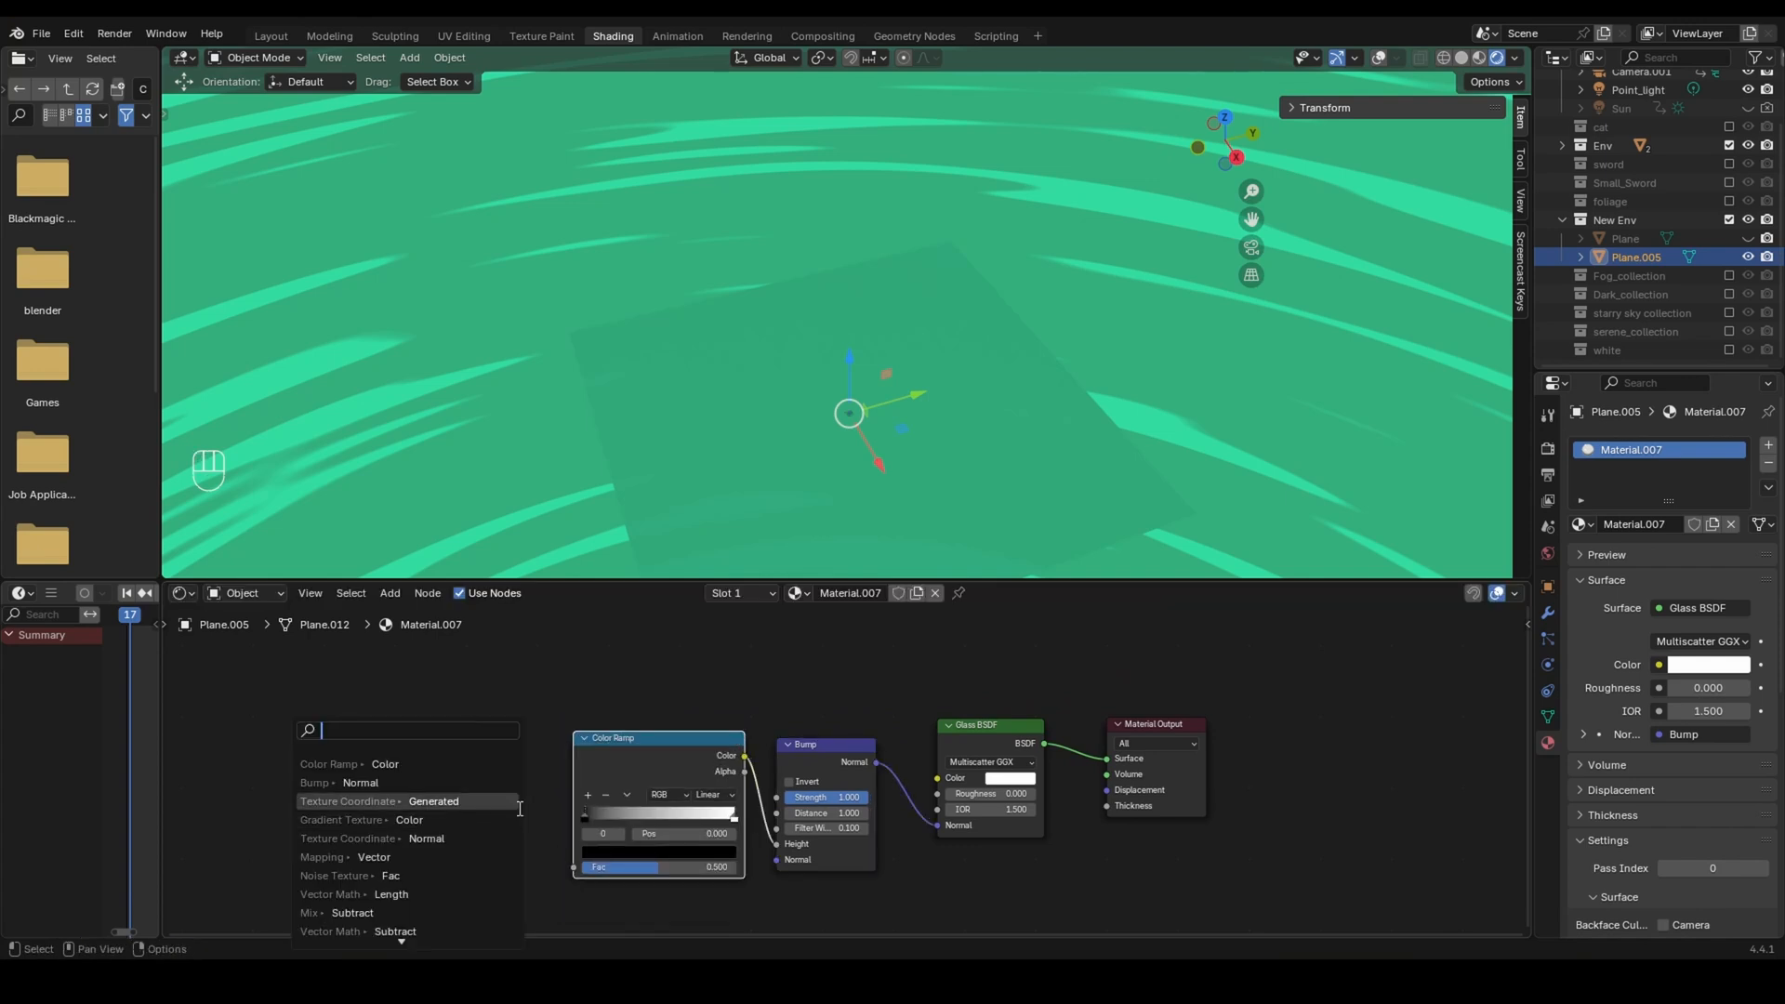
pyautogui.write('grad')
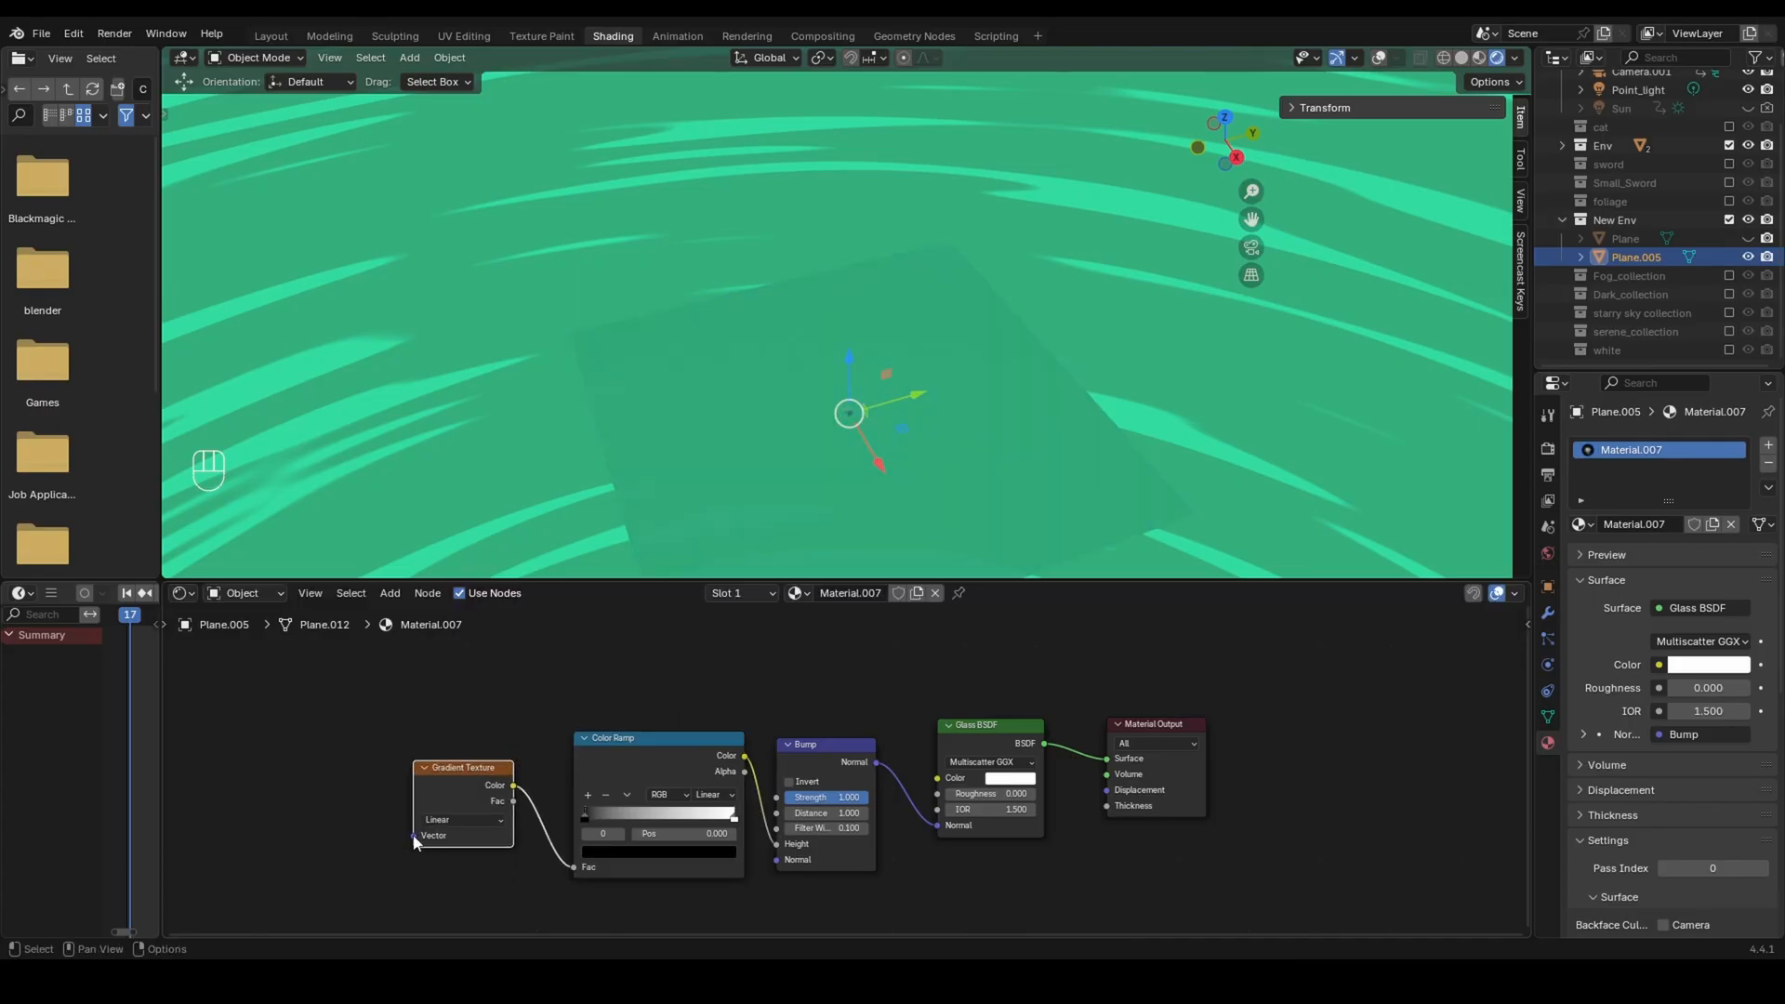
pyautogui.write('text')
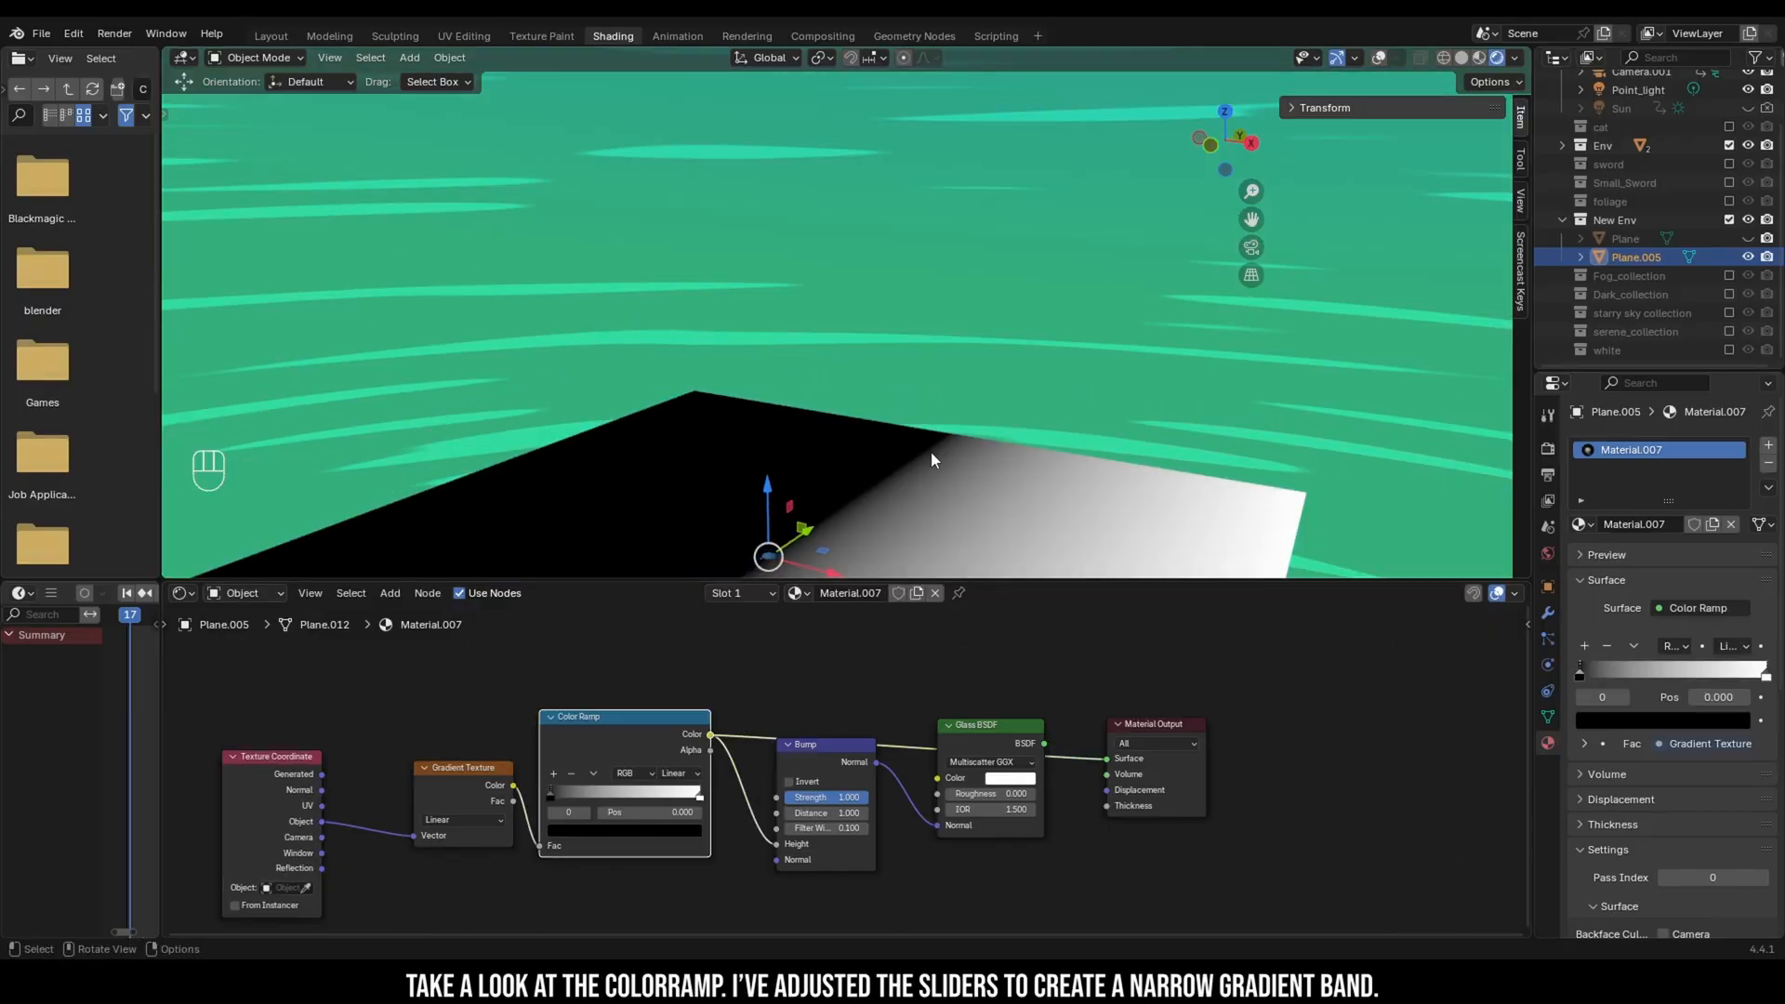
pyautogui.click(674, 780)
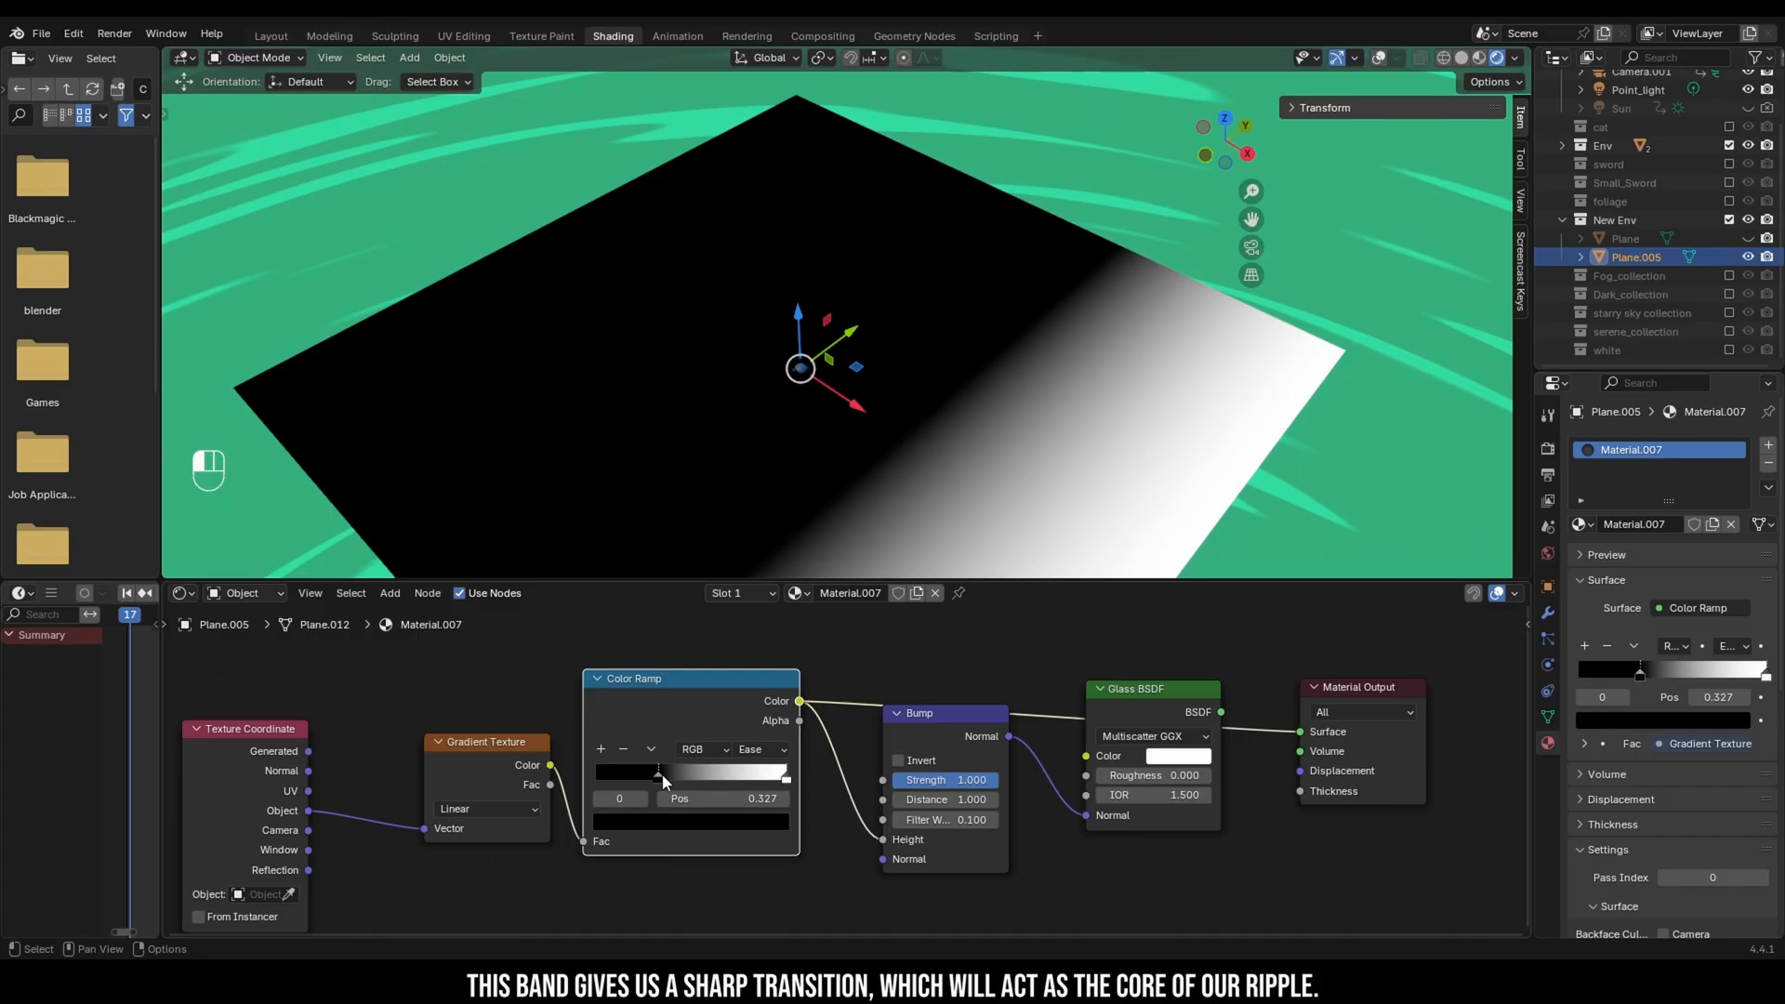
# Step: Tighten the Color Ramp stops into a sharp dark band and slide it along the gradient
pyautogui.moveTo(658, 773); pyautogui.dragTo(598, 772)
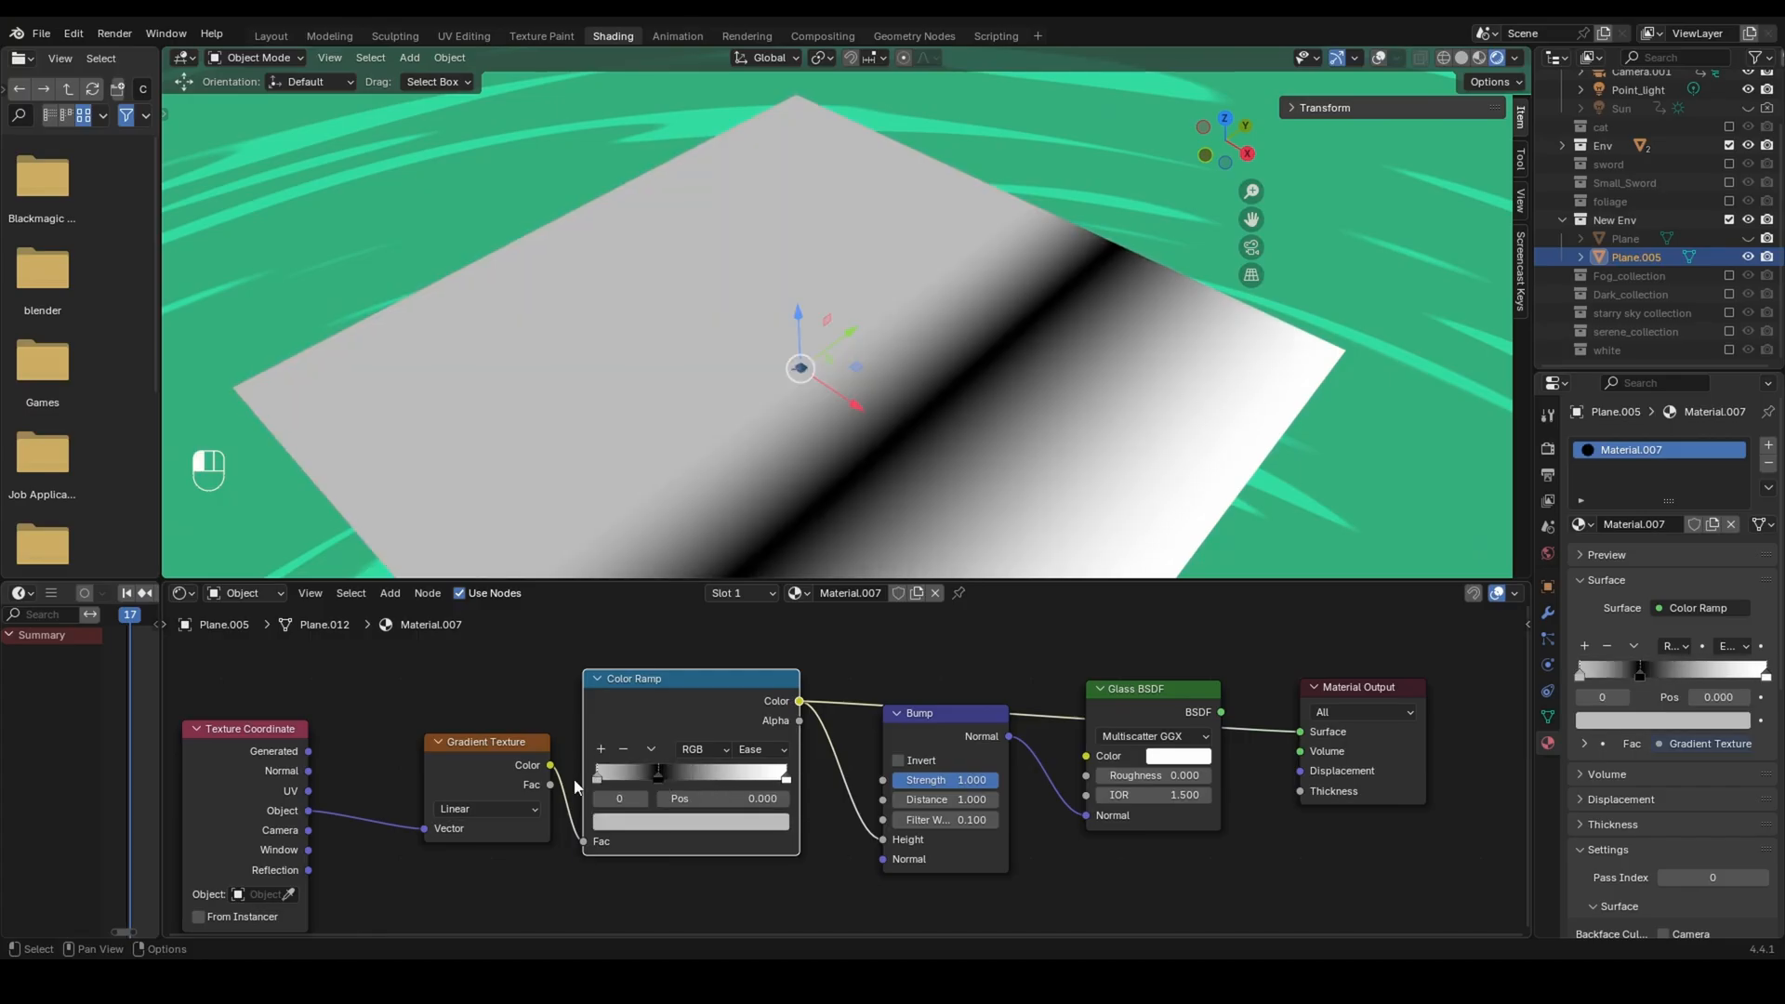
pyautogui.moveTo(657, 774); pyautogui.dragTo(649, 774)
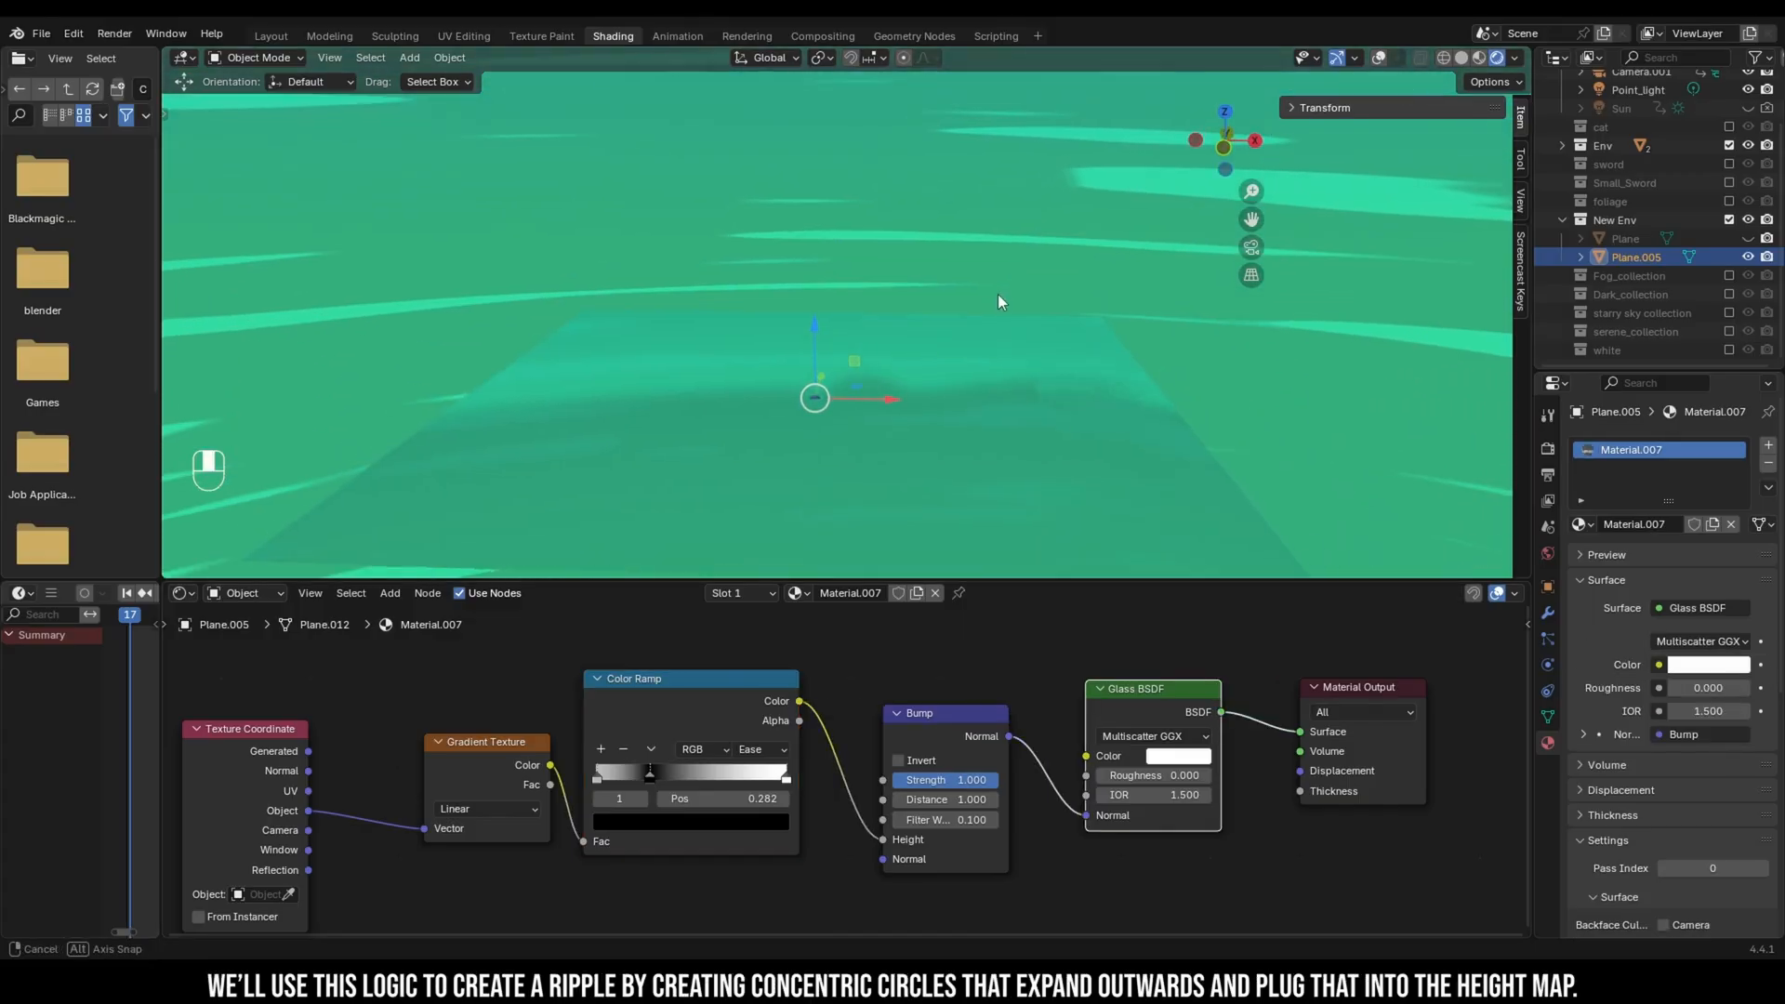
pyautogui.moveTo(648, 772); pyautogui.dragTo(694, 773)
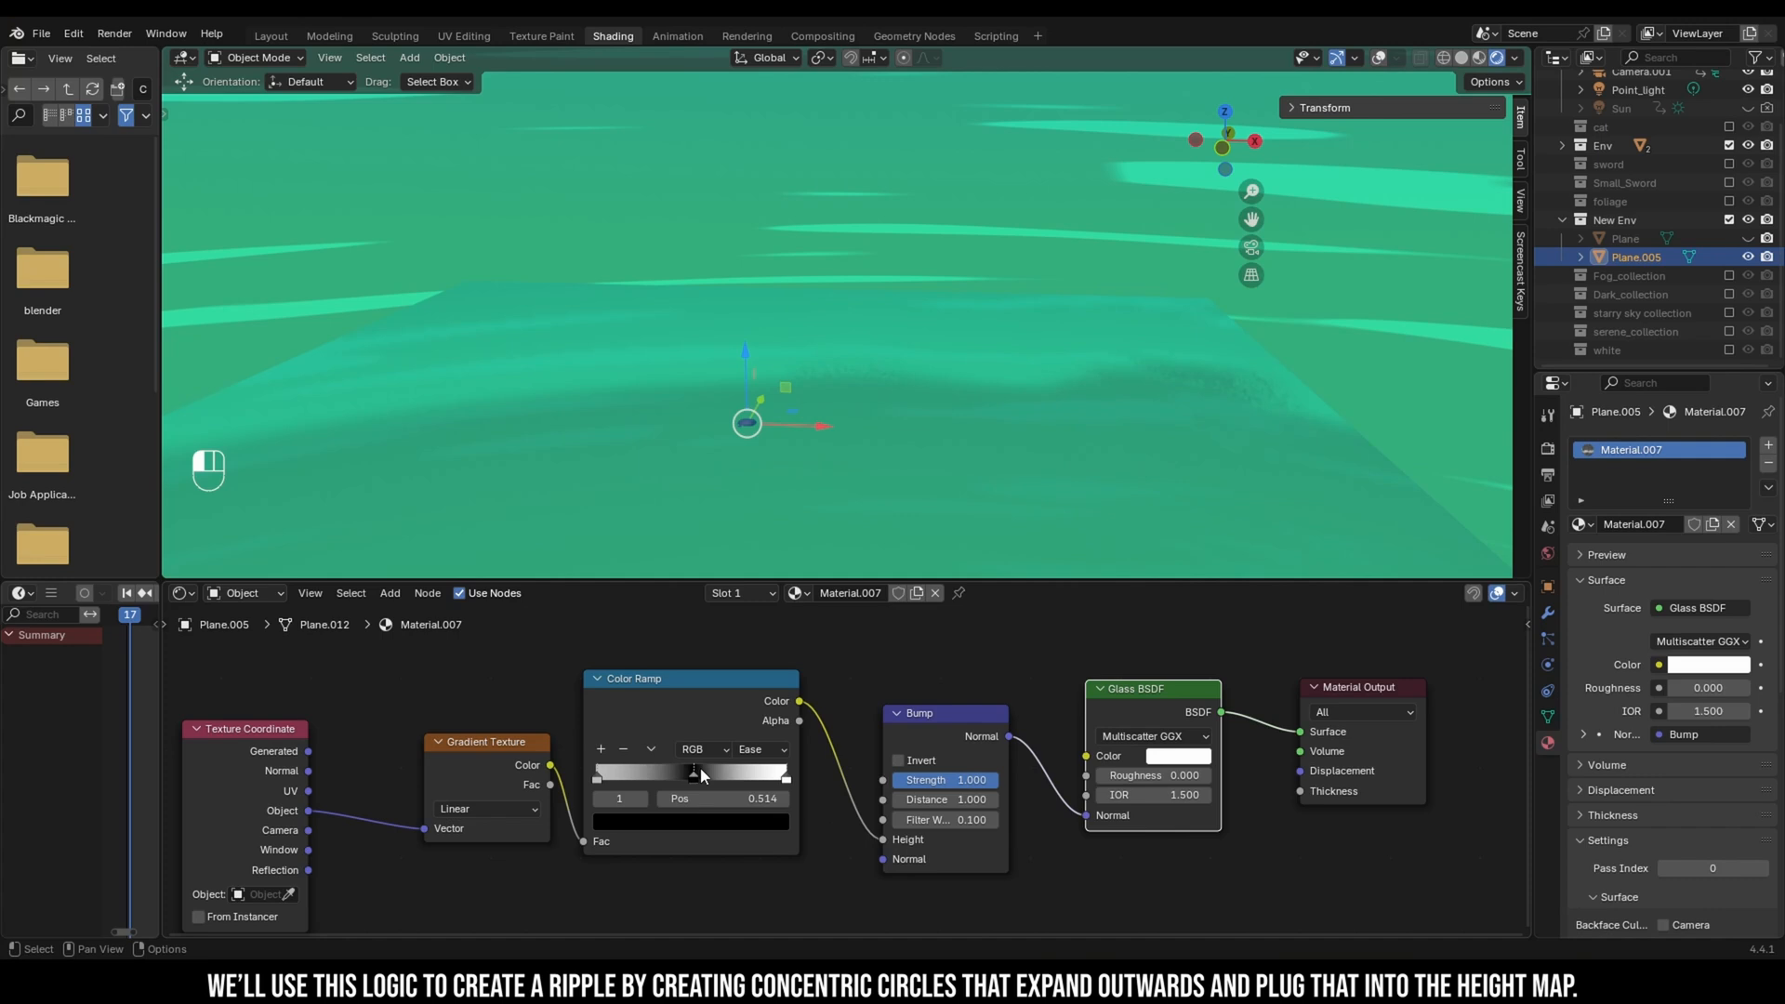
pyautogui.moveTo(695, 774); pyautogui.dragTo(592, 774)
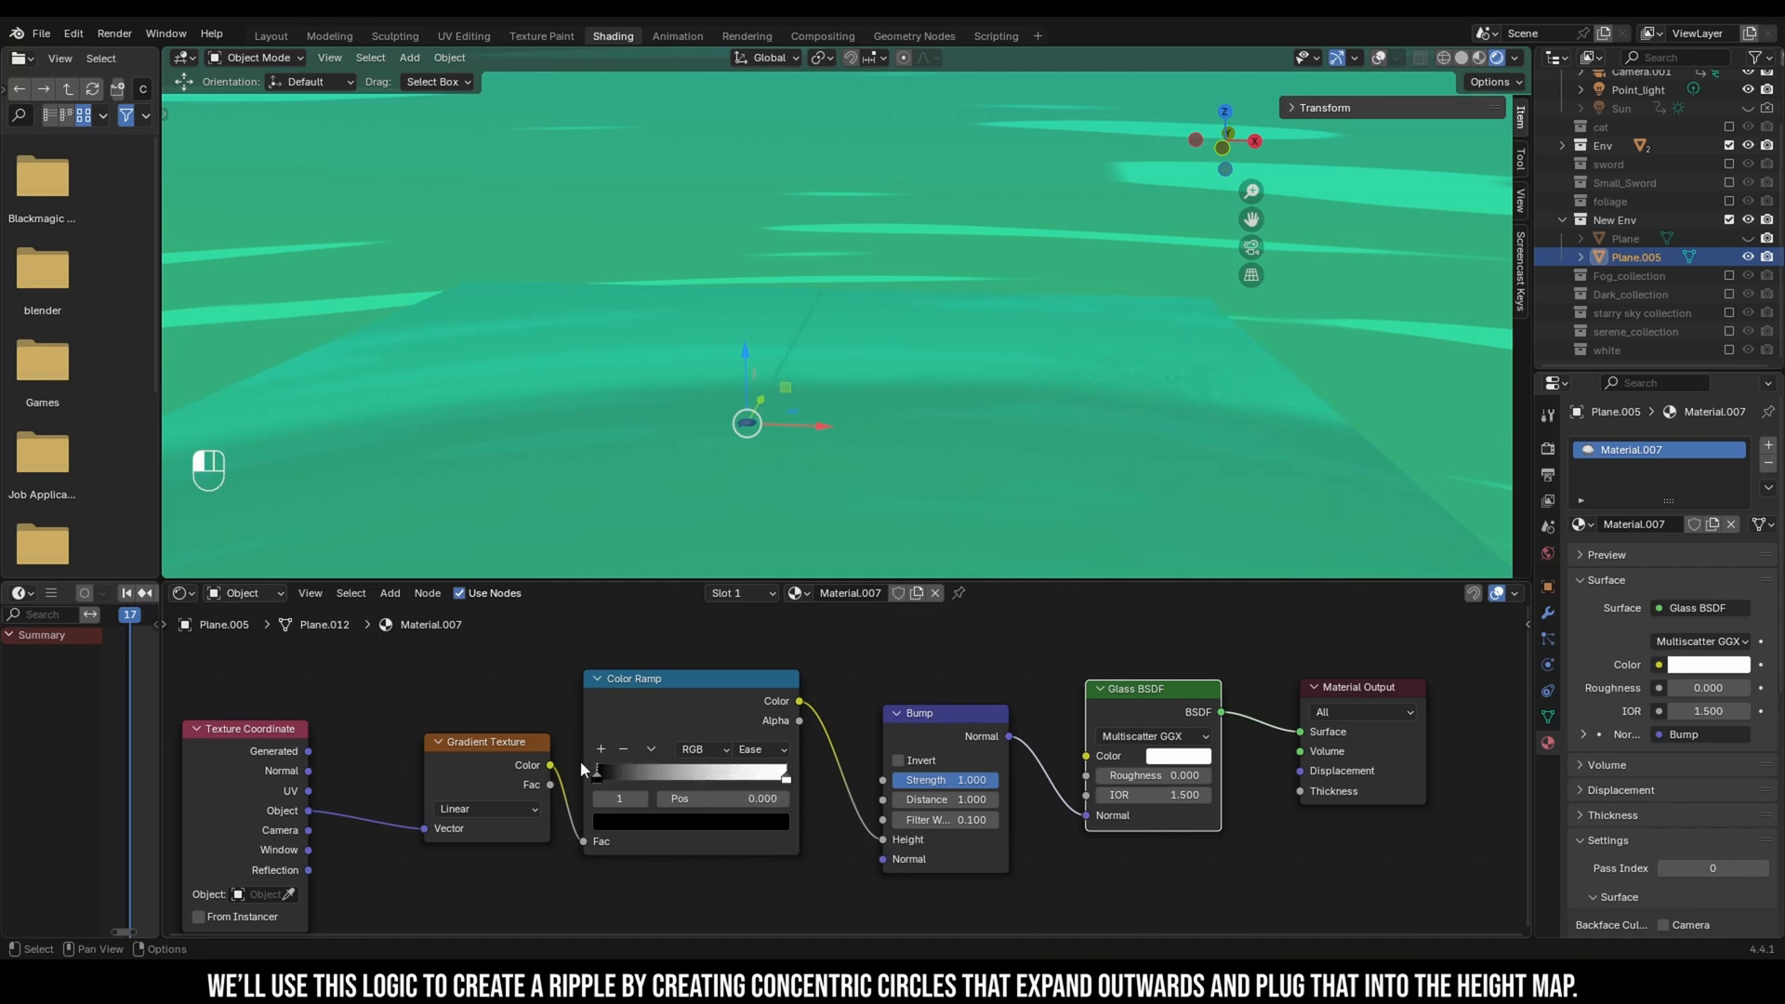
pyautogui.moveTo(595, 775); pyautogui.dragTo(675, 774)
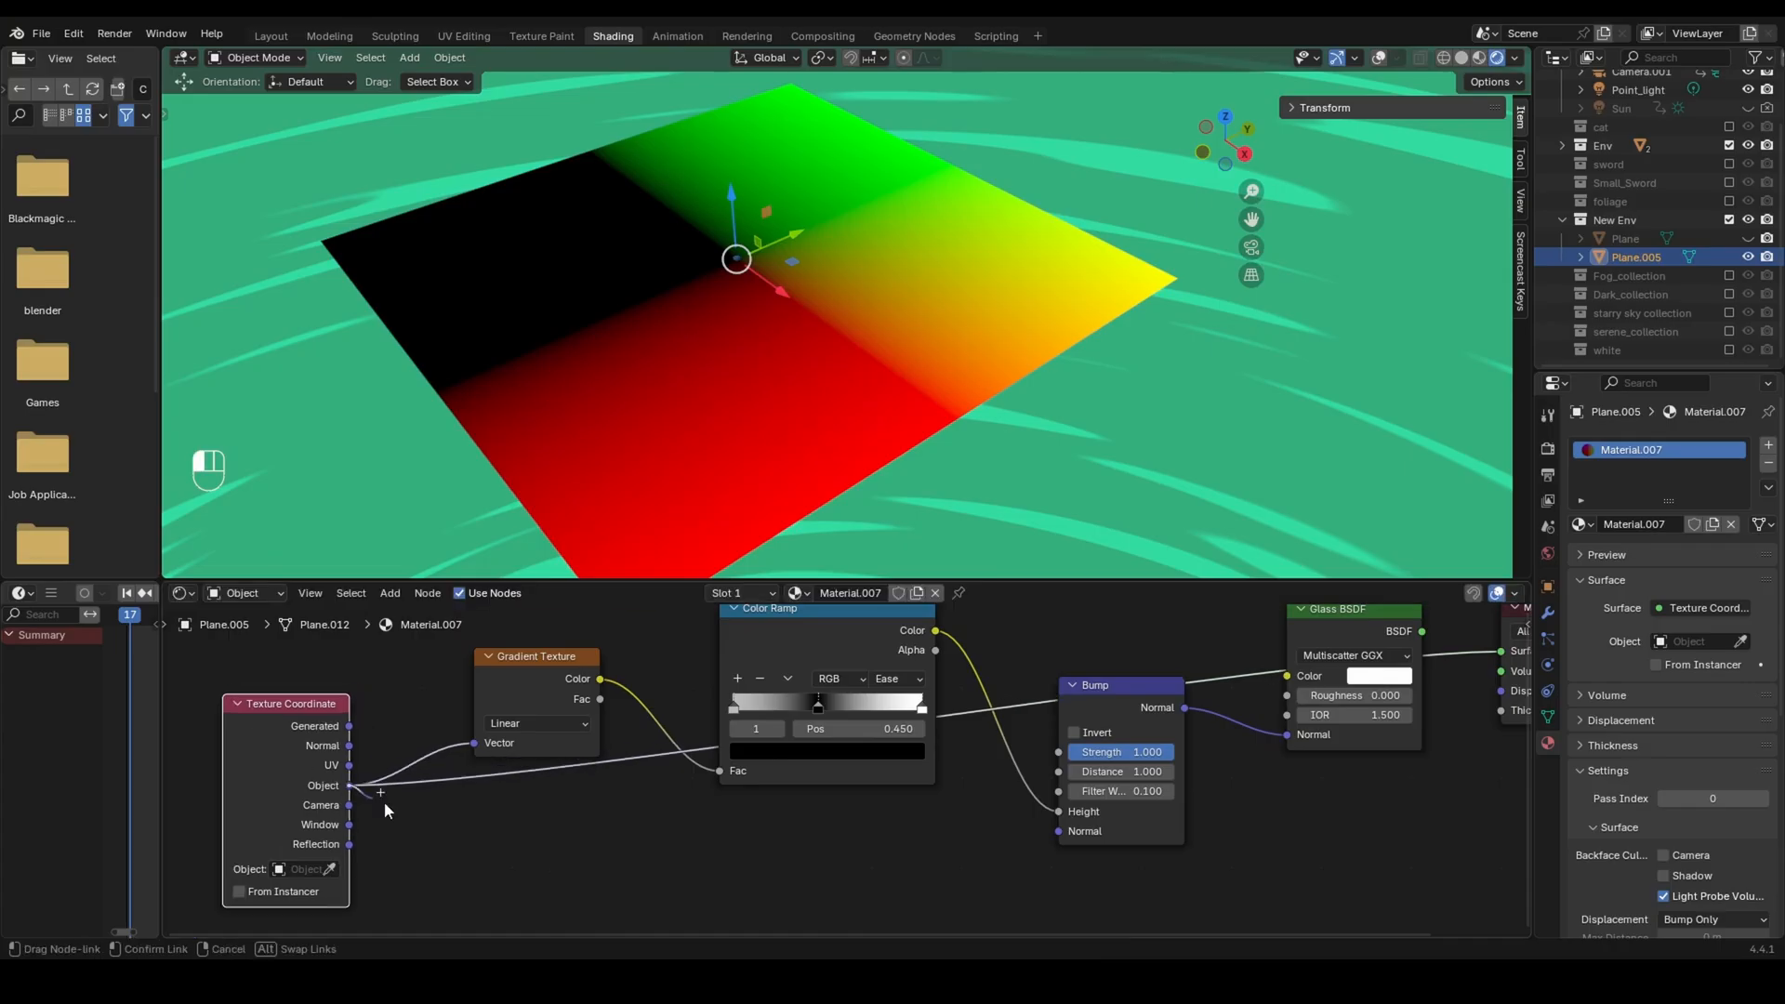
# Step: Add a Vector Math Length node on the object coordinates and preview the radial gradient
pyautogui.write('leng')
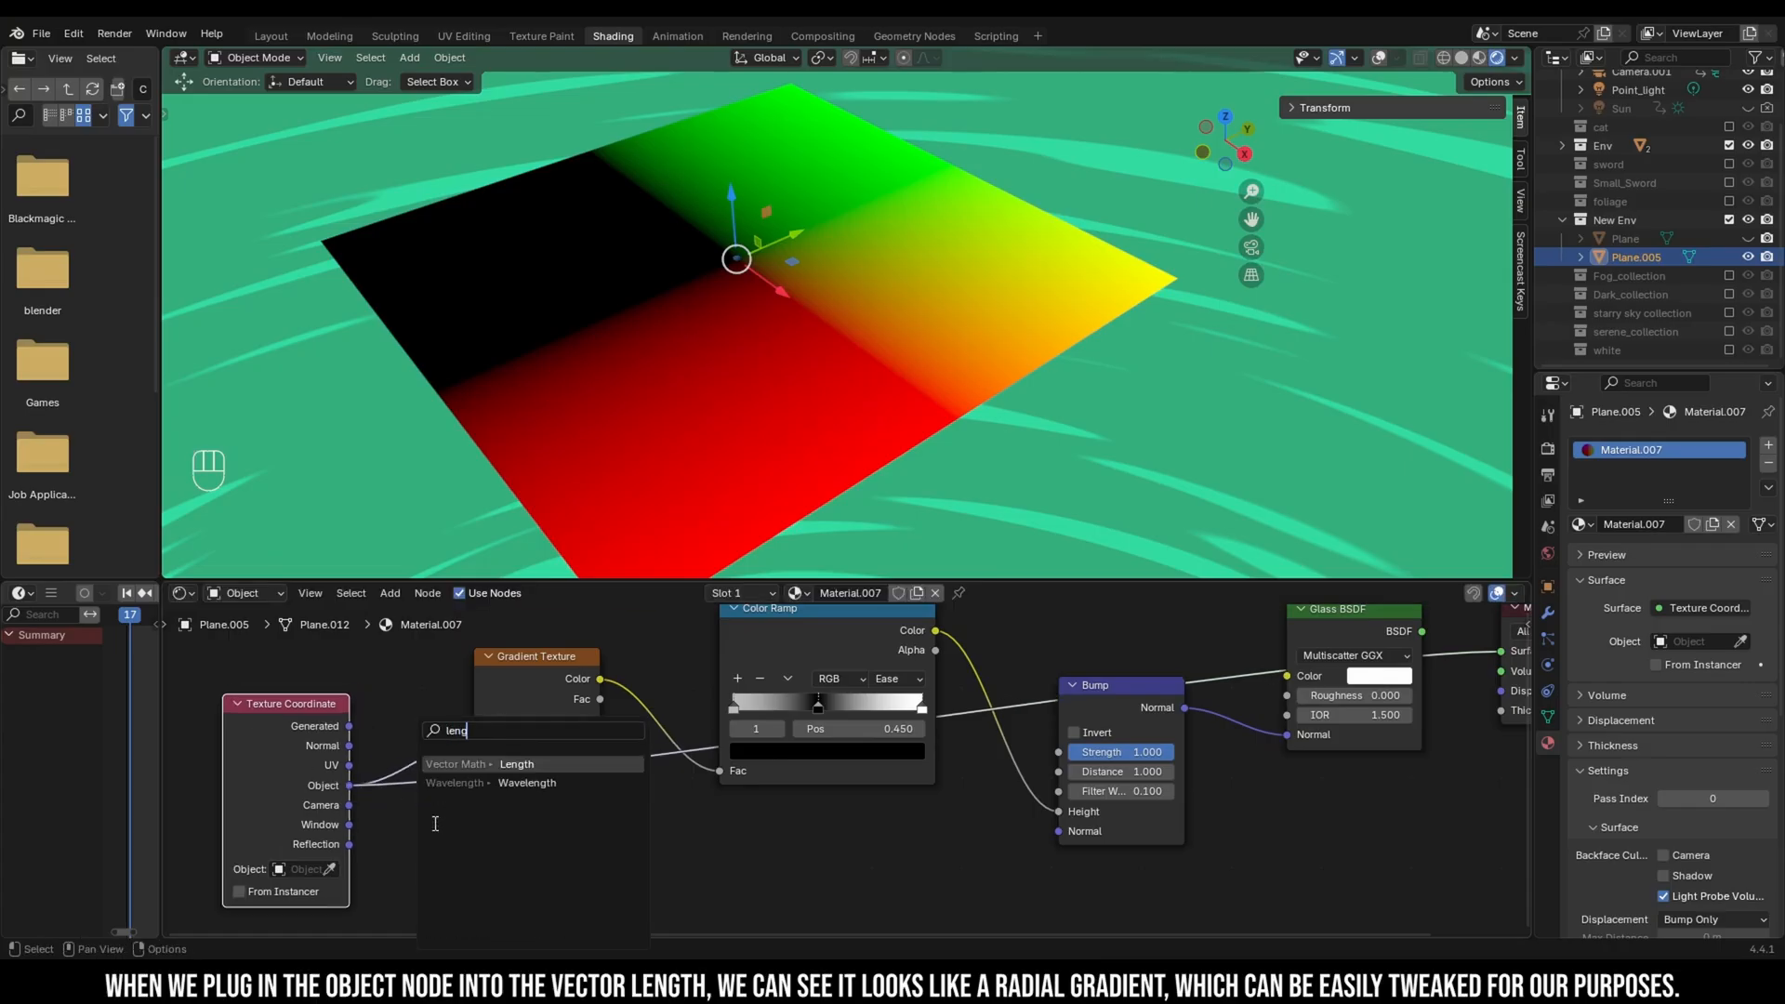
pyautogui.click(516, 763)
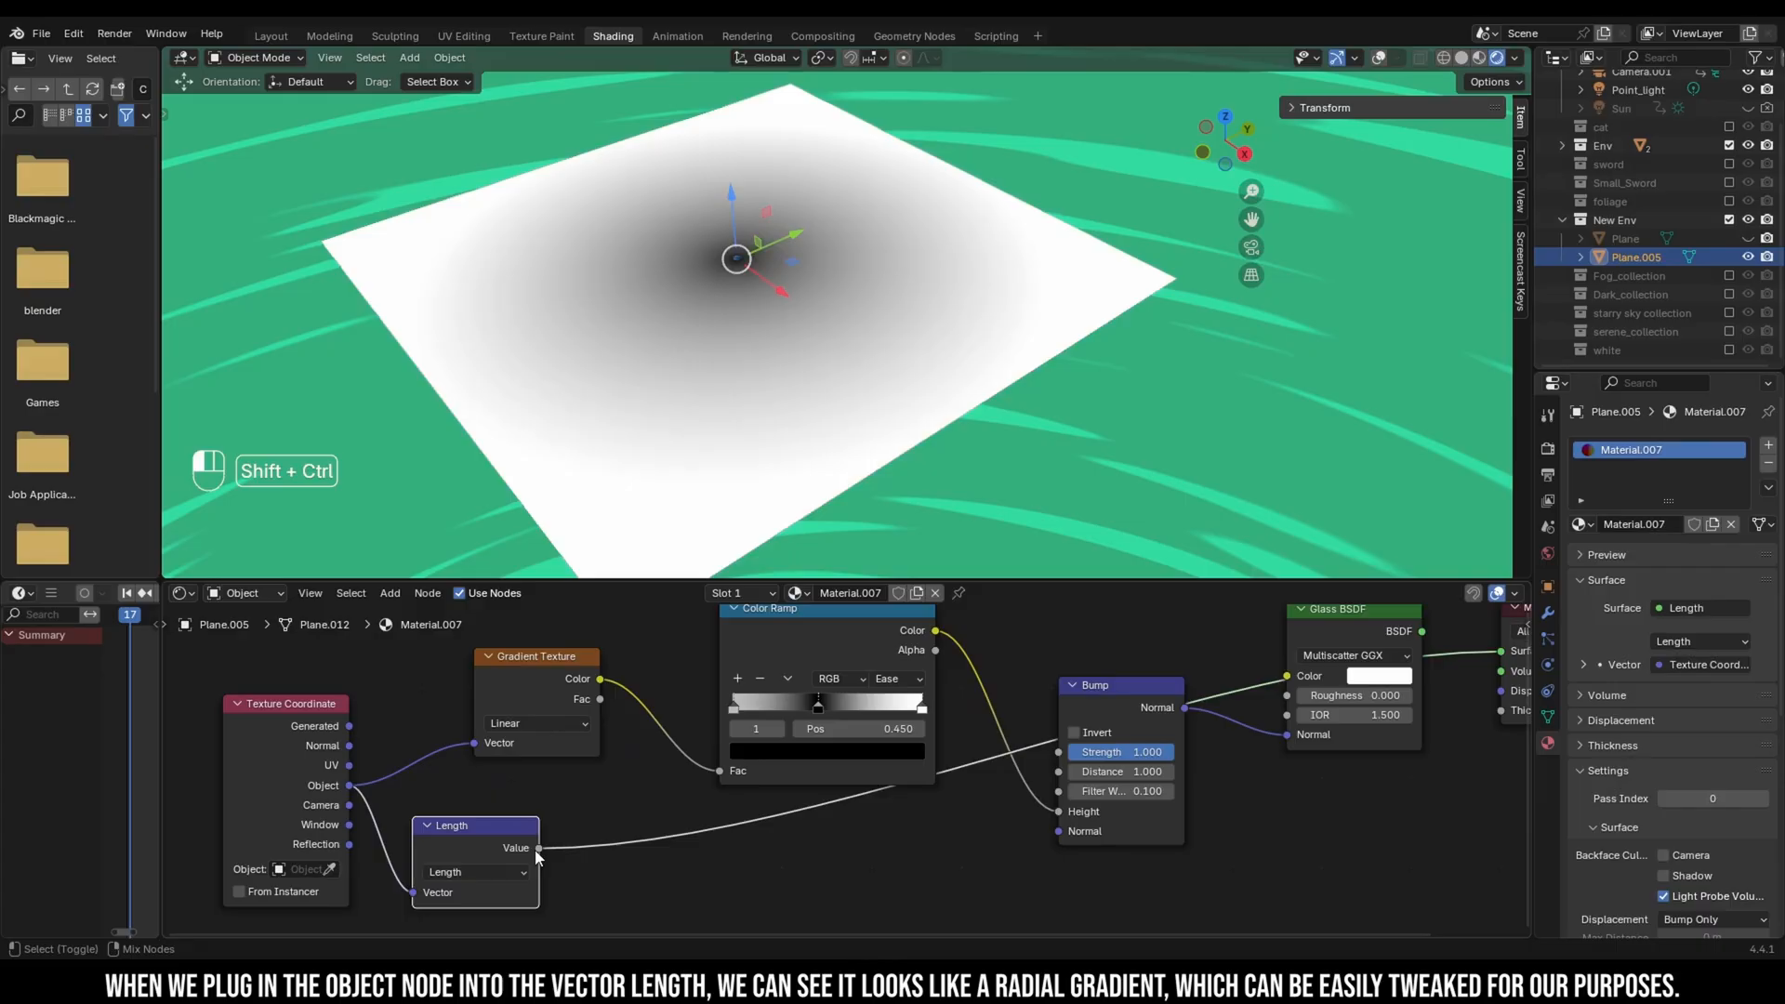
pyautogui.moveTo(736, 258); pyautogui.dragTo(745, 288)
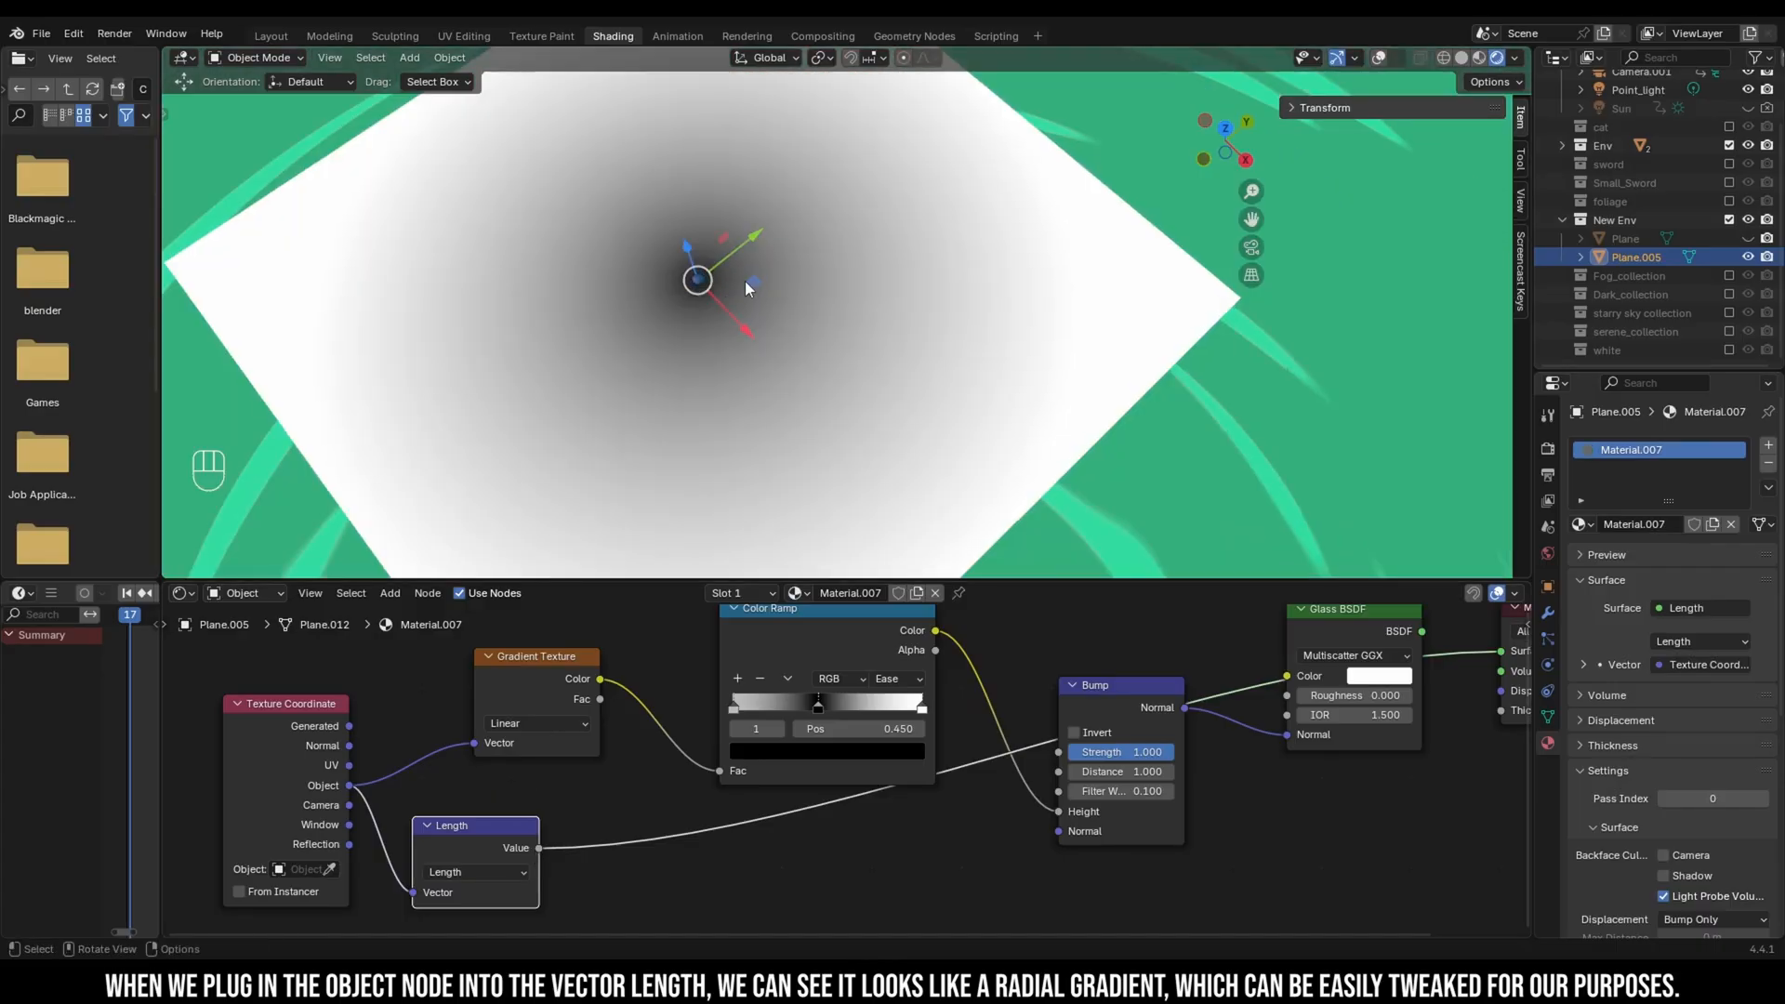
pyautogui.moveTo(746, 288); pyautogui.dragTo(786, 252)
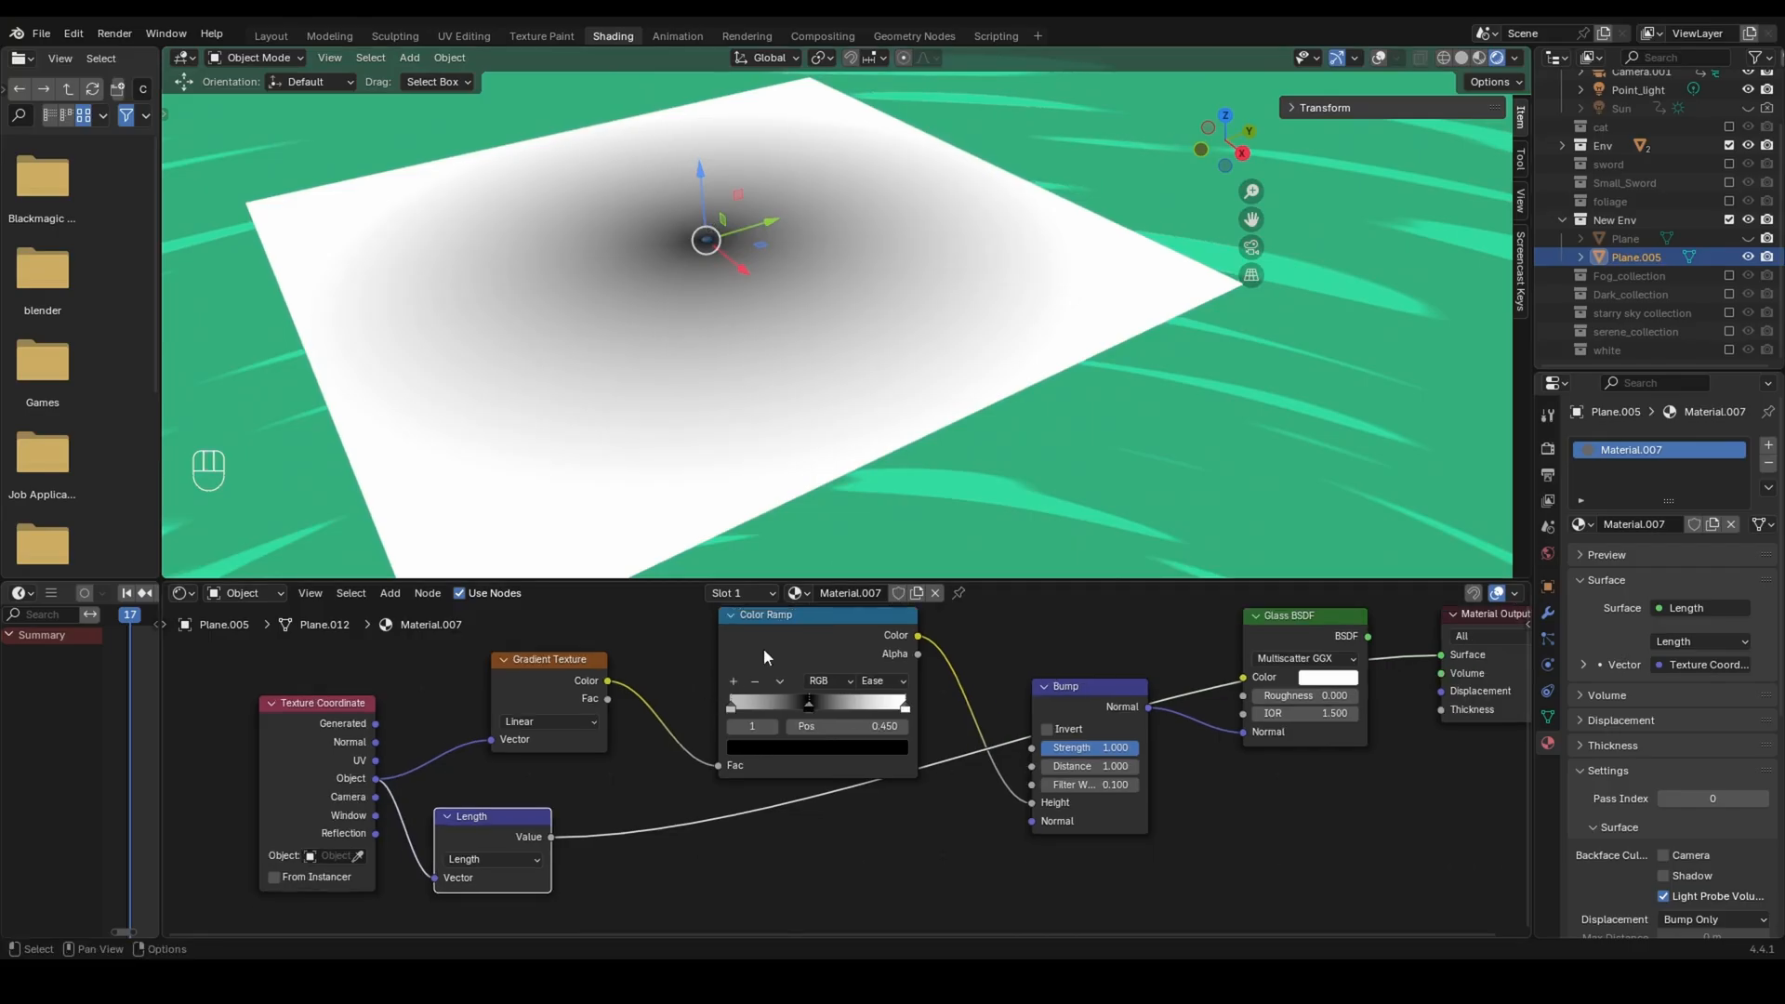
pyautogui.moveTo(745, 677)
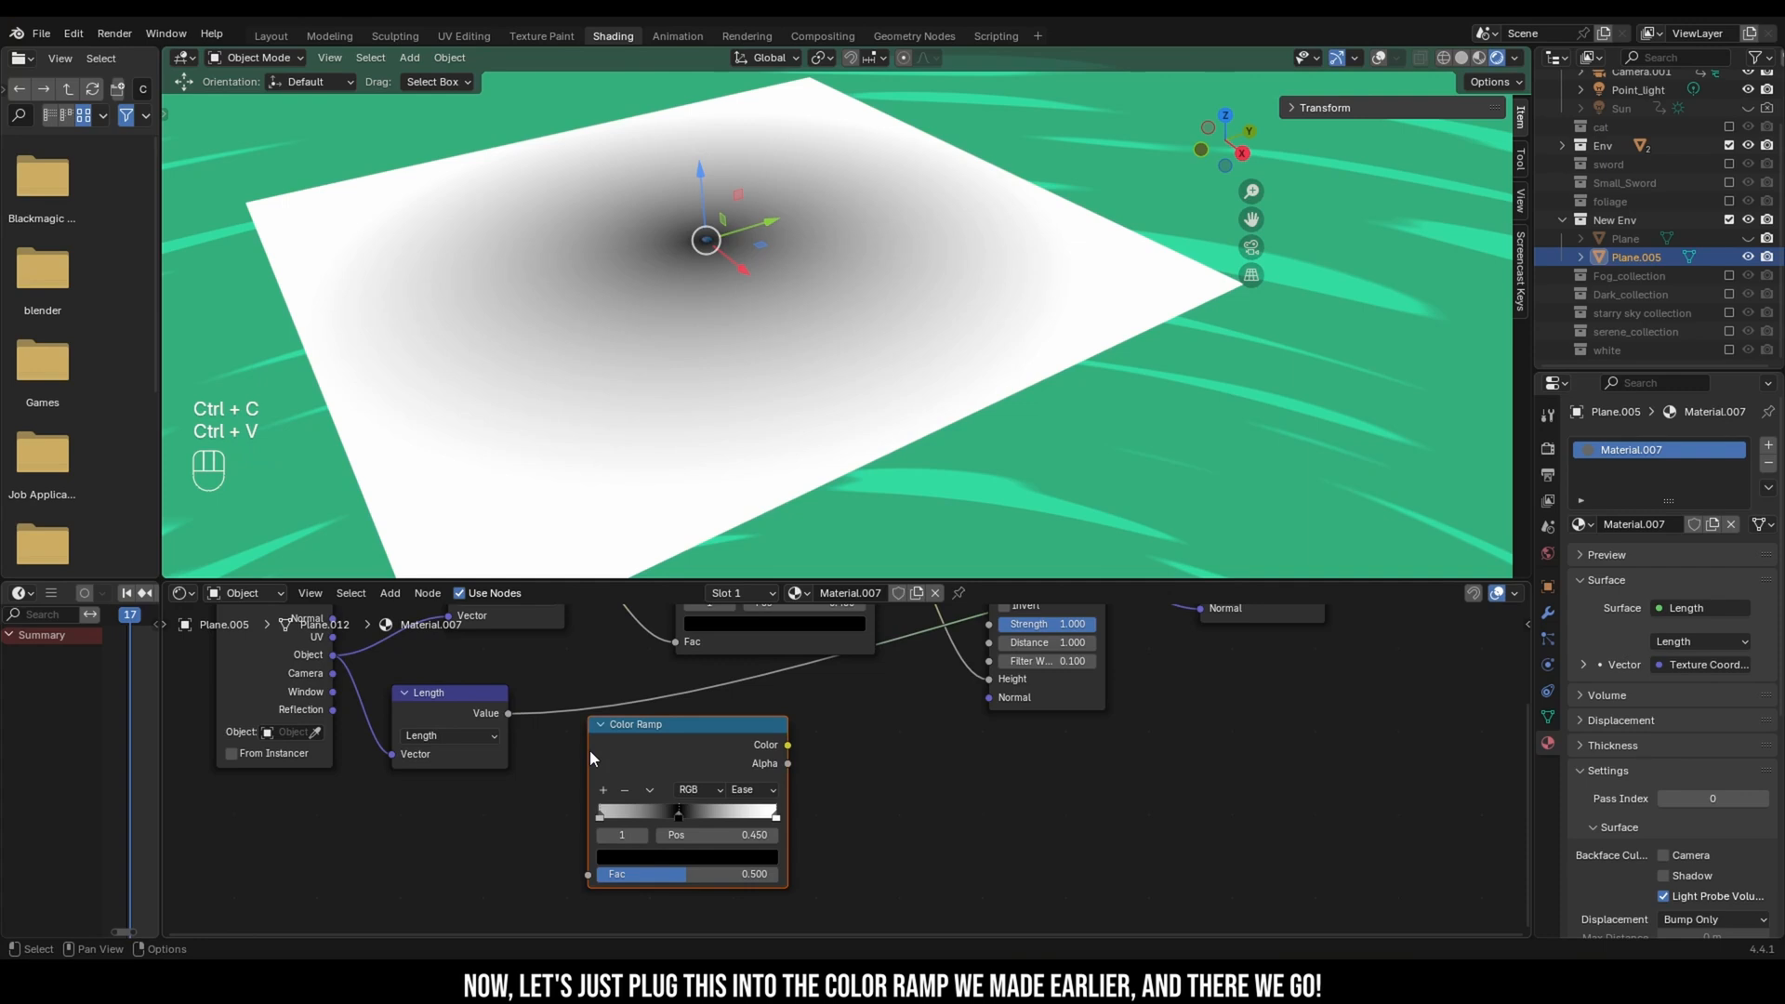
# Step: Feed the Length value into a copied Color Ramp and plug its color into the Bump Height
pyautogui.moveTo(786, 745); pyautogui.dragTo(899, 723)
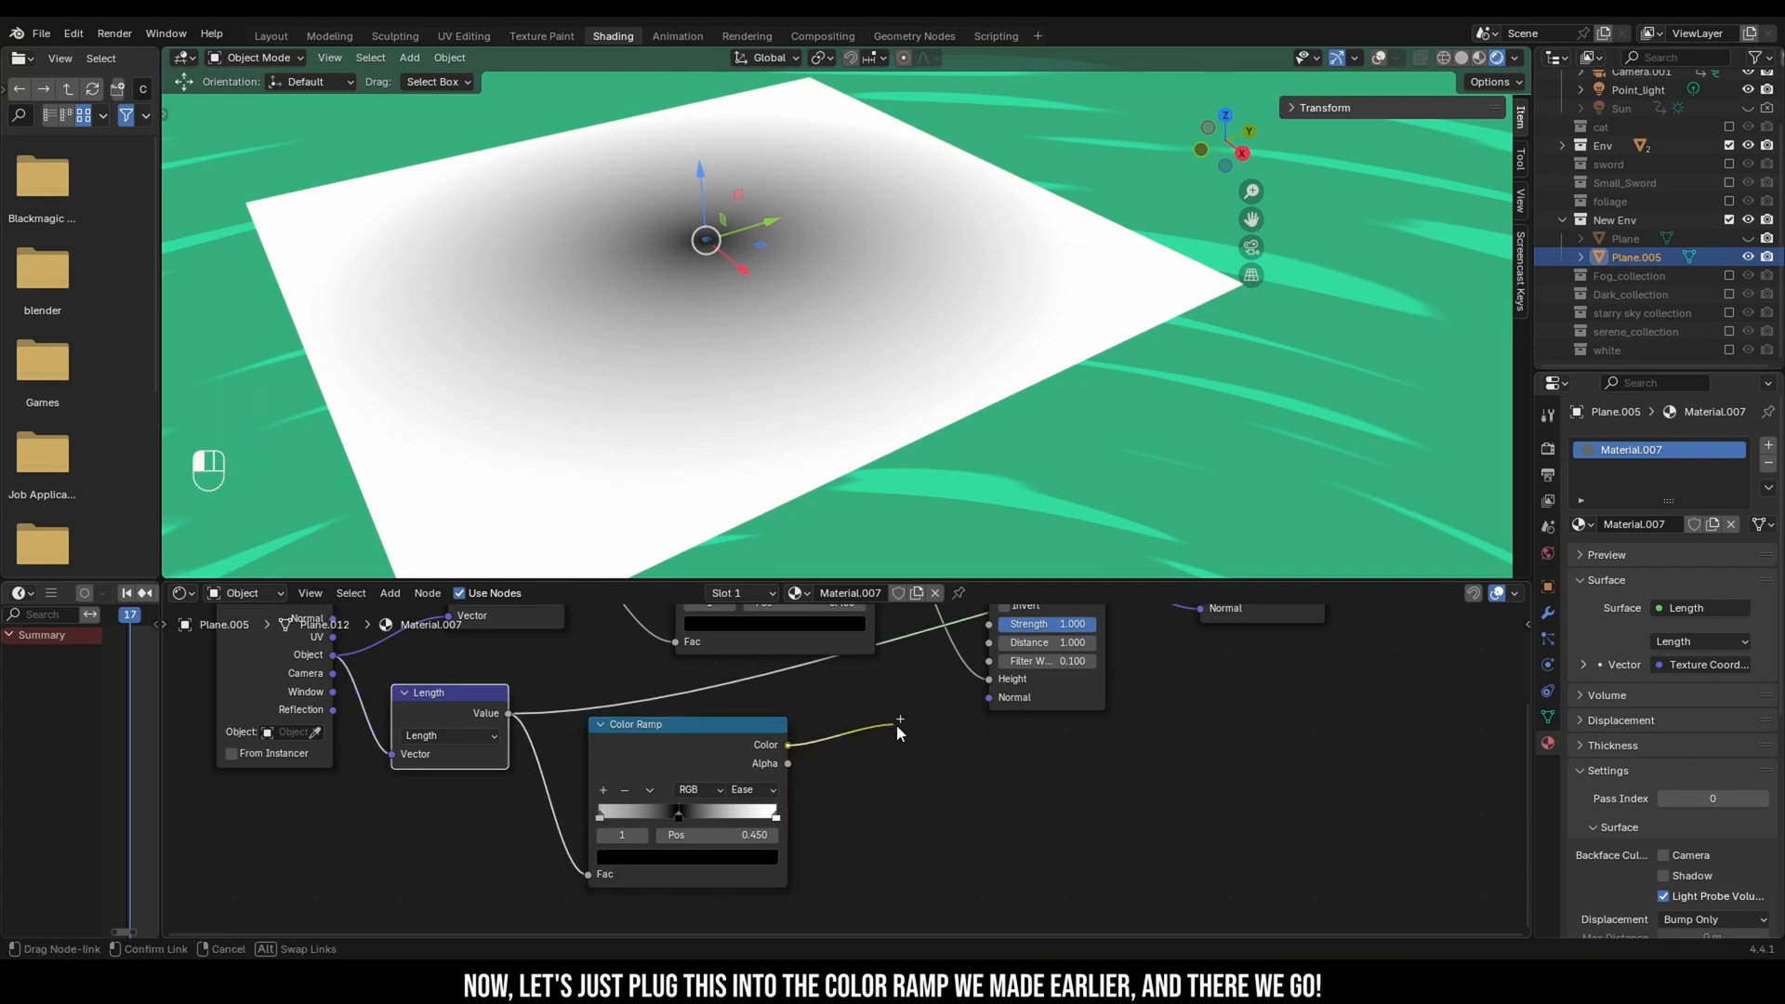
pyautogui.moveTo(786, 745); pyautogui.dragTo(984, 679)
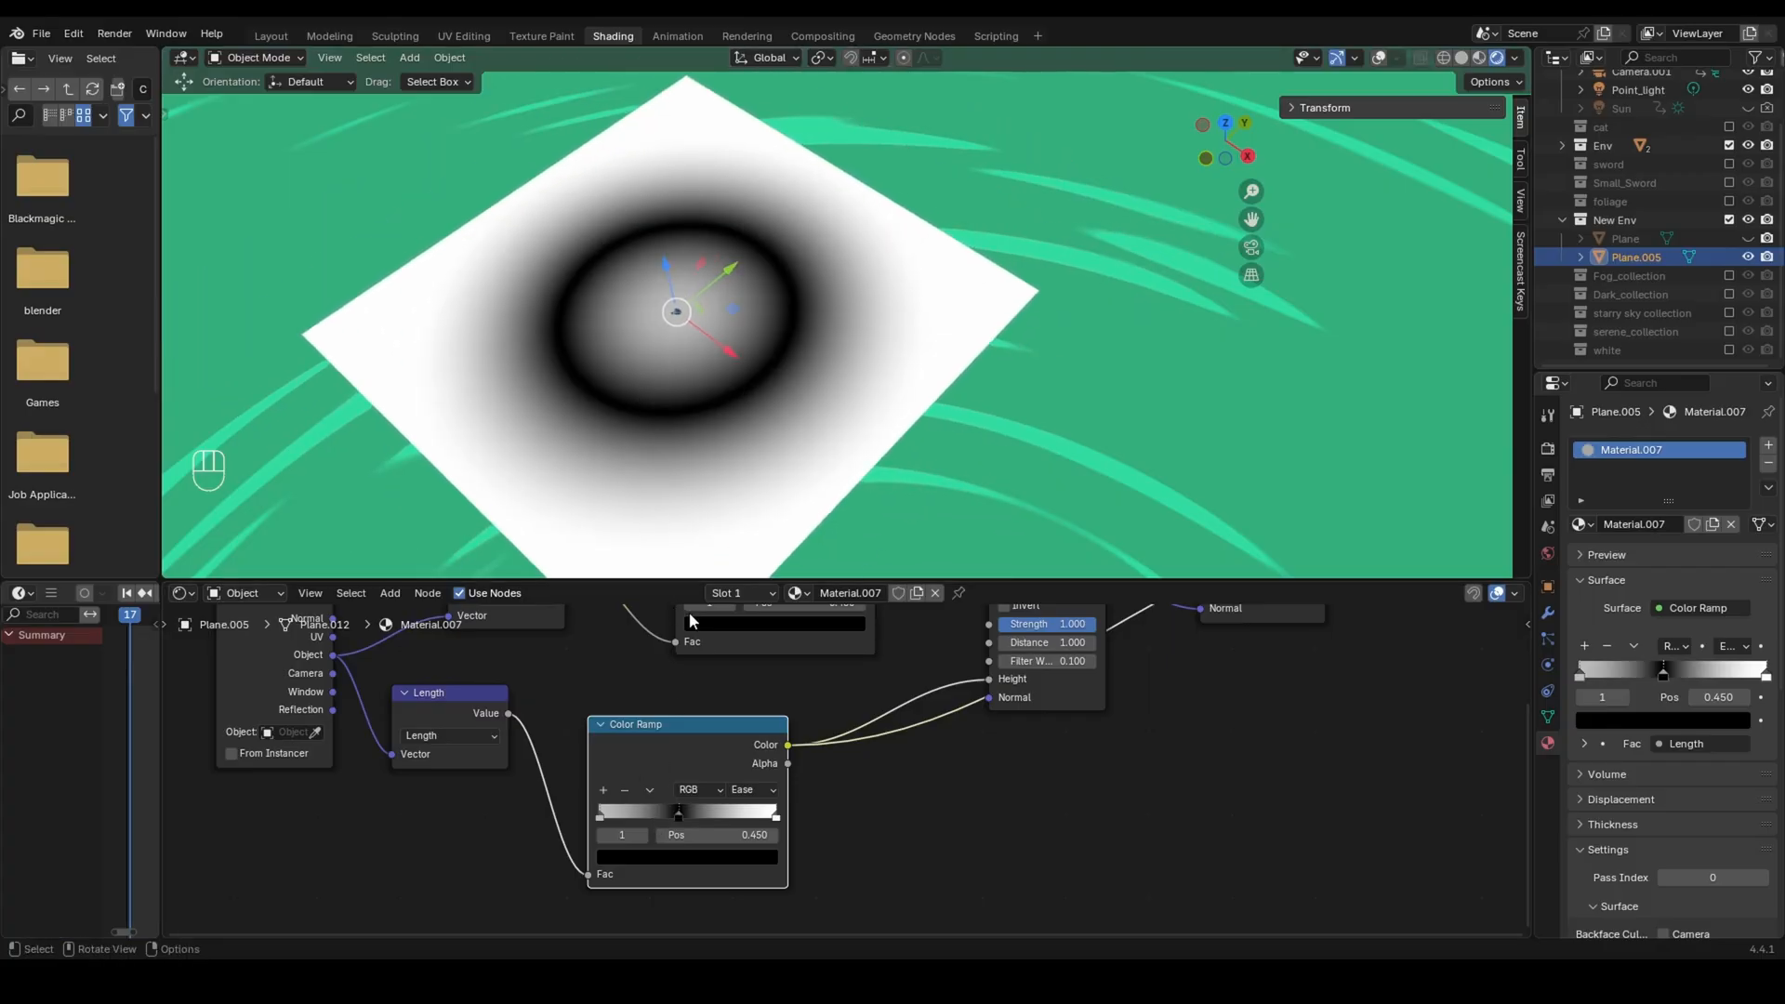
# Step: Drag the black stop inward to about Pos 0.300 so the dark ring tightens around the centre
pyautogui.moveTo(675, 811); pyautogui.dragTo(614, 810)
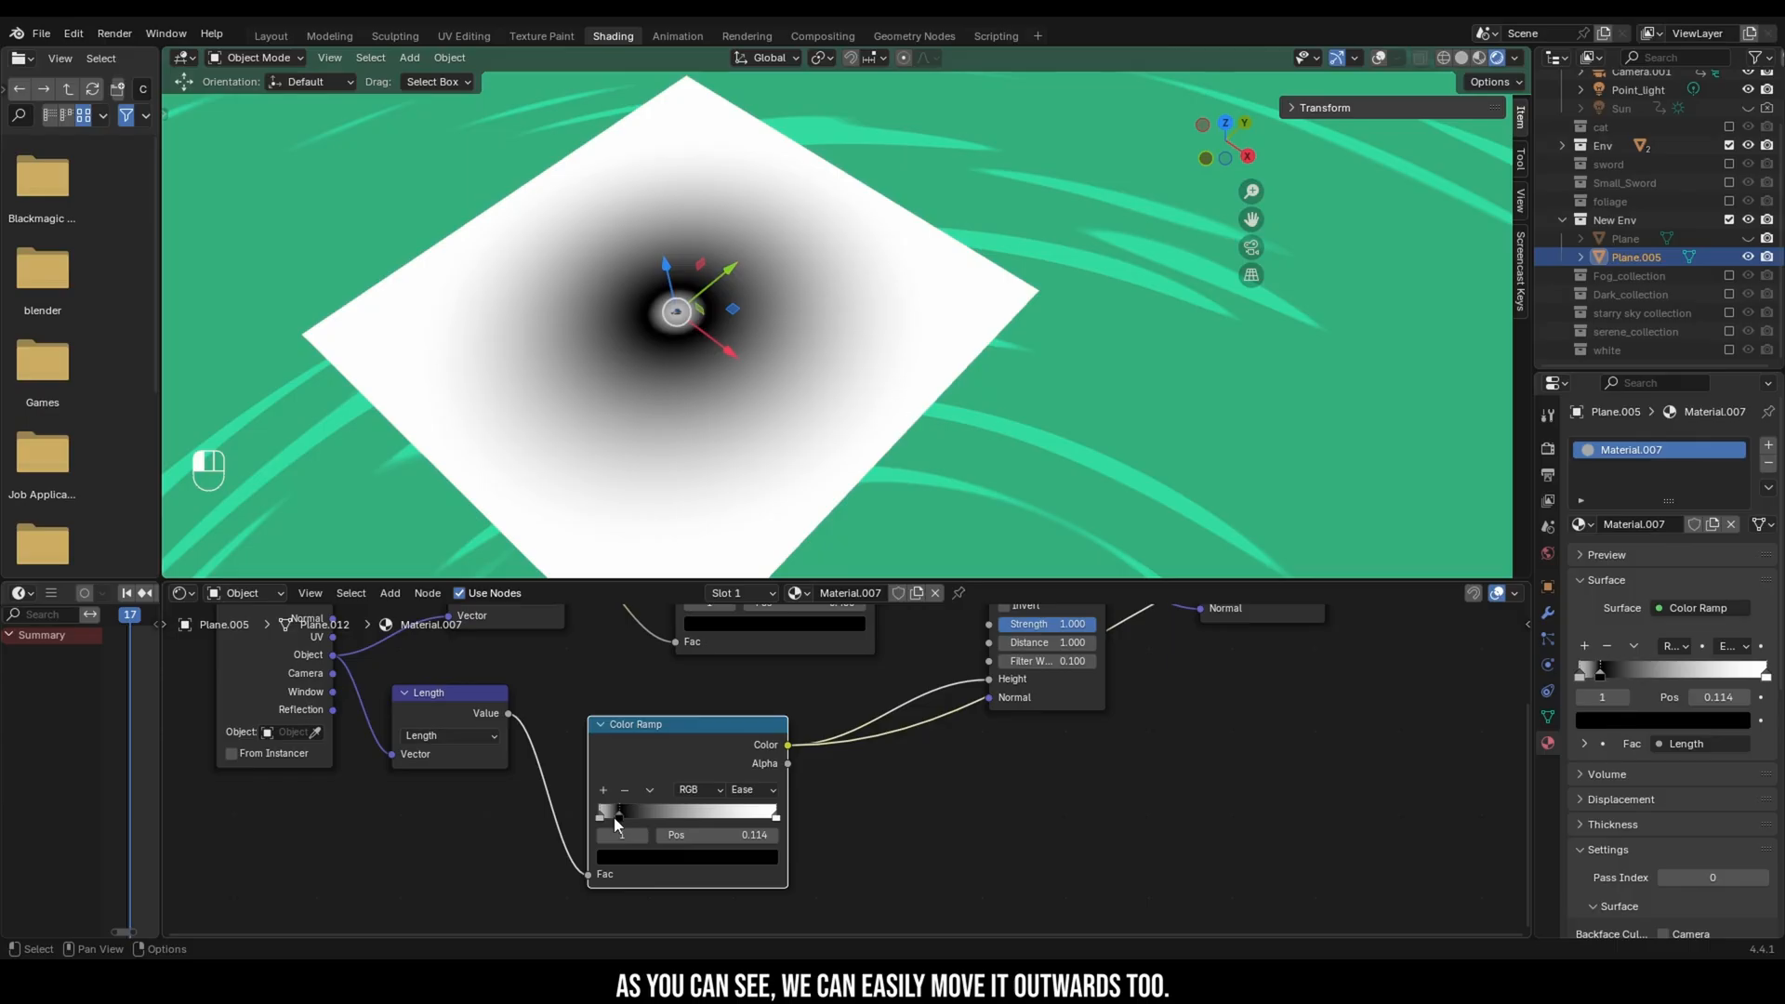
pyautogui.moveTo(618, 810); pyautogui.dragTo(678, 811)
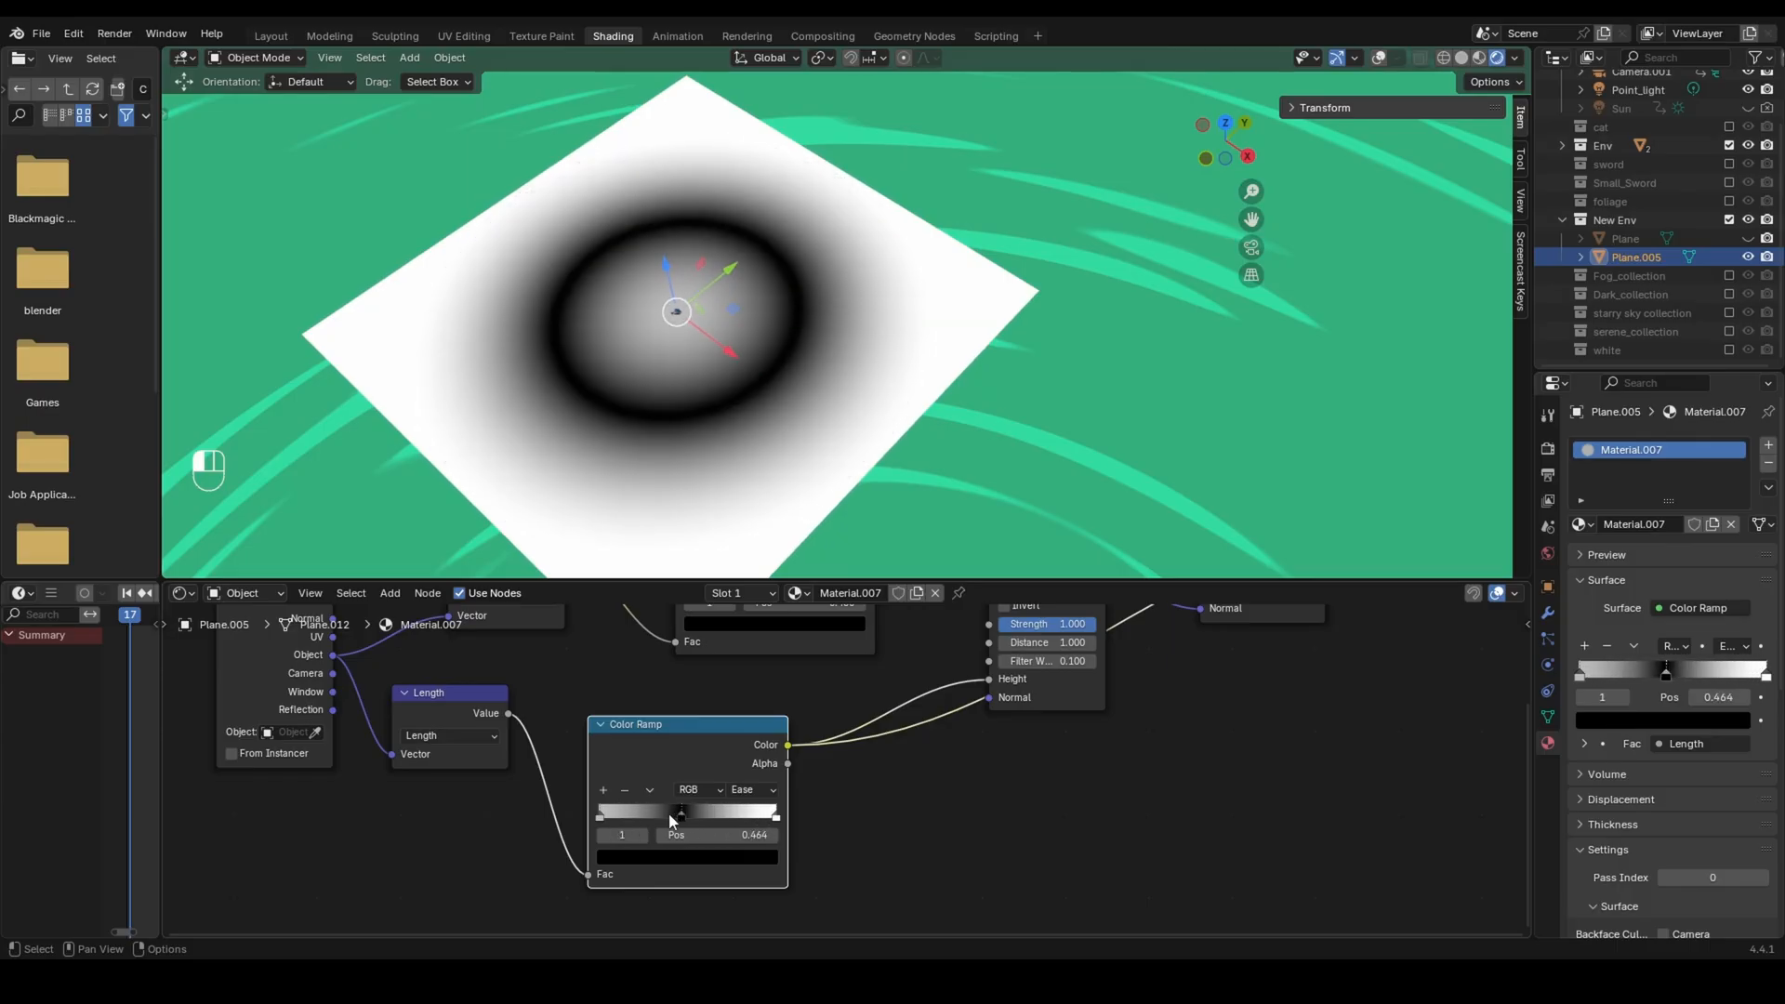
pyautogui.moveTo(679, 810); pyautogui.dragTo(671, 810)
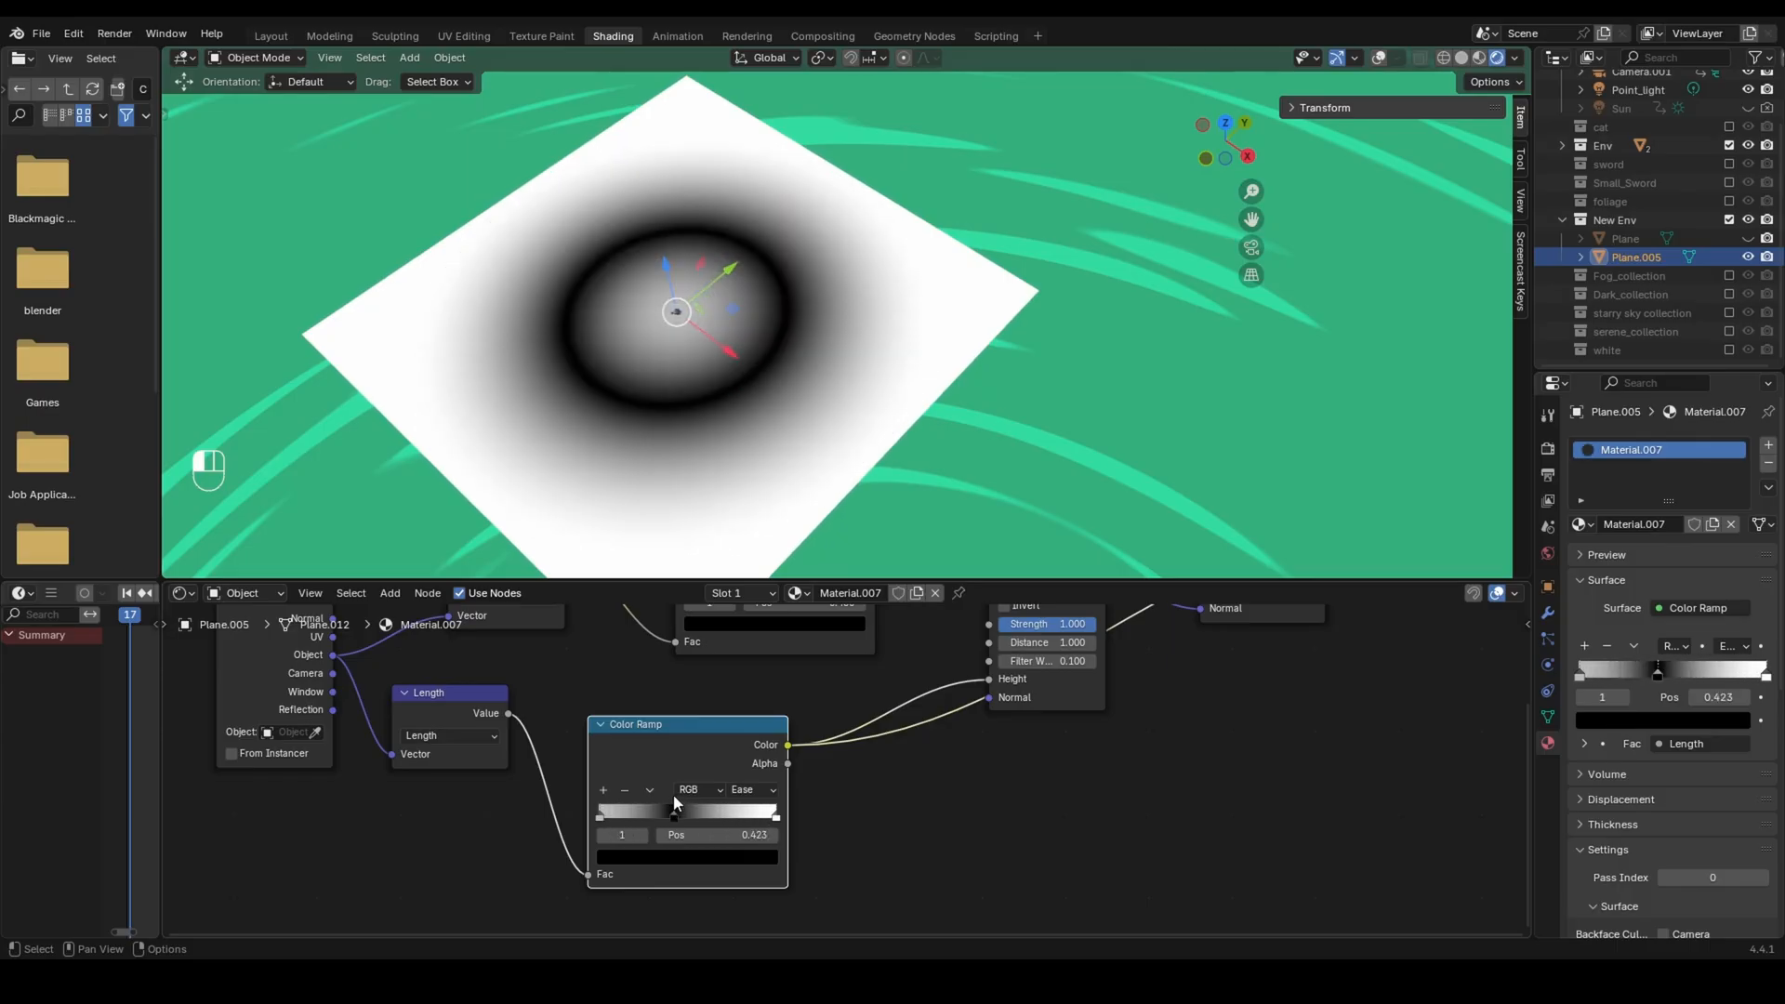
pyautogui.moveTo(675, 811); pyautogui.dragTo(650, 810)
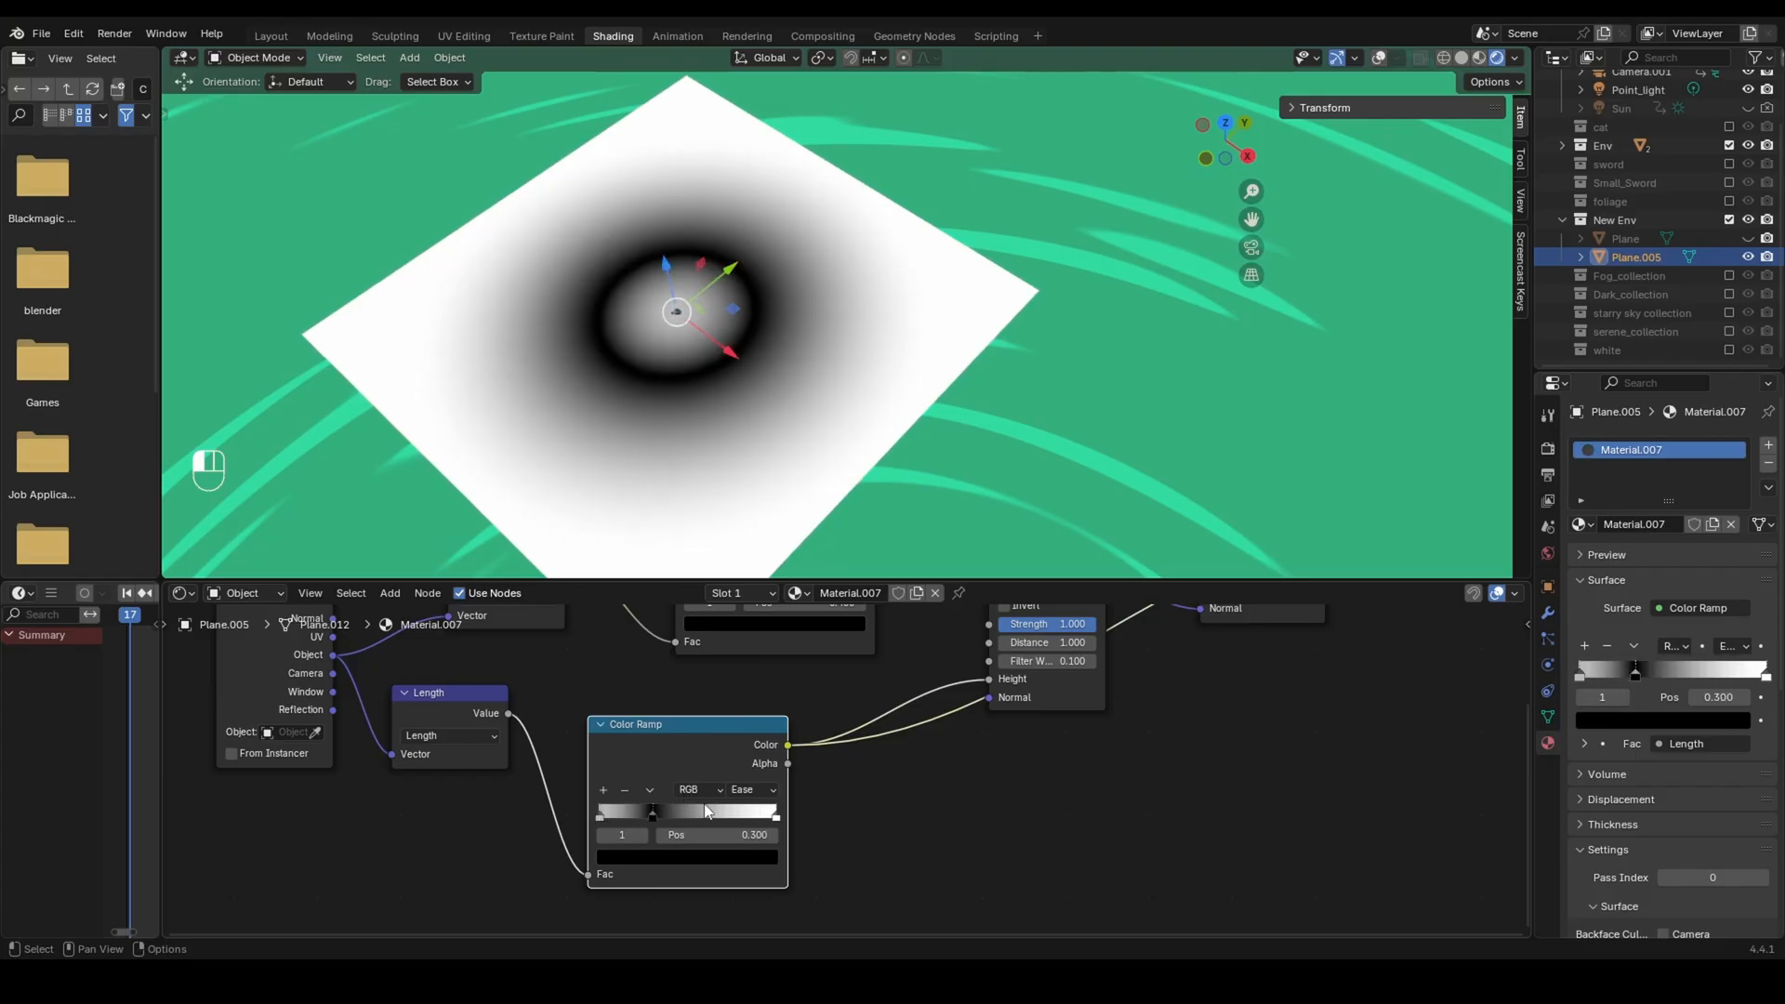
pyautogui.moveTo(650, 810); pyautogui.dragTo(625, 811)
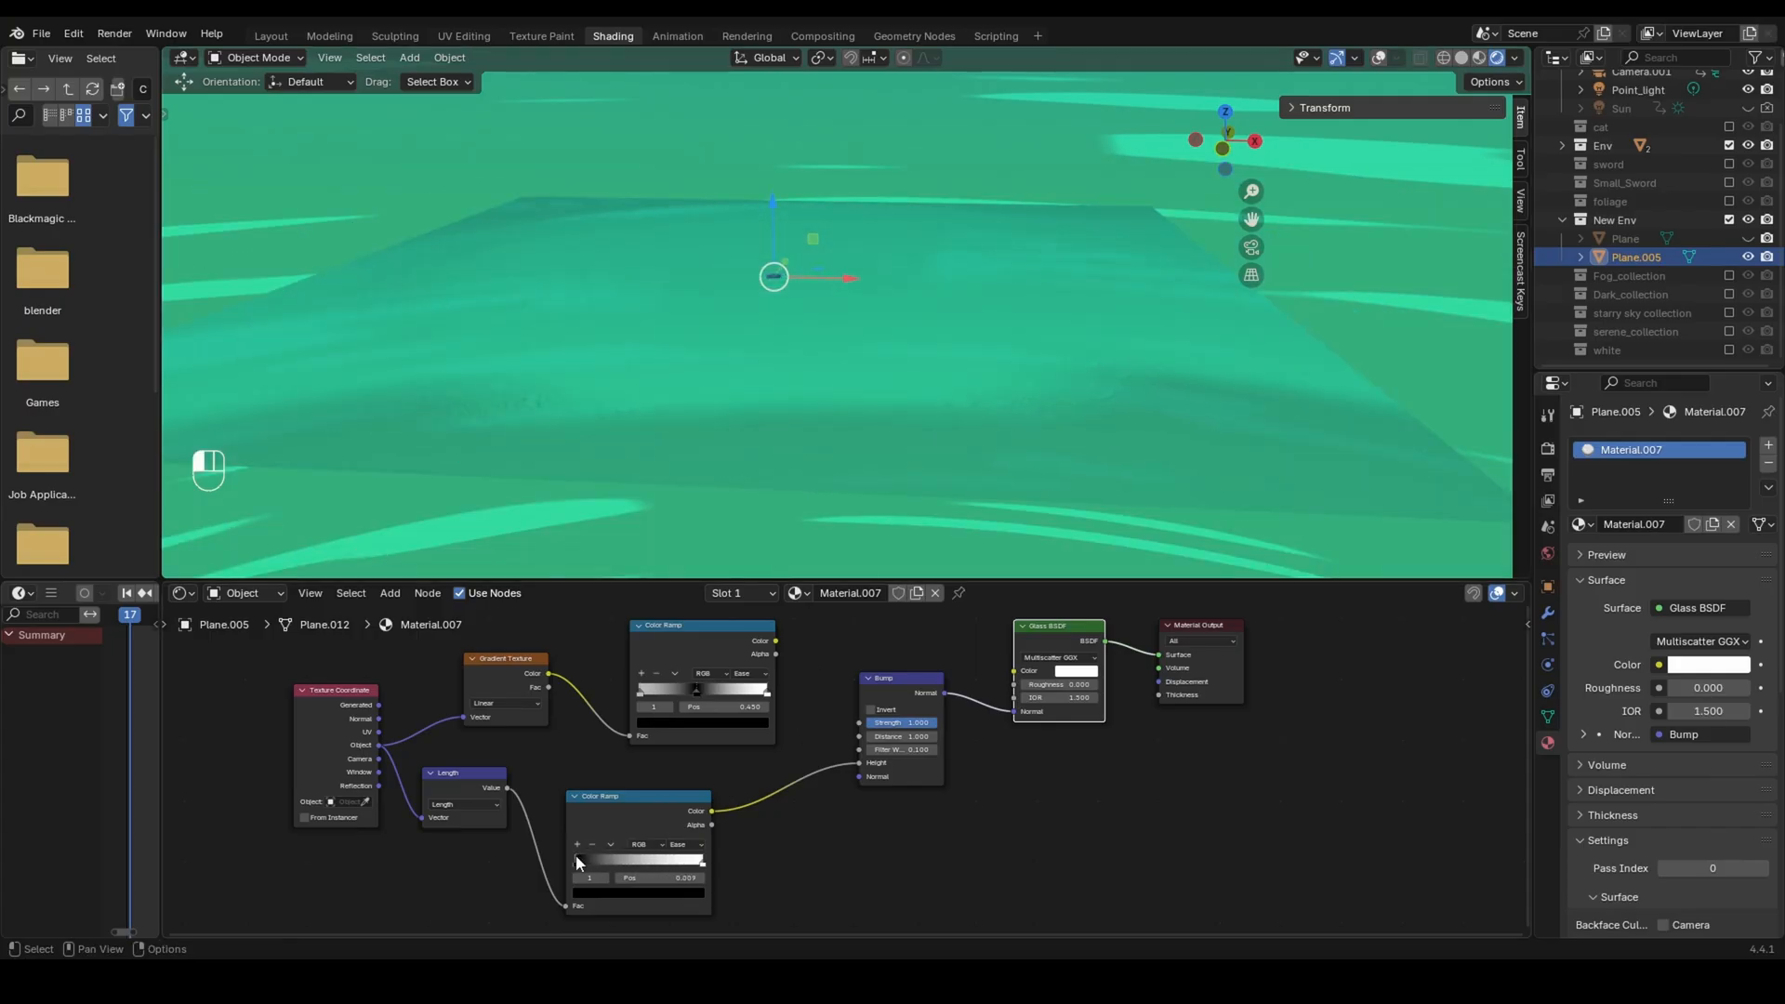
# Step: Resize and refine the first ripple ring by shifting the black stop outward
pyautogui.moveTo(574, 861); pyautogui.dragTo(613, 860)
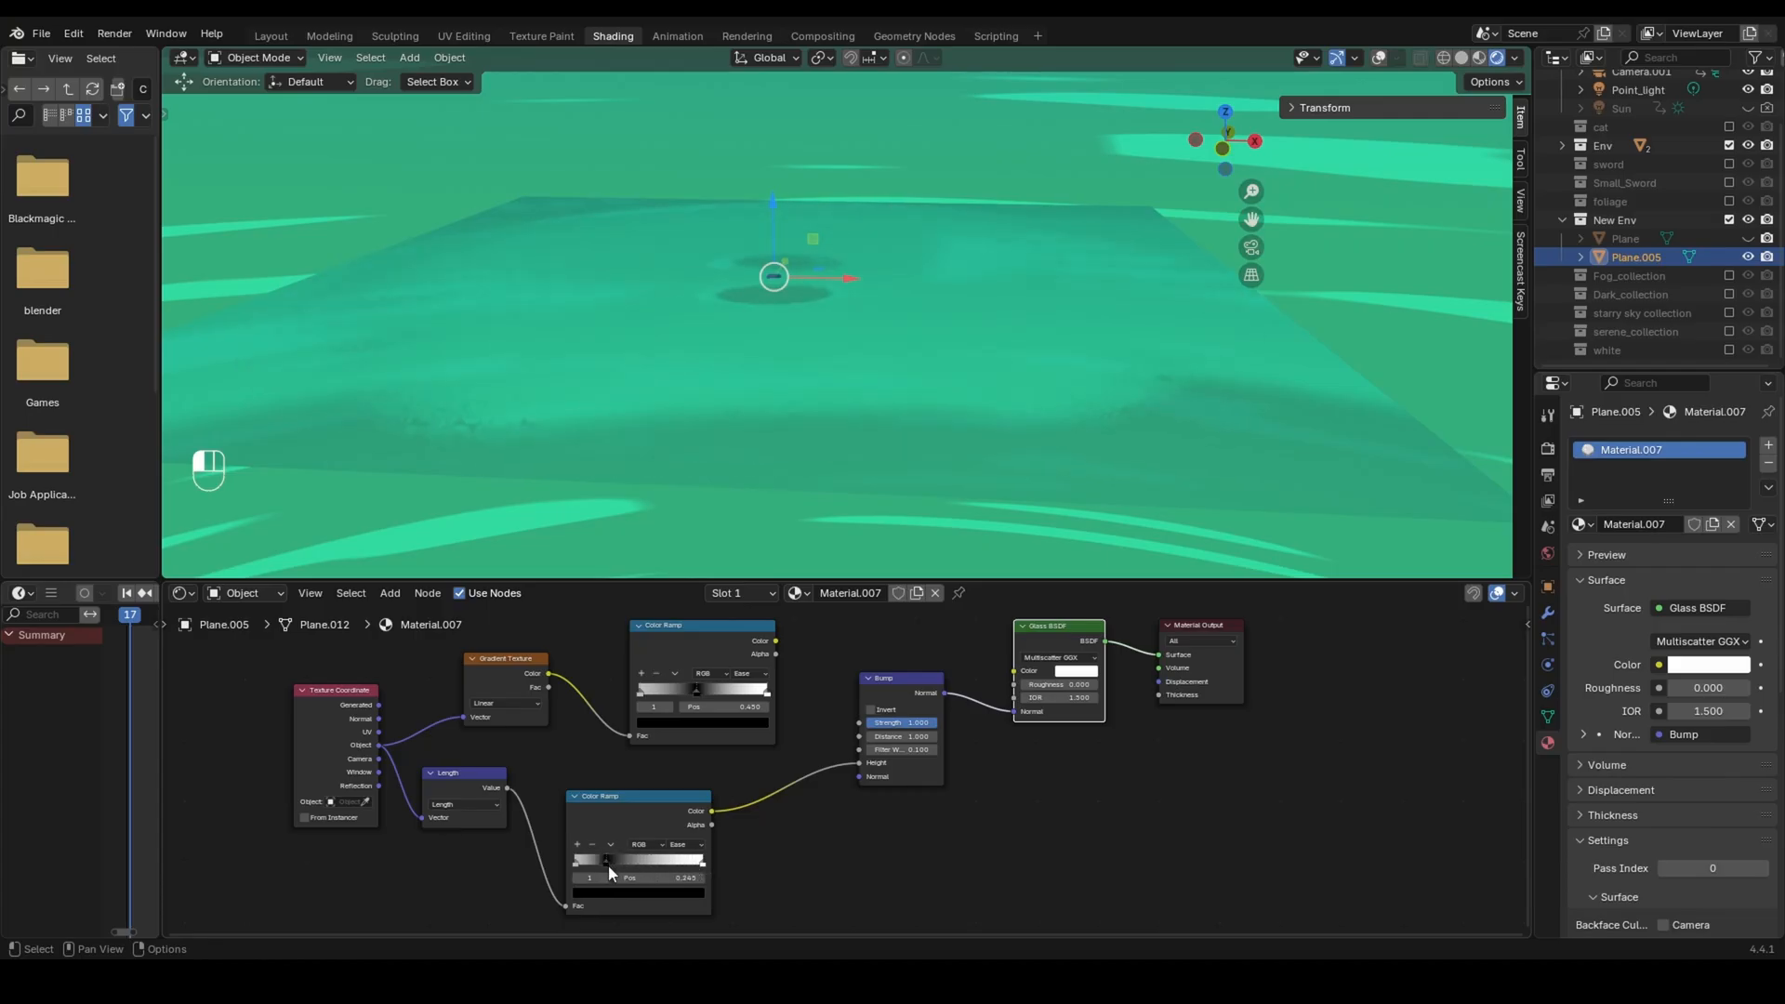
pyautogui.moveTo(605, 861); pyautogui.dragTo(665, 861)
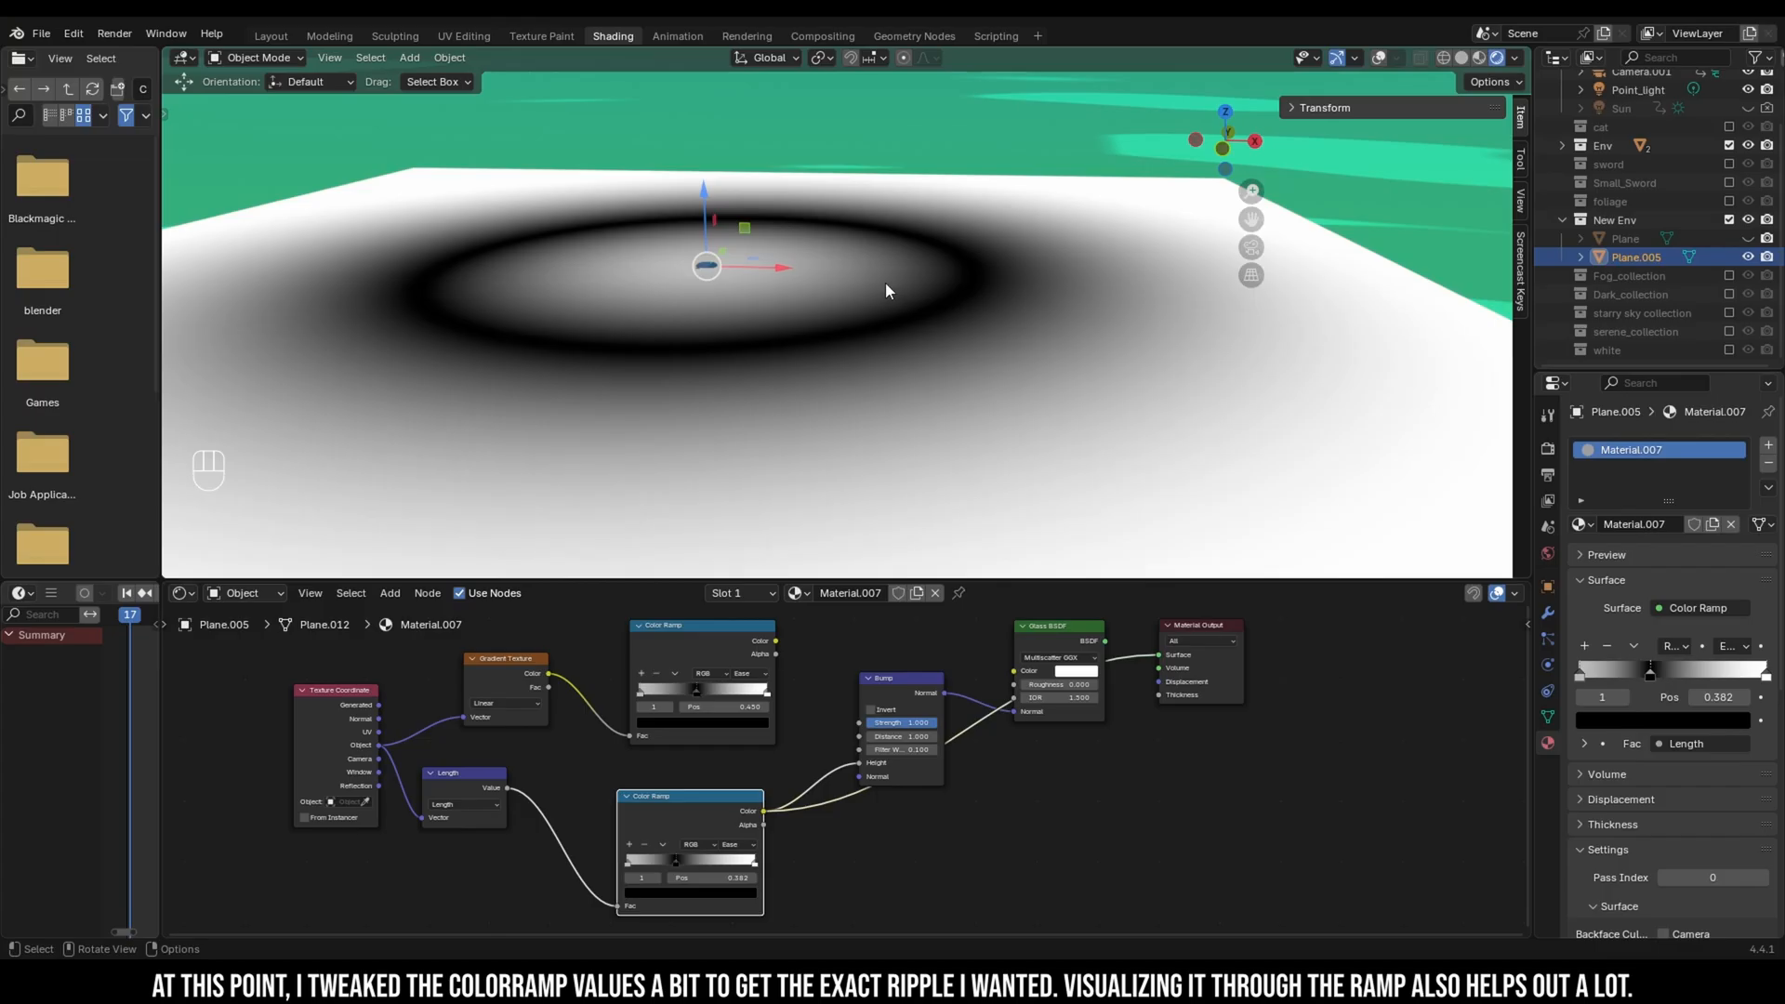
pyautogui.moveTo(675, 858); pyautogui.dragTo(648, 859)
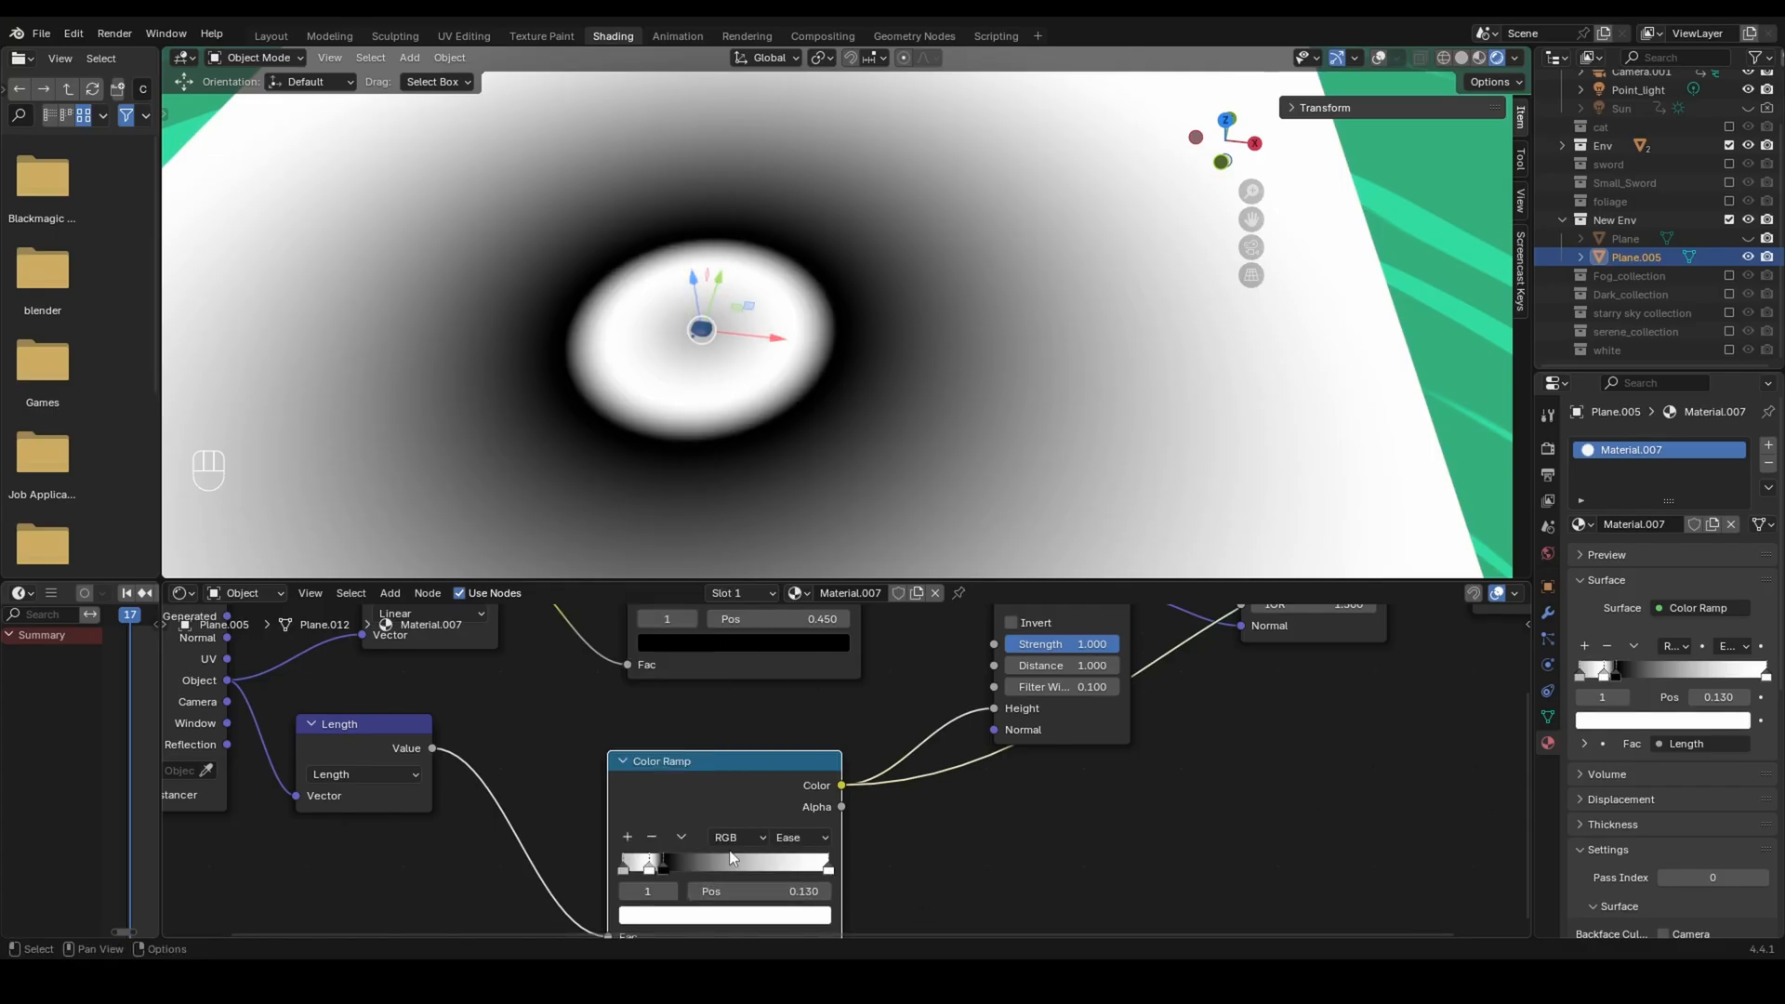
pyautogui.moveTo(644, 861); pyautogui.dragTo(657, 861)
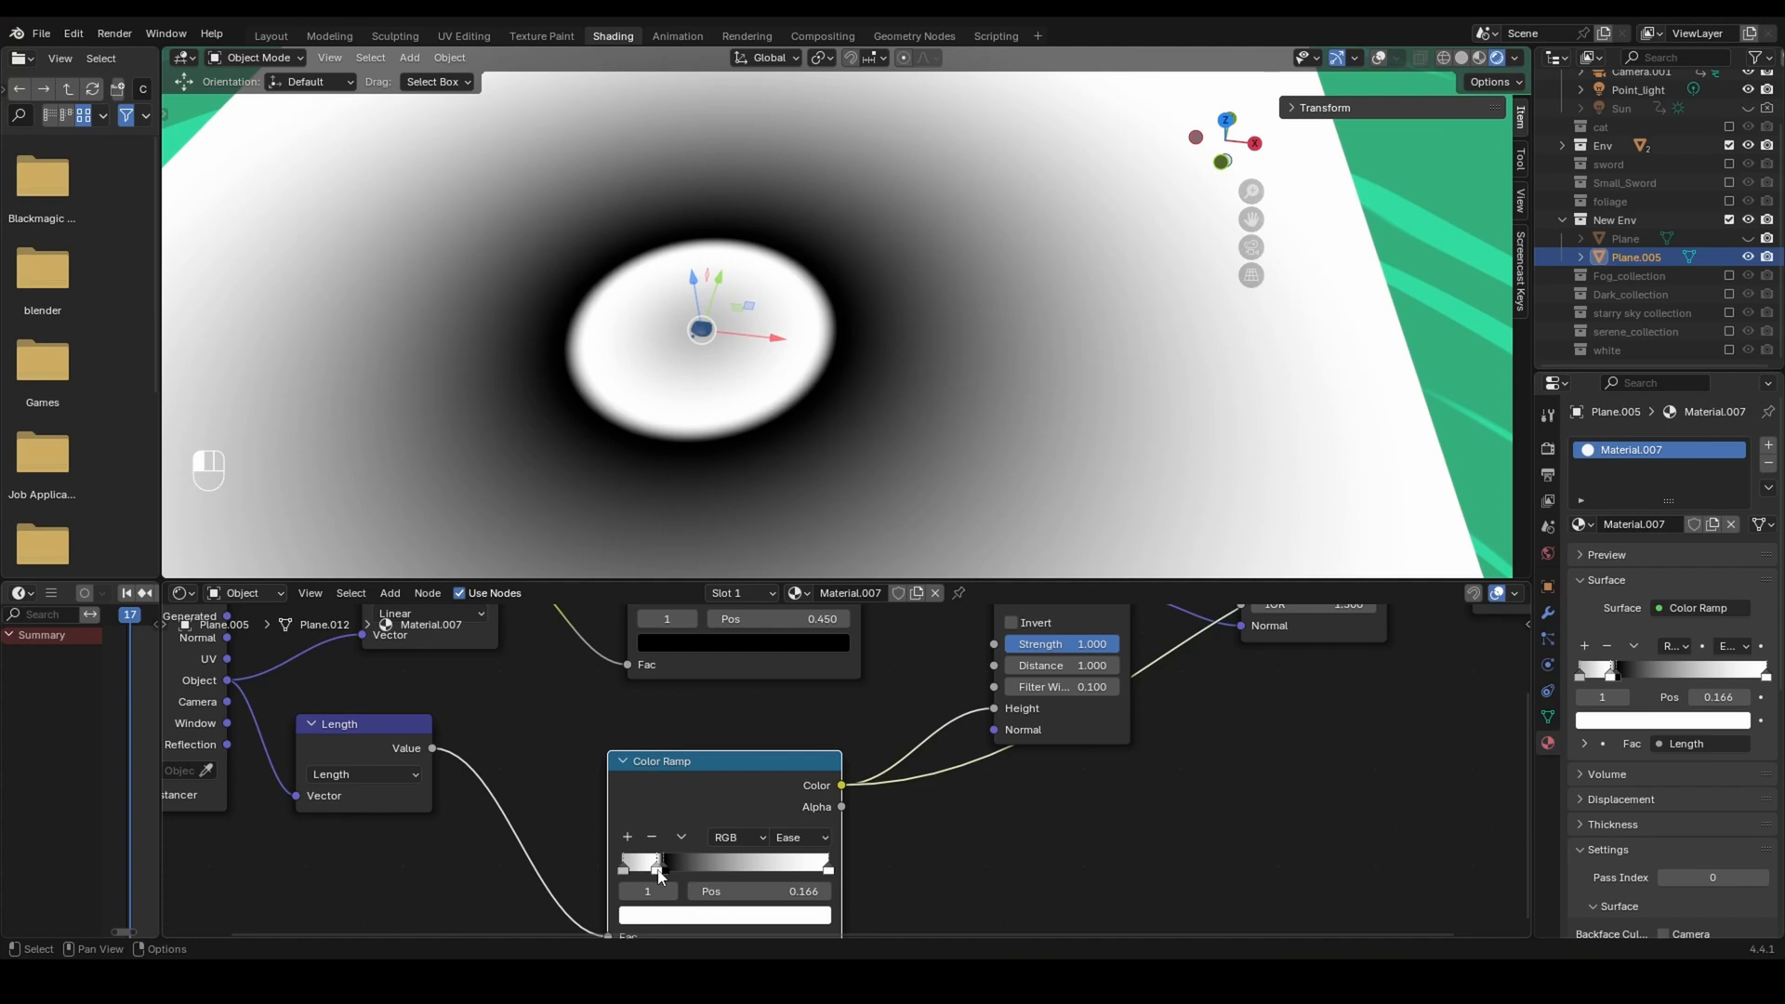
# Step: Add white and middle stops to form thin alternating bands and space out the concentric ripples
pyautogui.moveTo(656, 871); pyautogui.dragTo(669, 871)
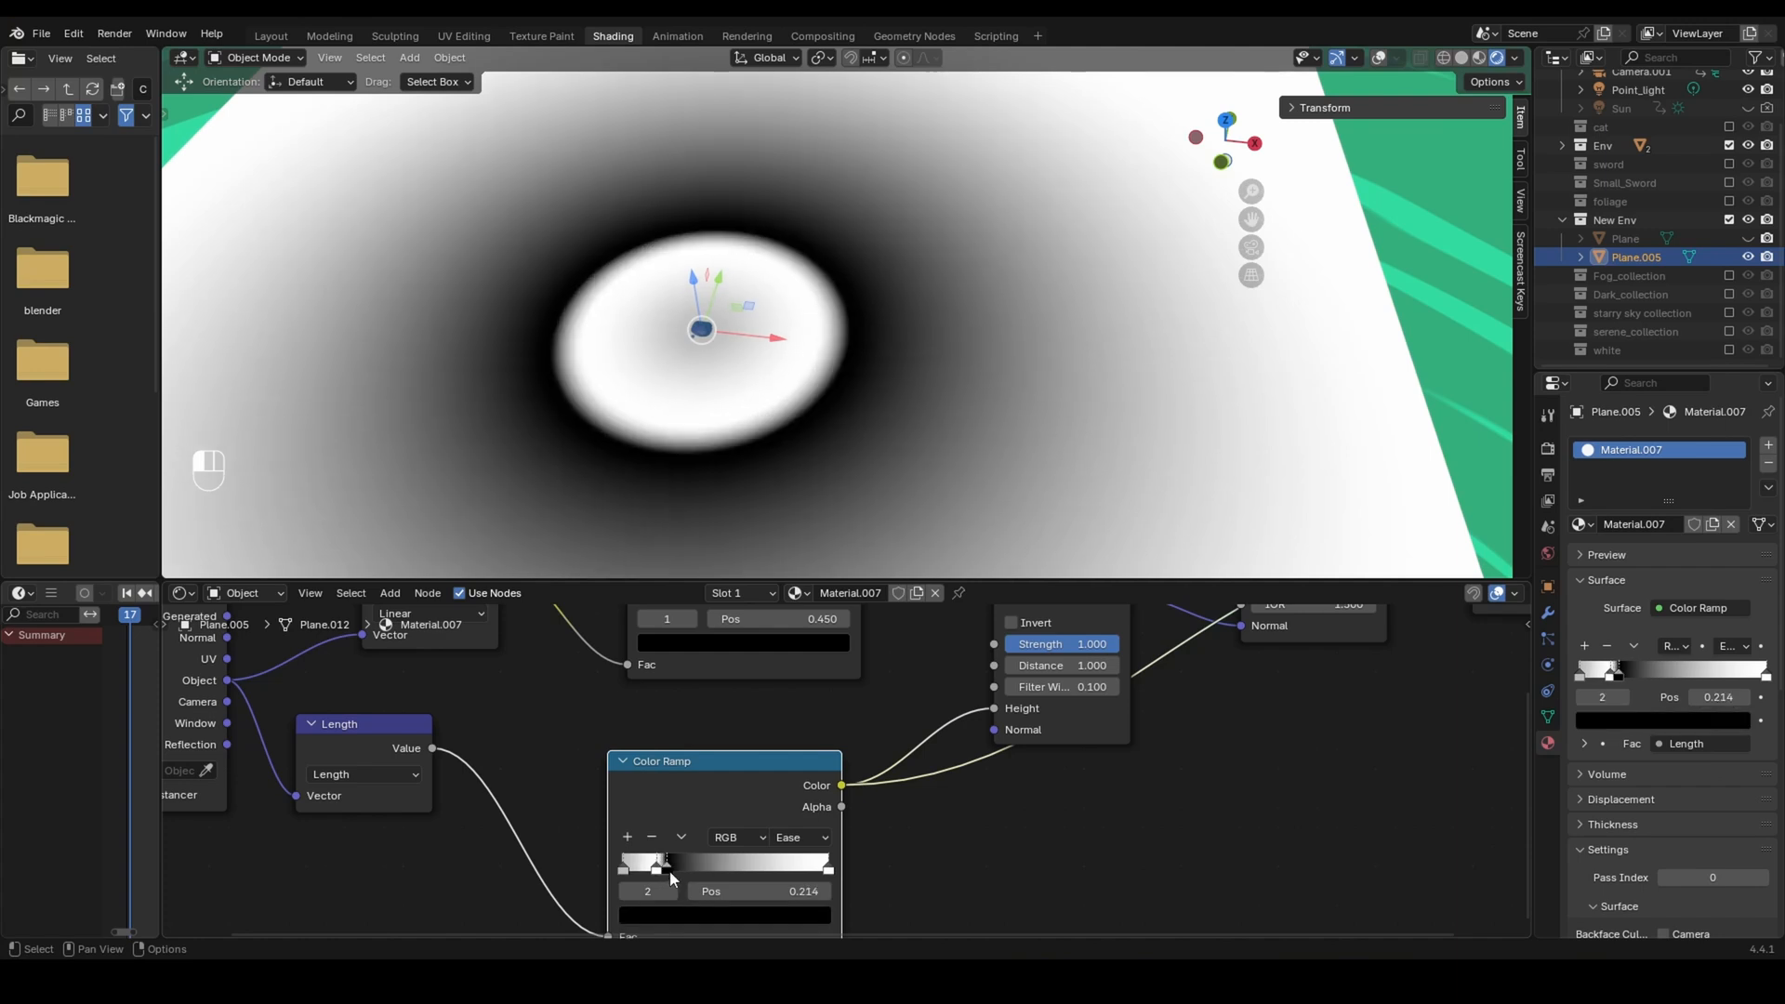
pyautogui.moveTo(669, 868); pyautogui.dragTo(653, 867)
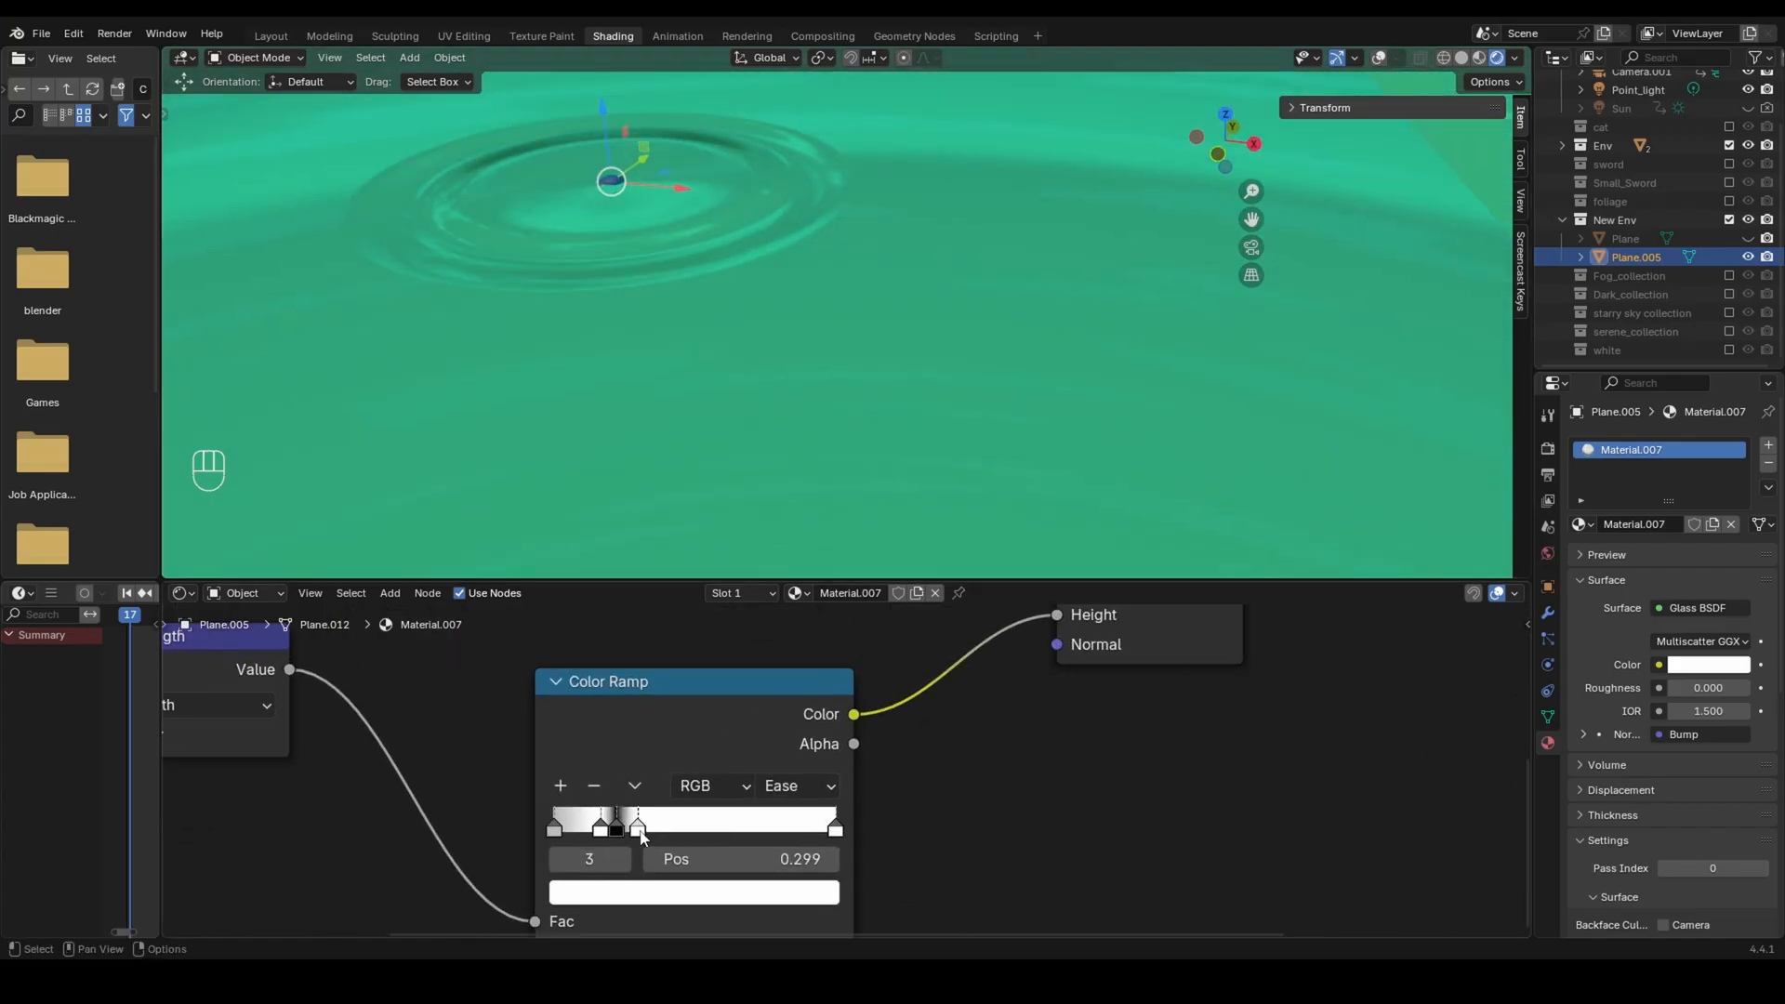
pyautogui.moveTo(638, 826); pyautogui.dragTo(657, 827)
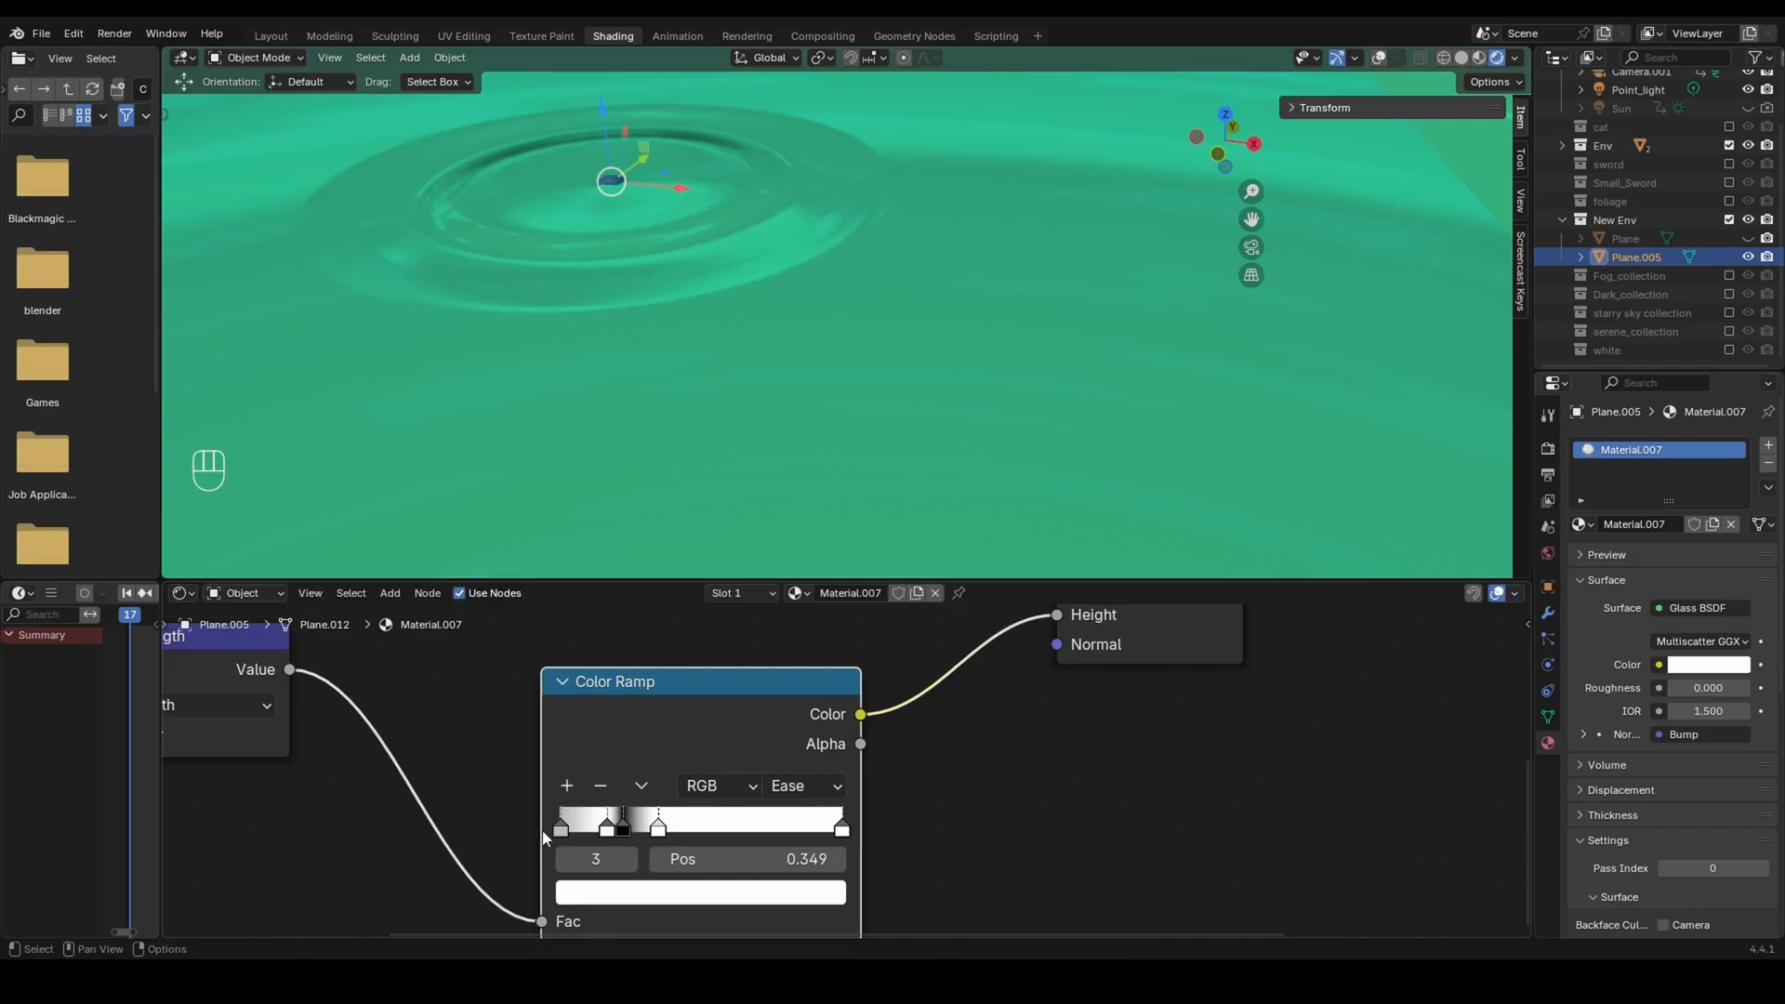
pyautogui.click(700, 891)
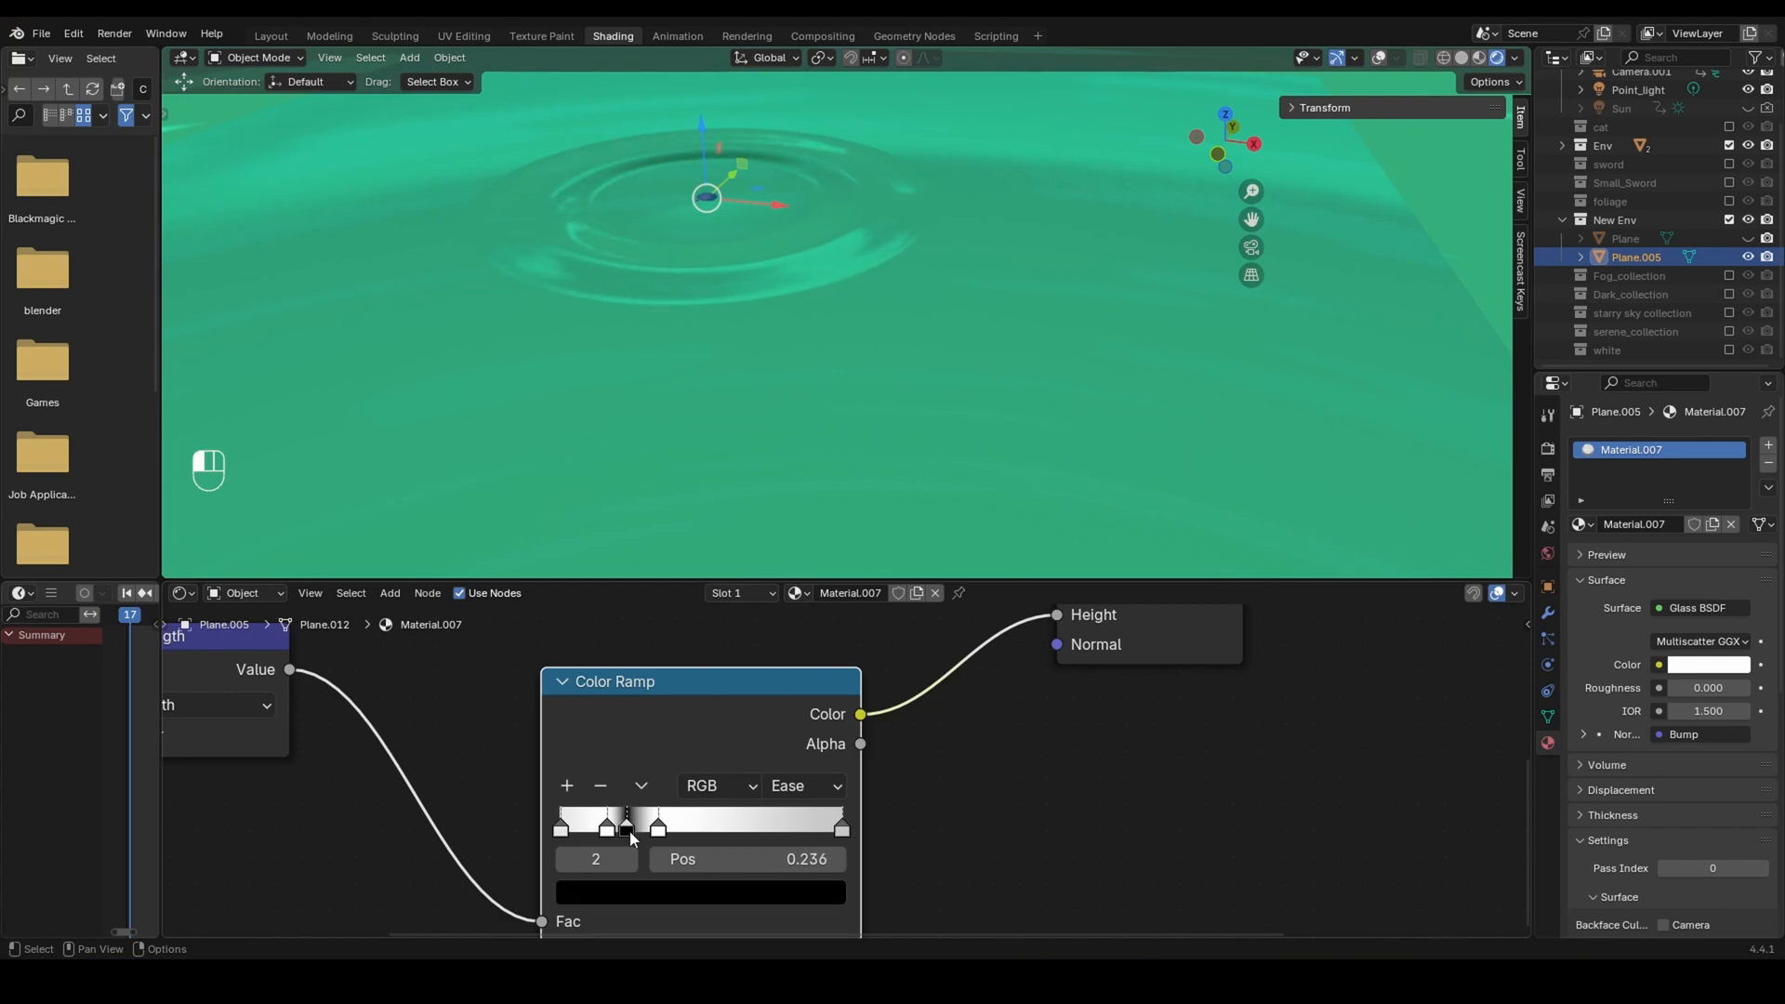
pyautogui.moveTo(629, 827); pyautogui.dragTo(594, 827)
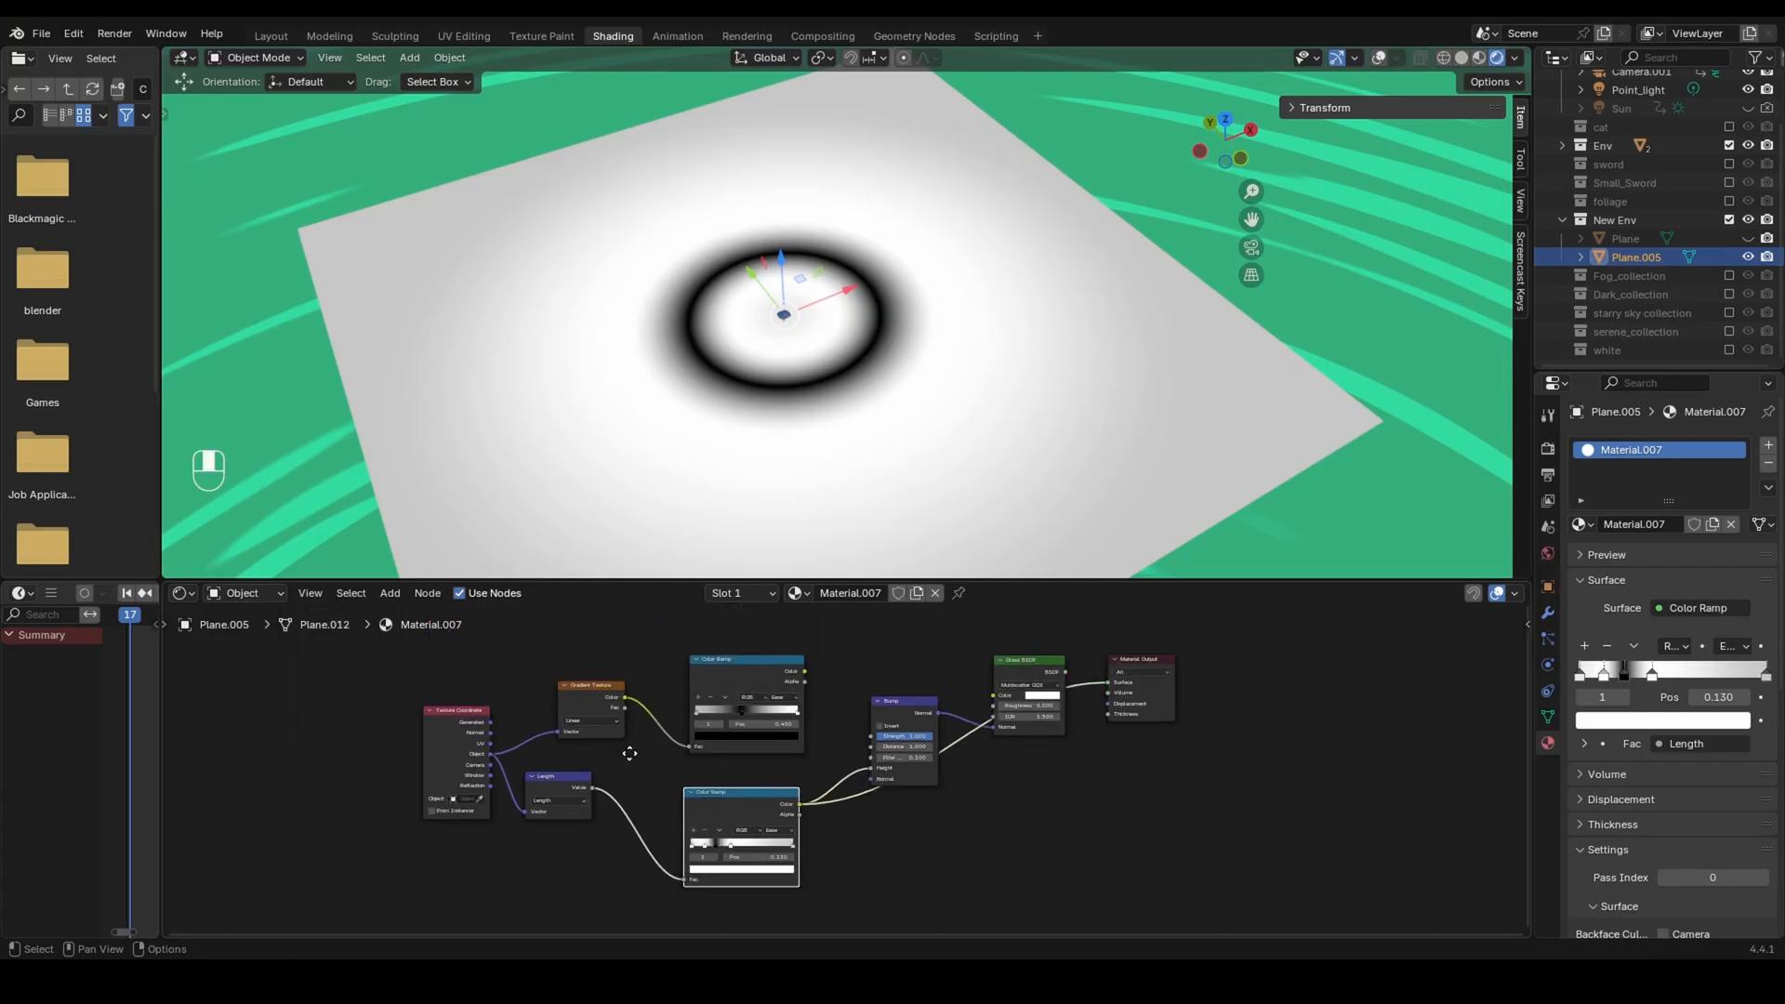
# Step: Delete the Gradient Texture and its ramp, insert a Map Range between Length and the Color Ramp, and preview the glass result
pyautogui.click(737, 683)
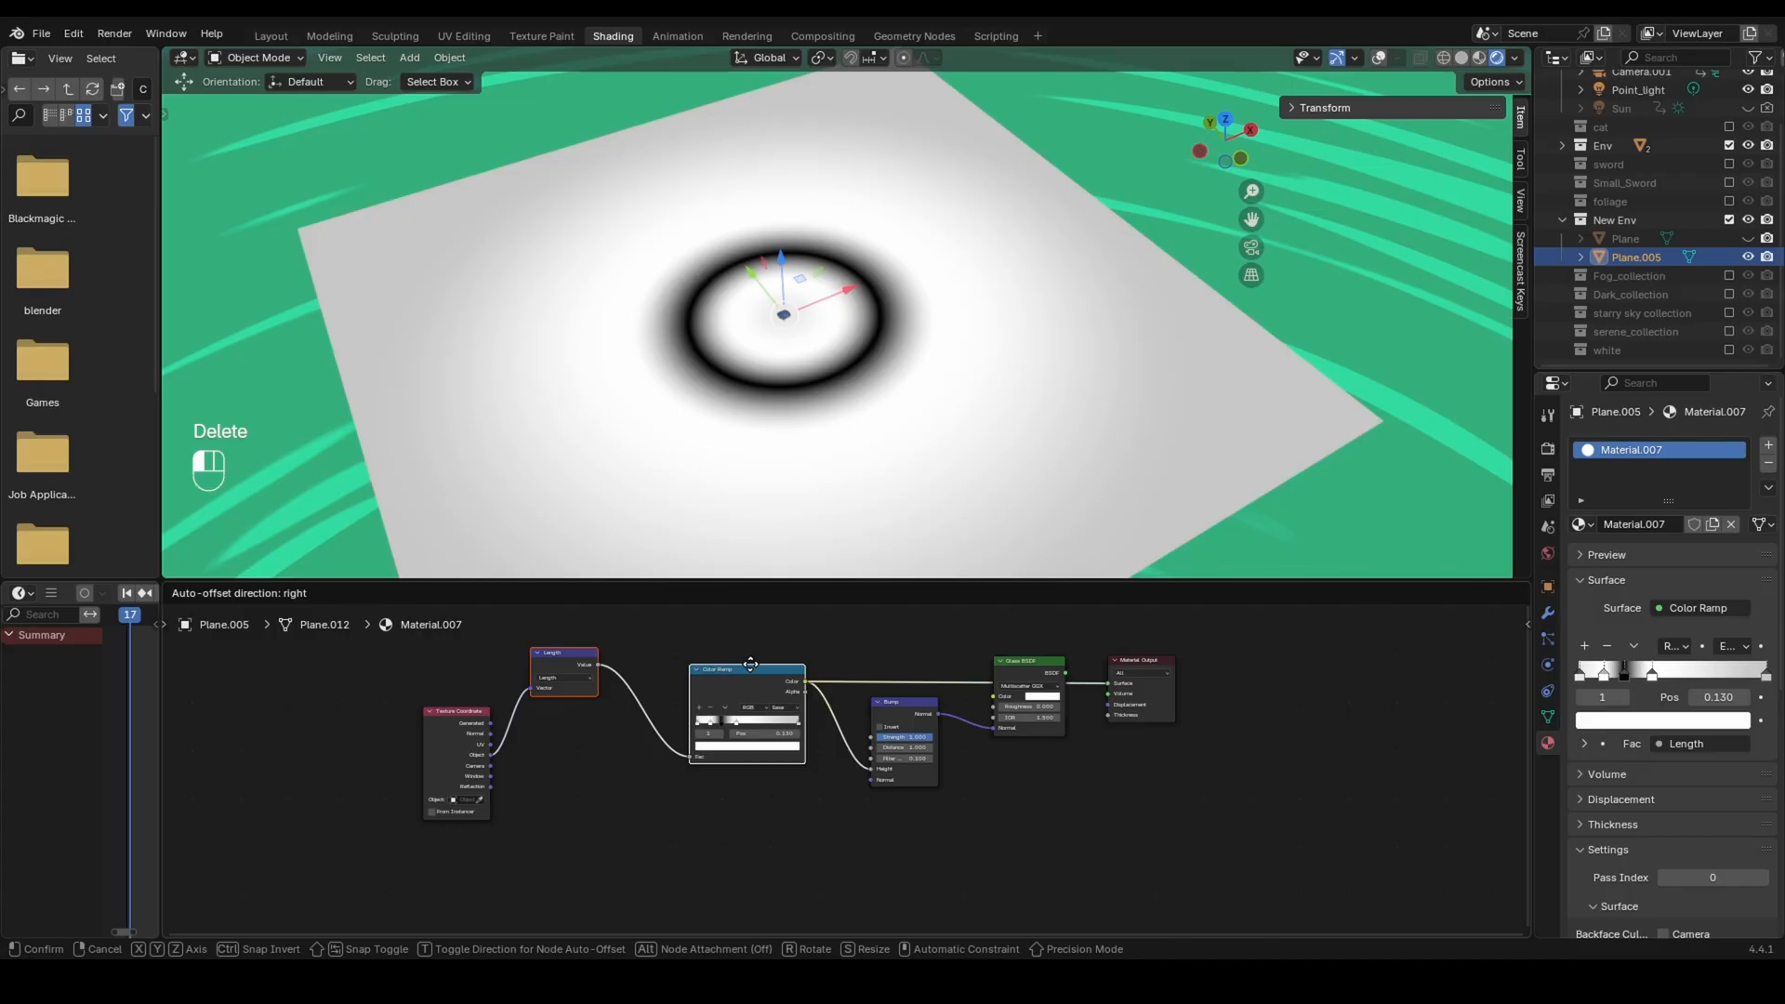
pyautogui.click(694, 713)
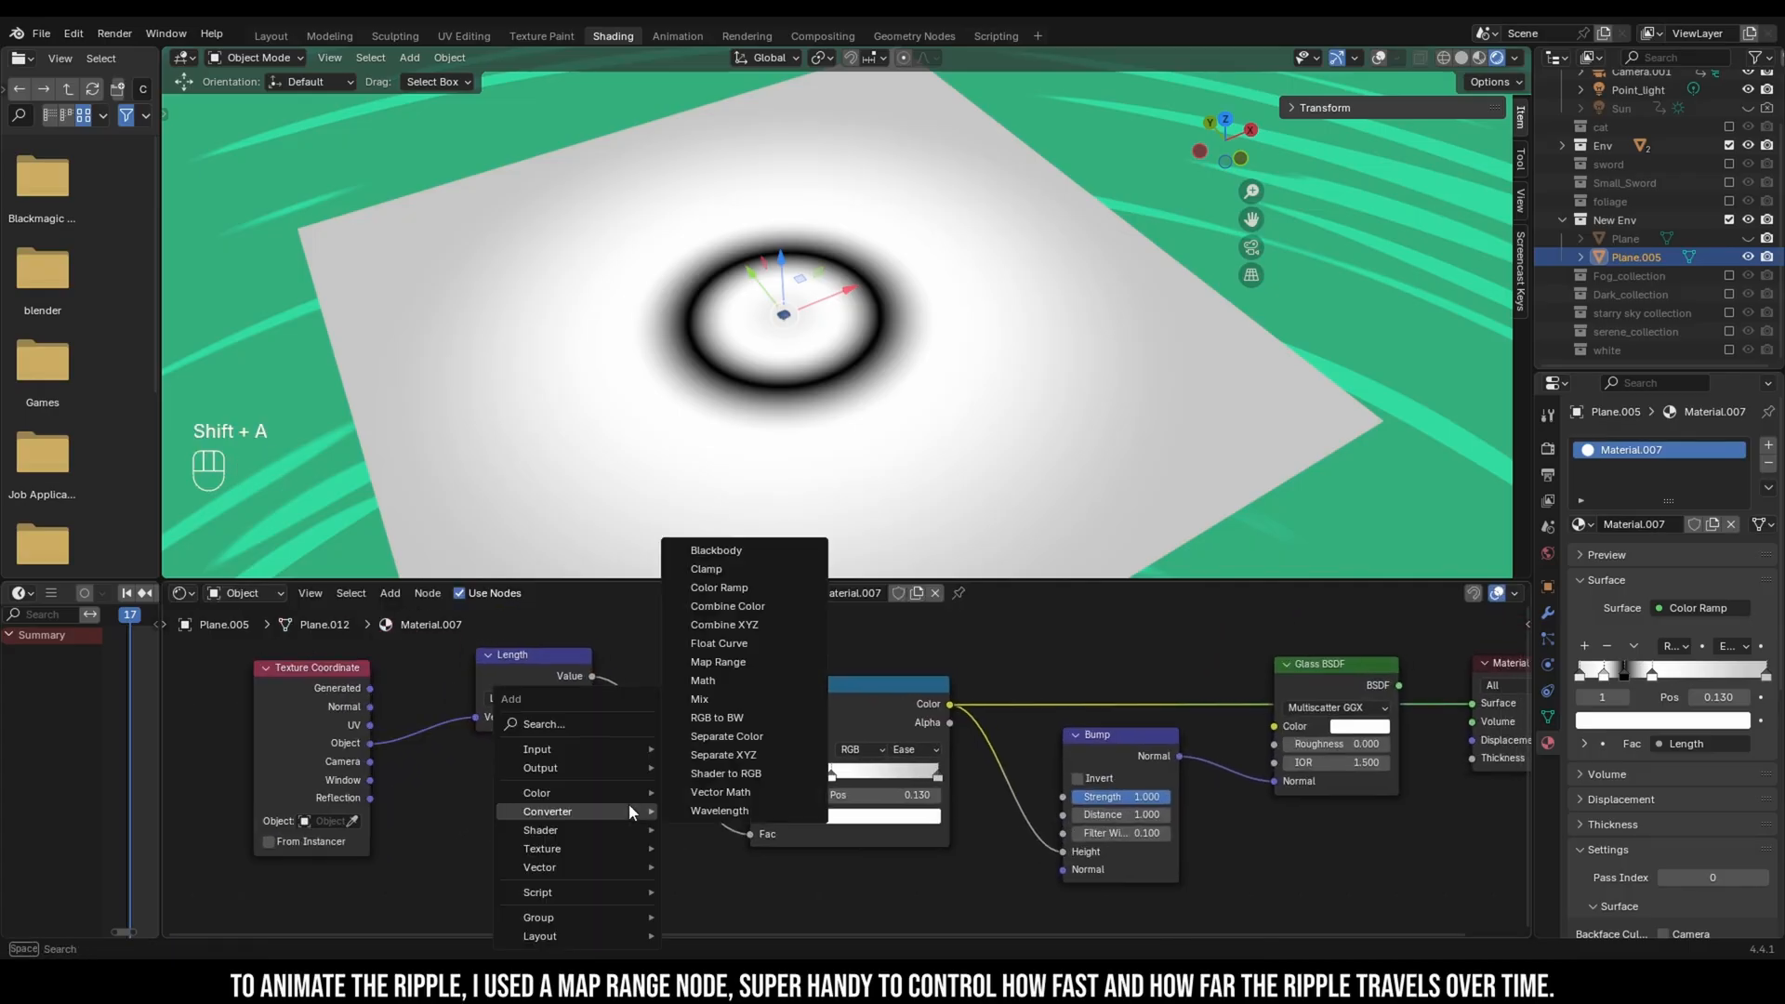
pyautogui.click(717, 662)
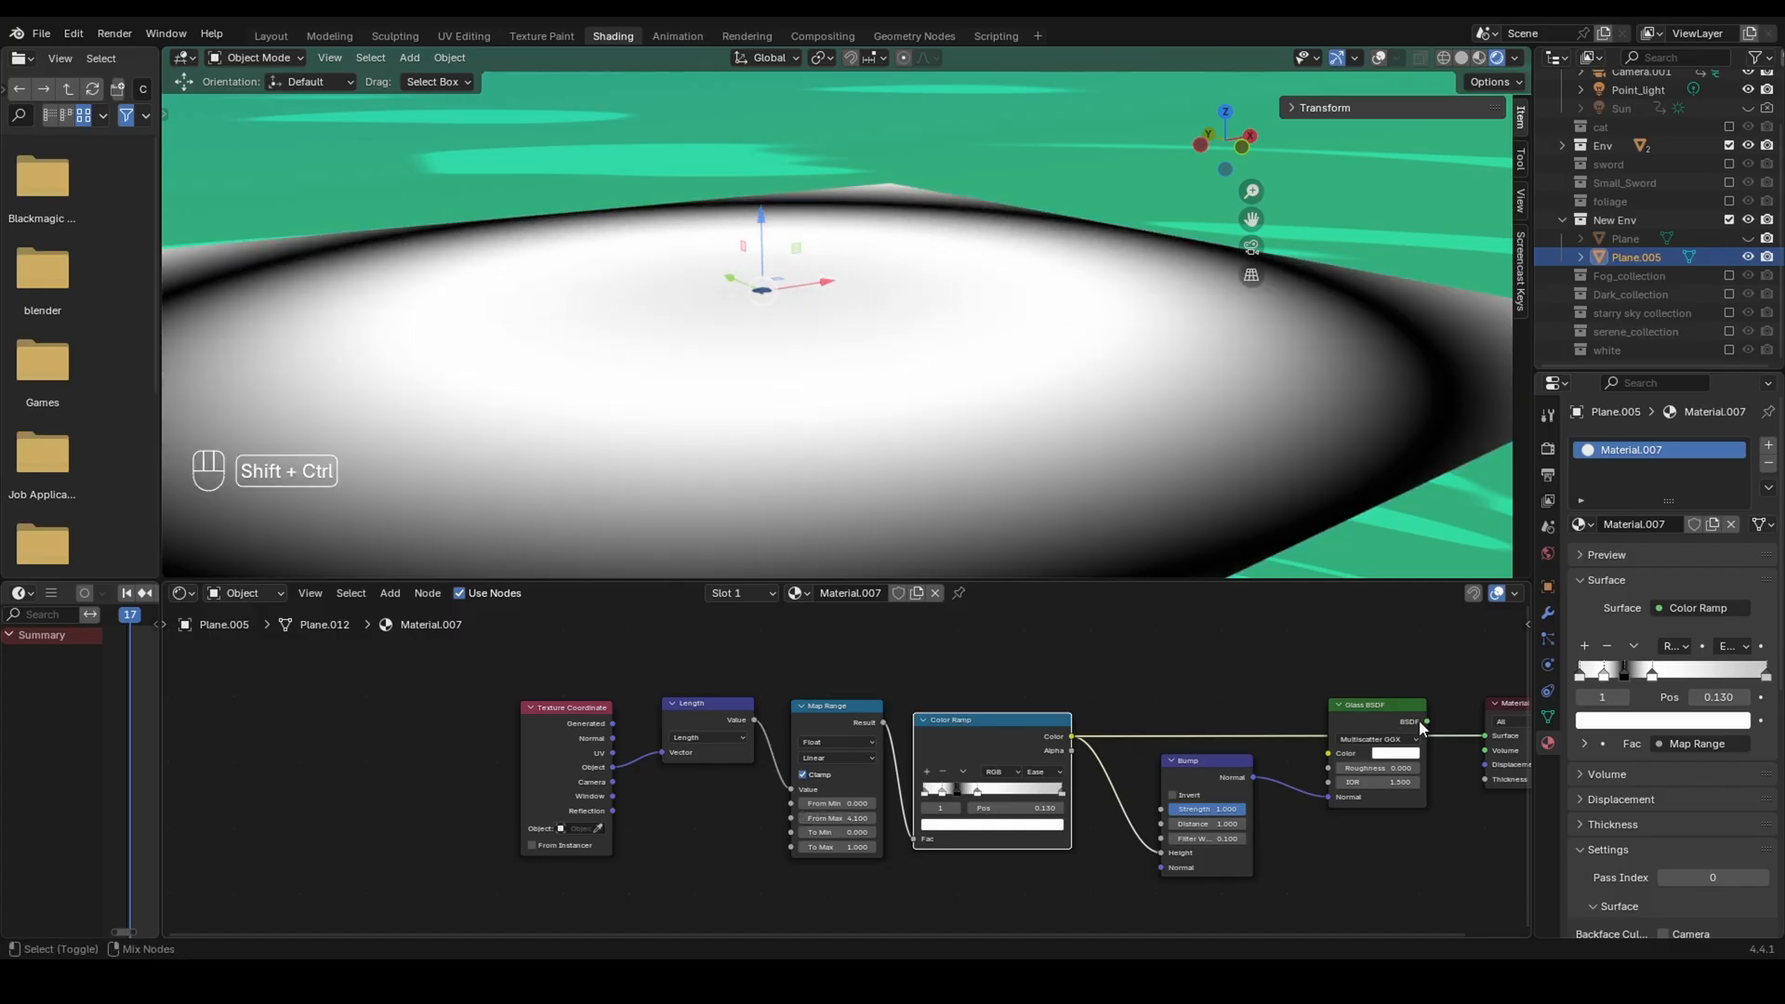
pyautogui.click(39, 32)
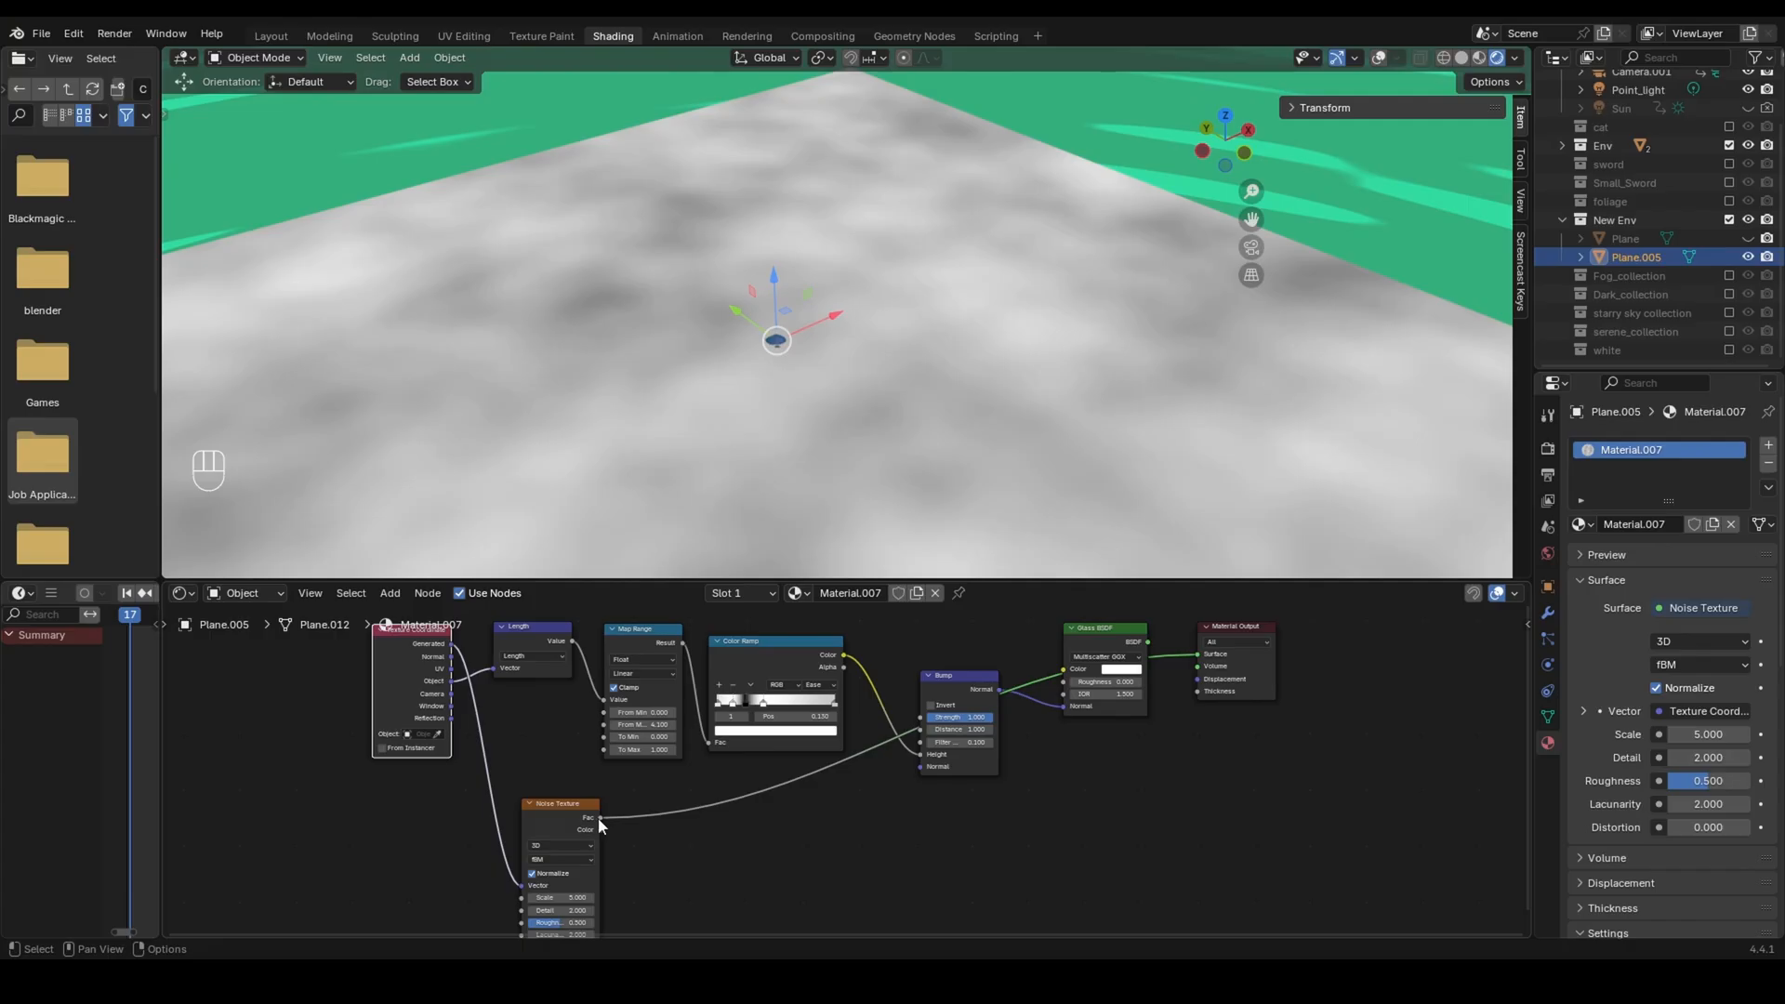
# Step: Arrange the Noise Texture and its second Bump node below the ripple chain for mixing into the Glass Normal
pyautogui.moveTo(557, 802); pyautogui.dragTo(583, 831)
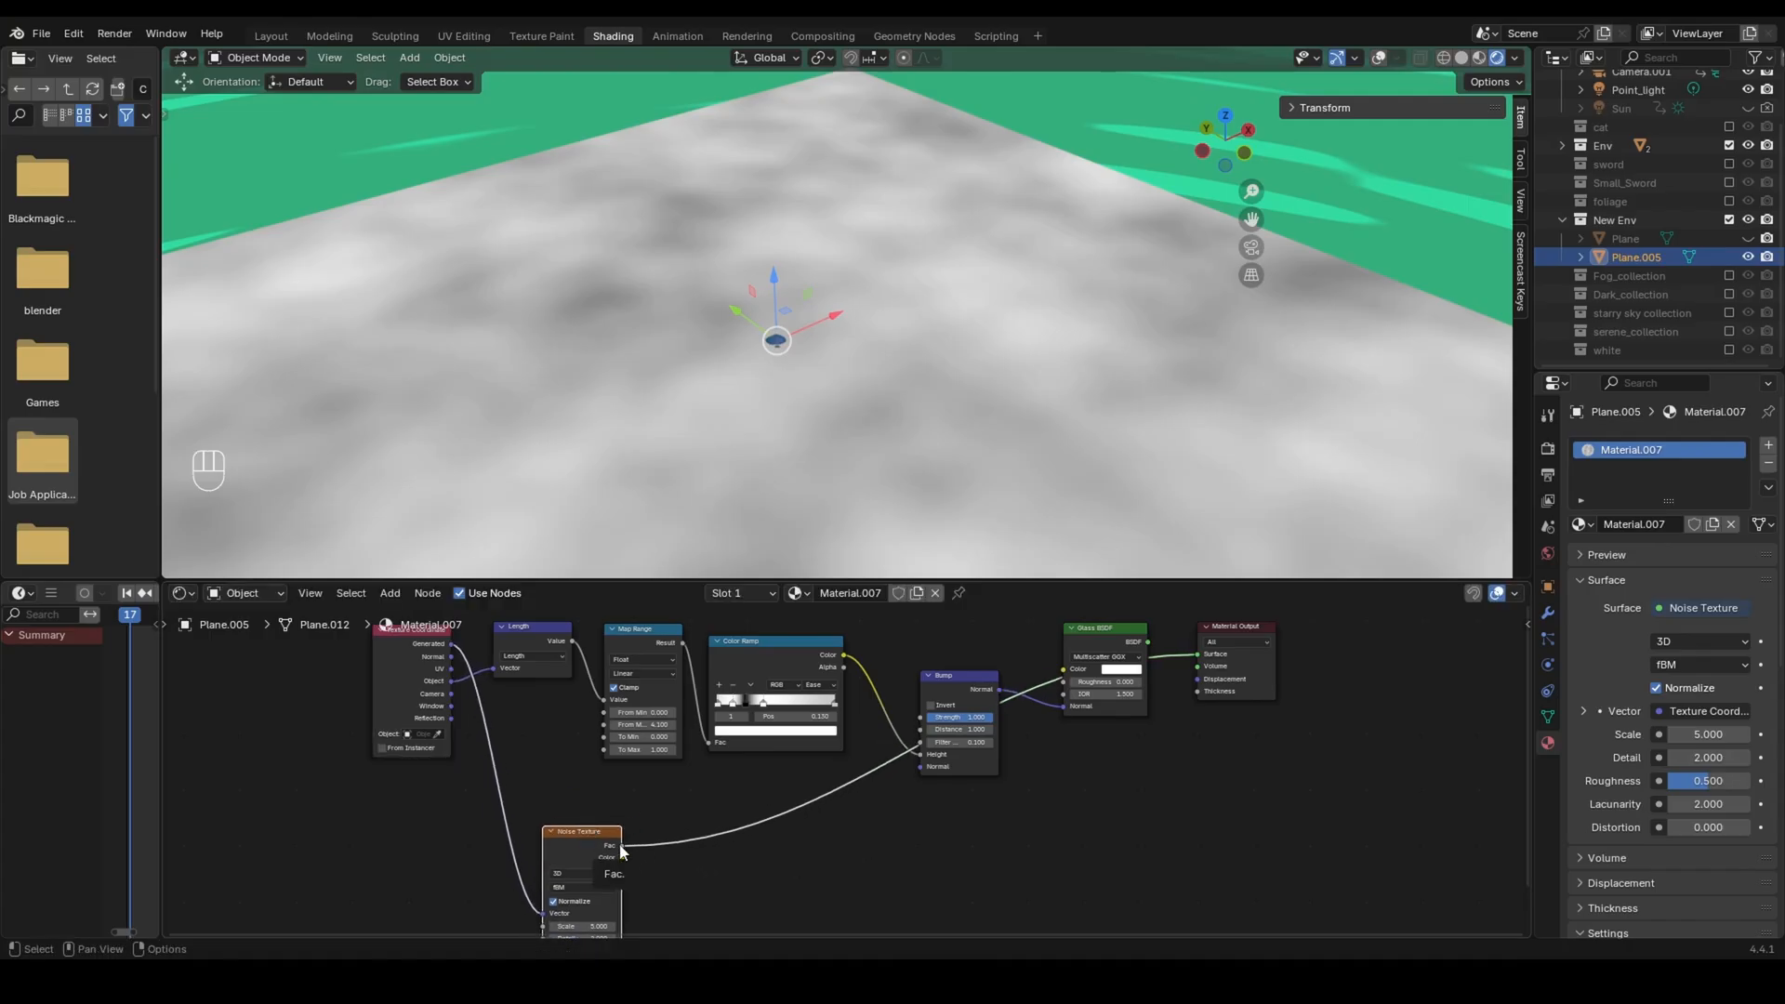
pyautogui.moveTo(955, 687)
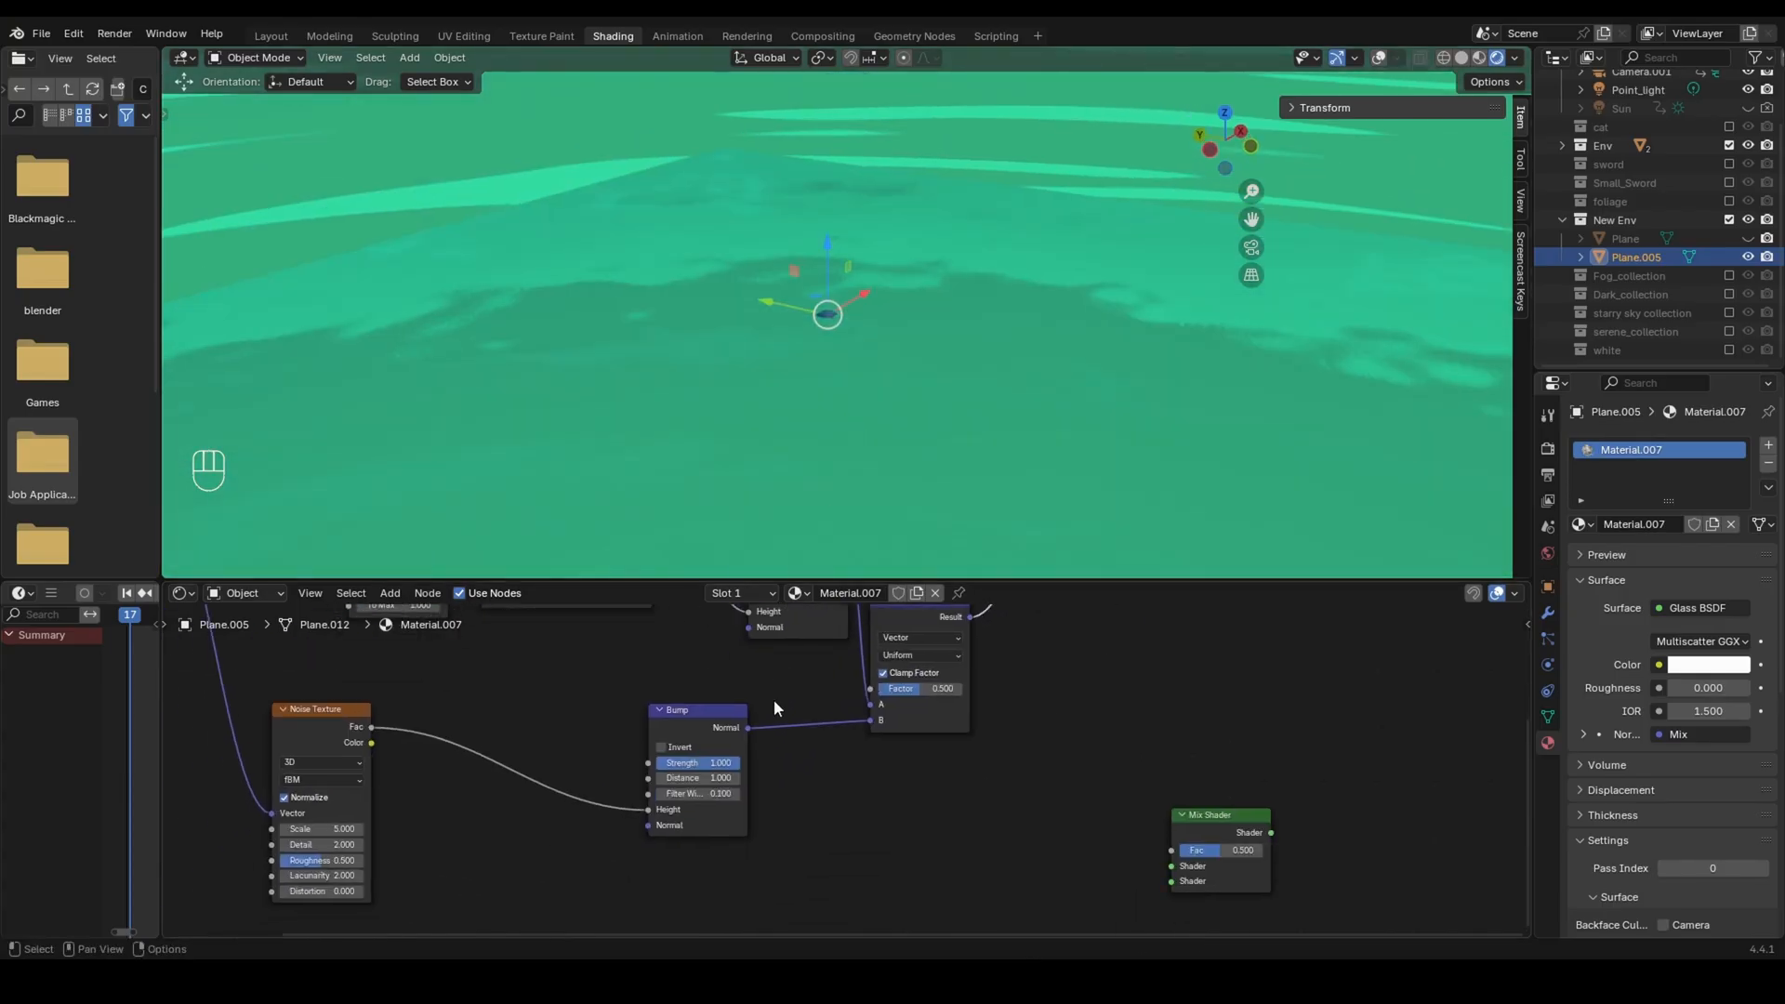
pyautogui.moveTo(706, 762); pyautogui.dragTo(684, 762)
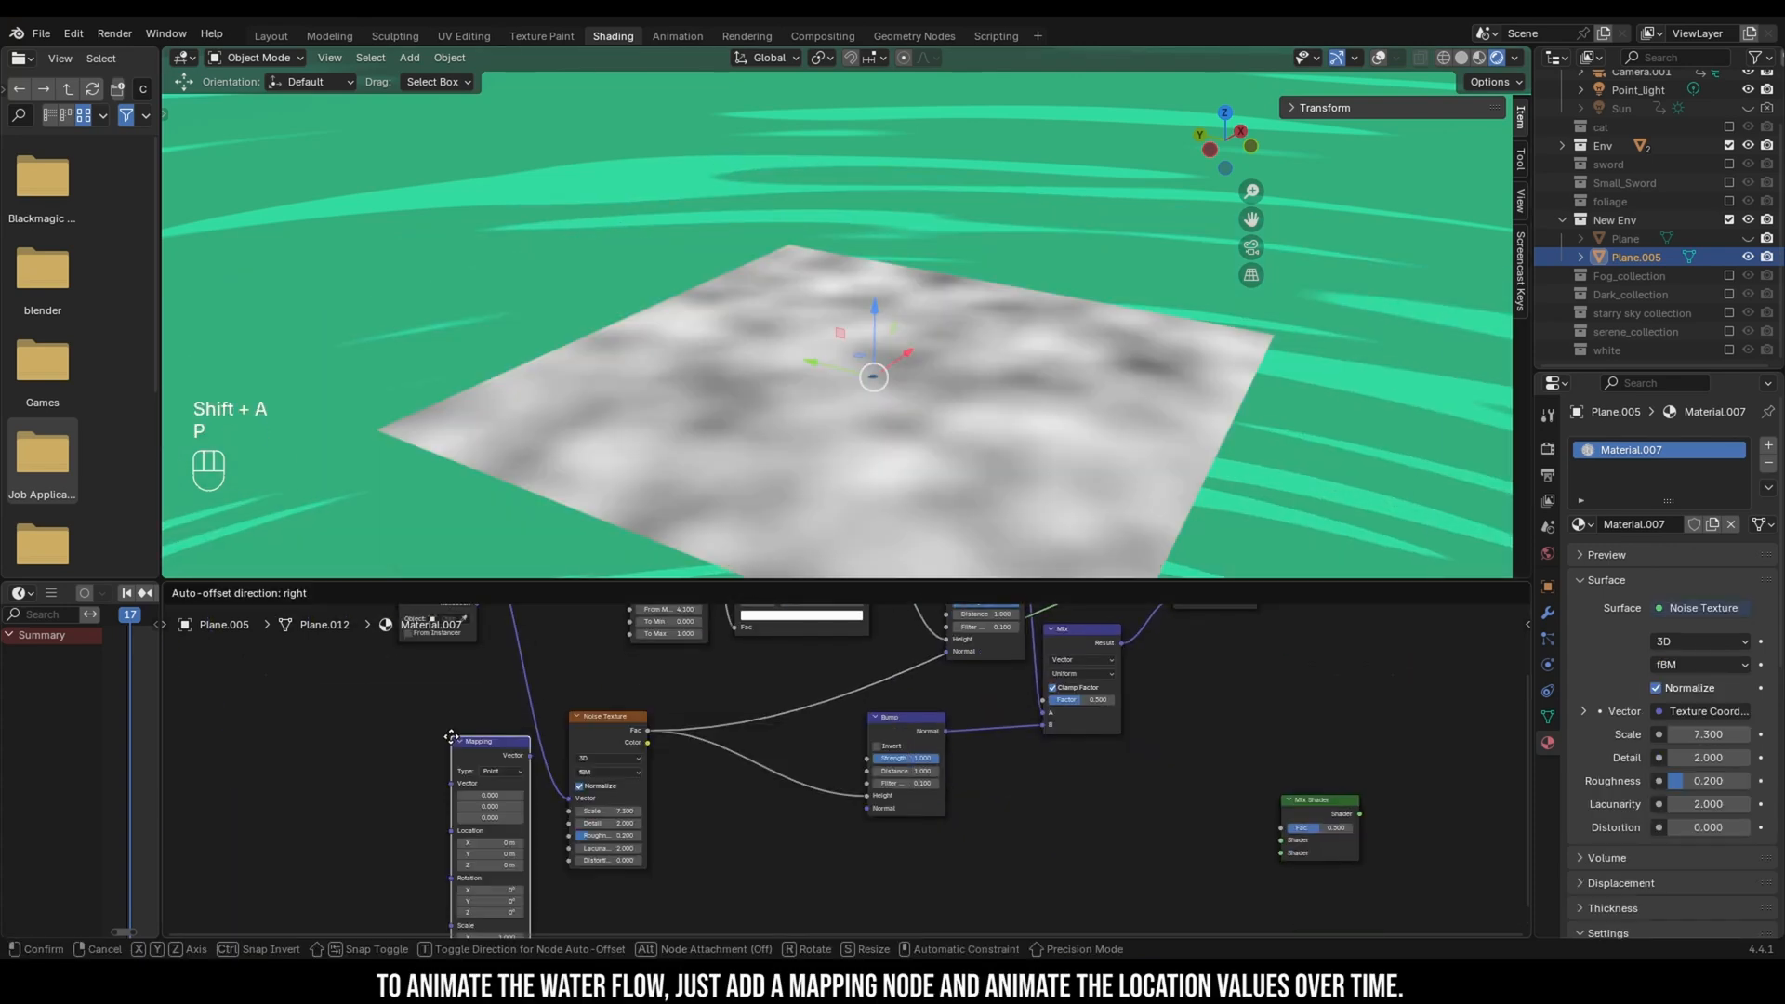
# Step: Place a Mapping node before the Noise Texture to drive its coordinates for animation
pyautogui.click(451, 739)
pyautogui.write('0.5')
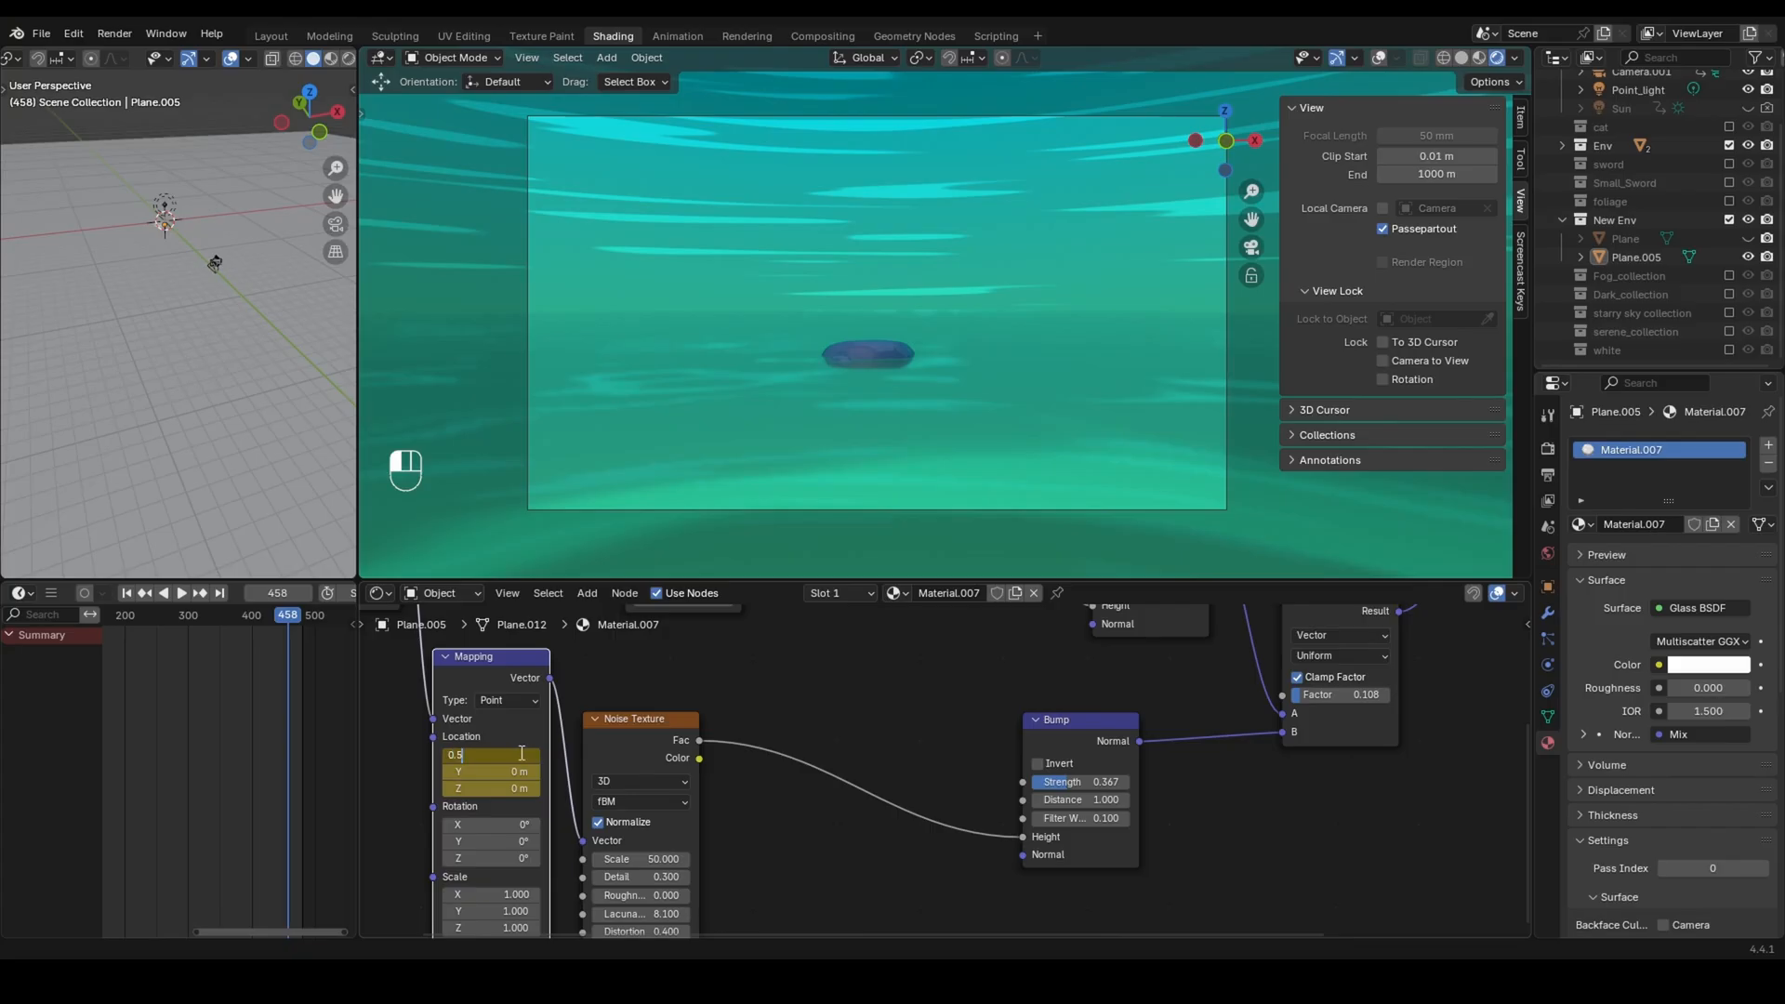
# Step: Play, stop and restart the timeline to watch the flowing water through the camera
pyautogui.press('Space')
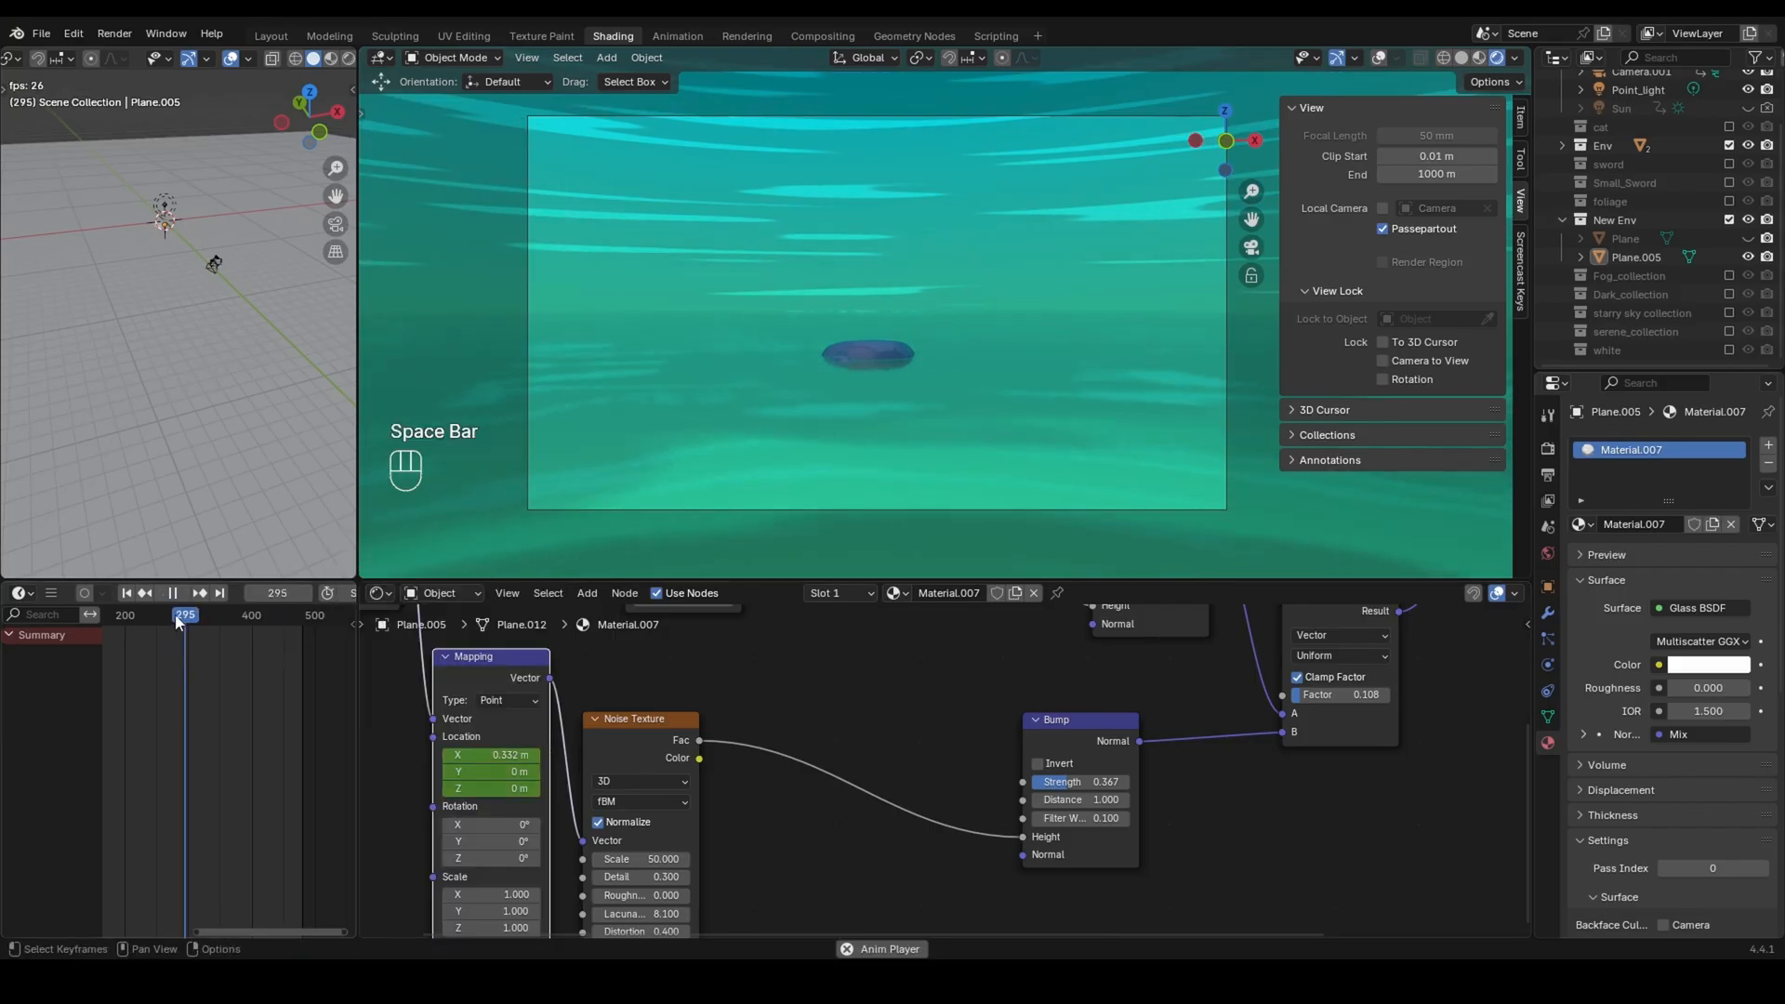
pyautogui.press('Space')
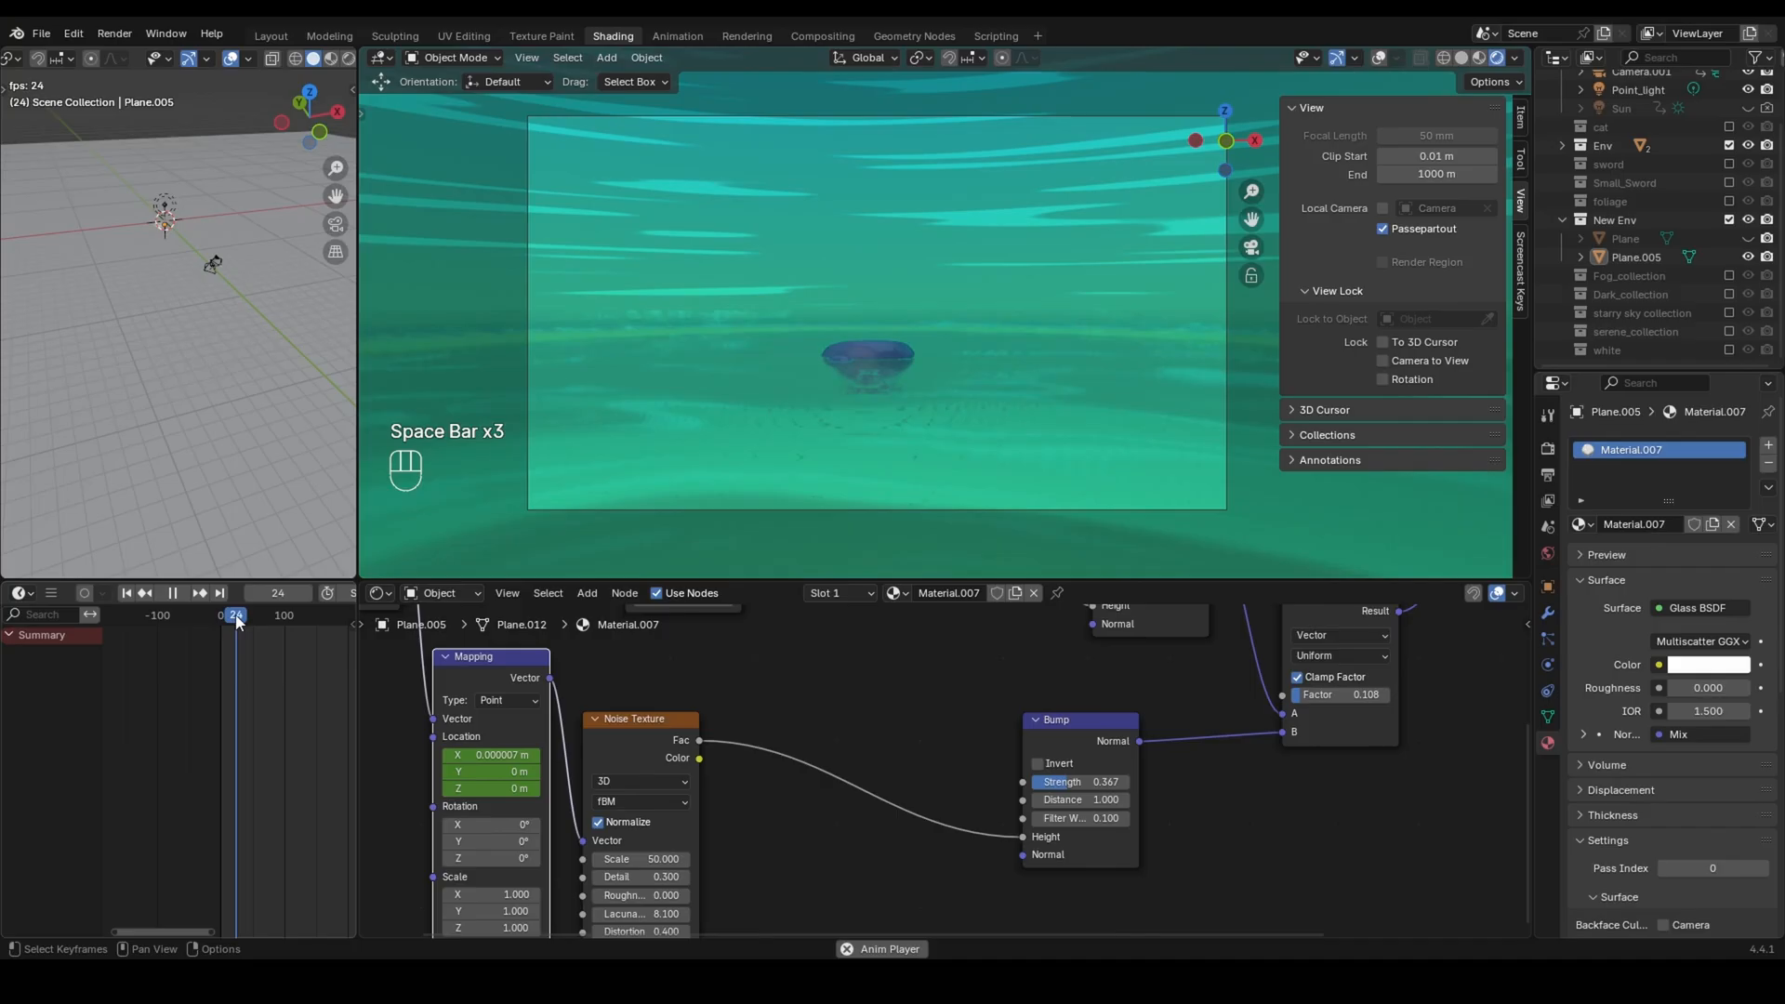
pyautogui.press('Space')
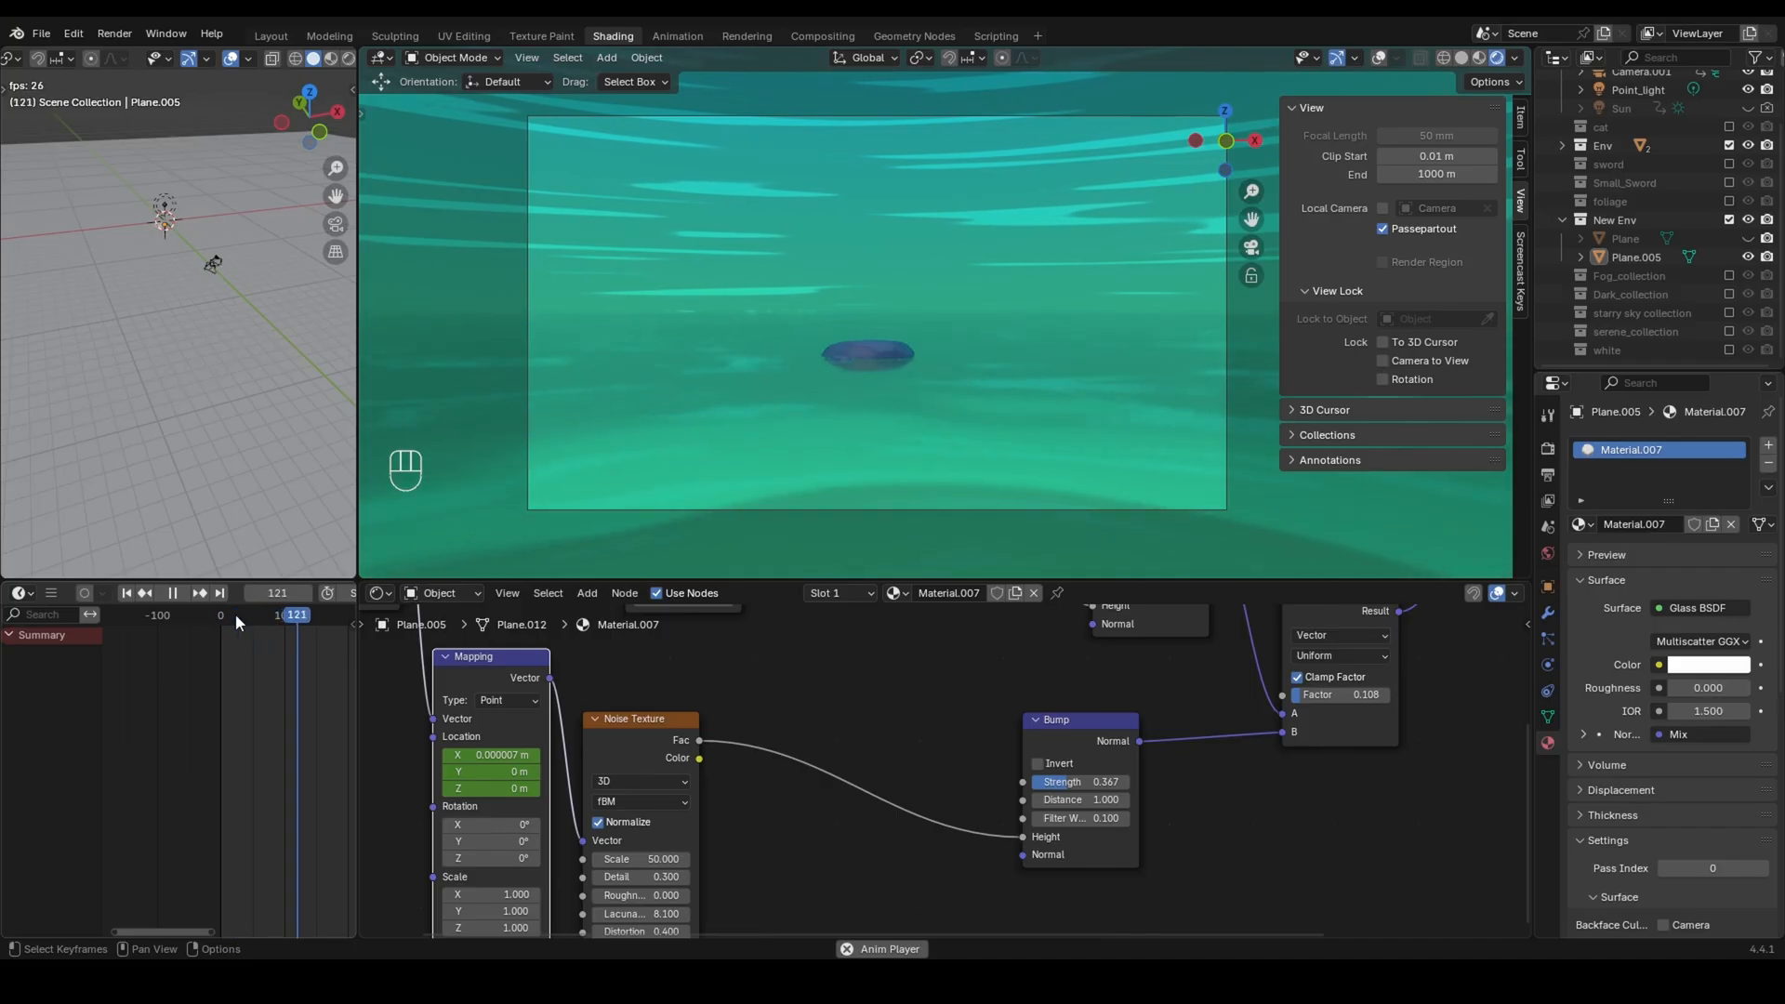